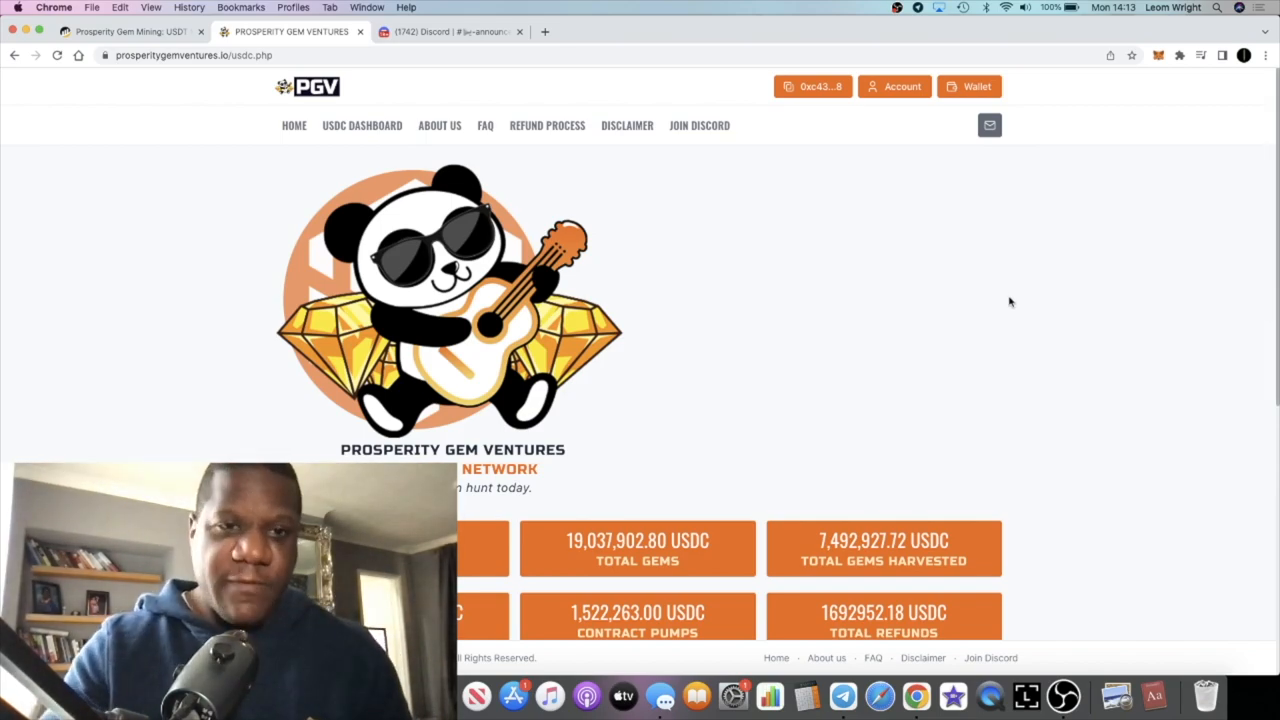
- Read through the Discord #announcements channel's refund updates and 48-hour completion estimate
{"action": "left_click", "coordinate": [450, 32]}
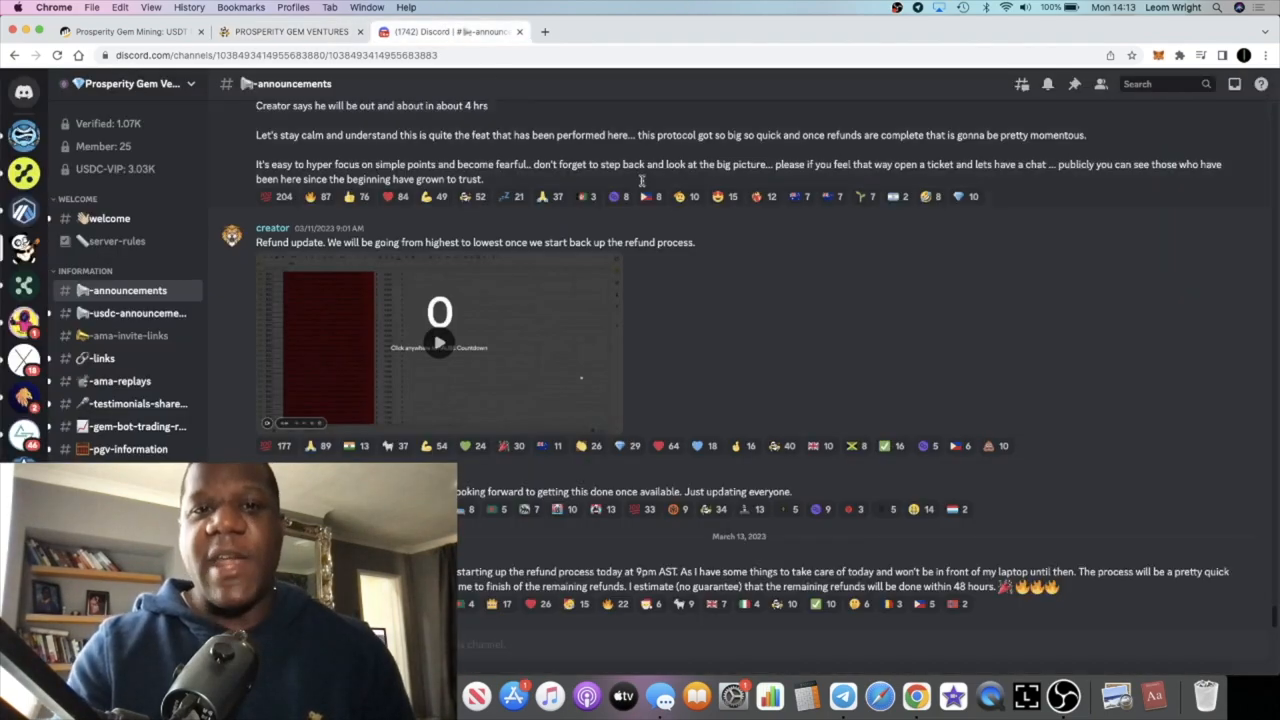
{"action": "mouse_move", "coordinate": [836, 388]}
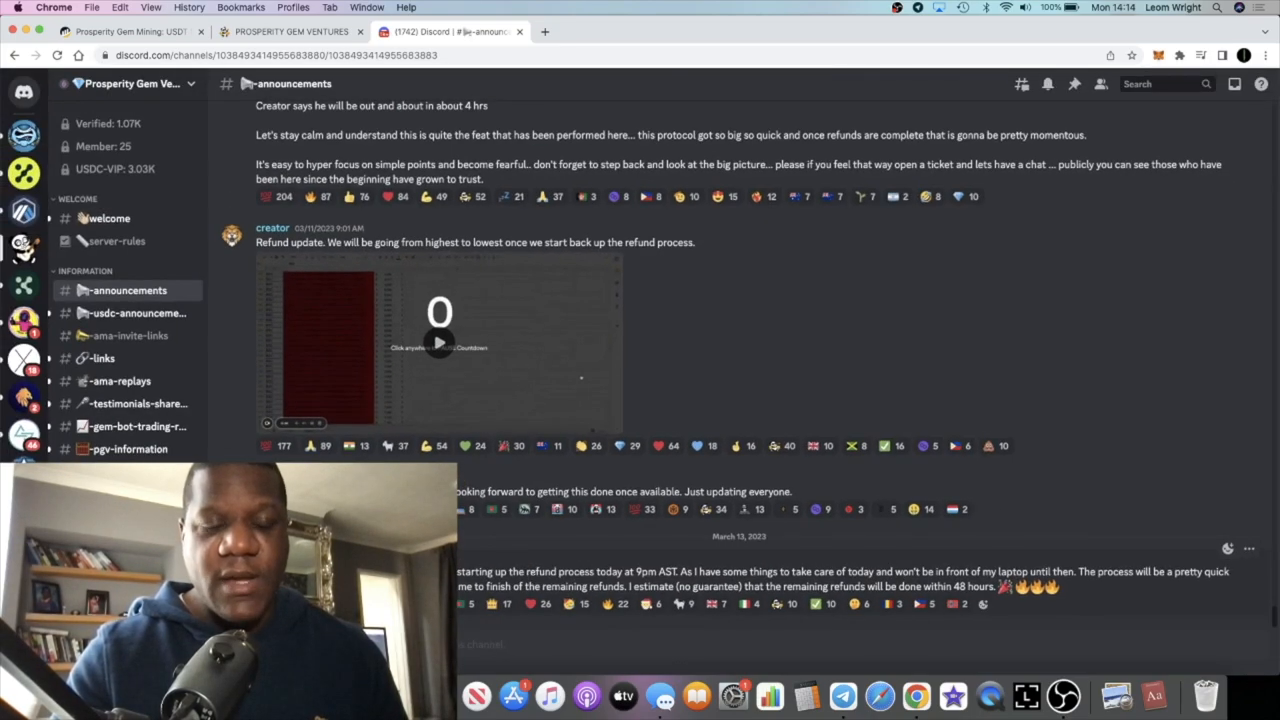
{"action": "mouse_move", "coordinate": [440, 200]}
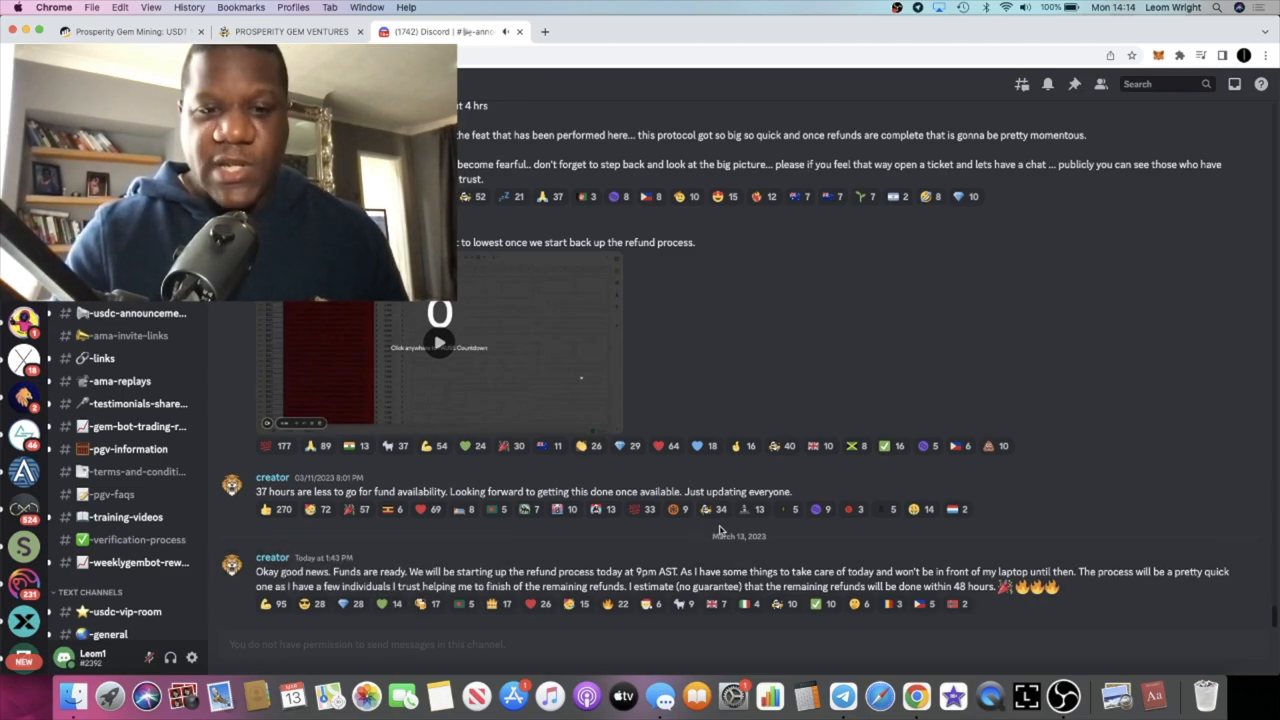
{"action": "mouse_move", "coordinate": [796, 544]}
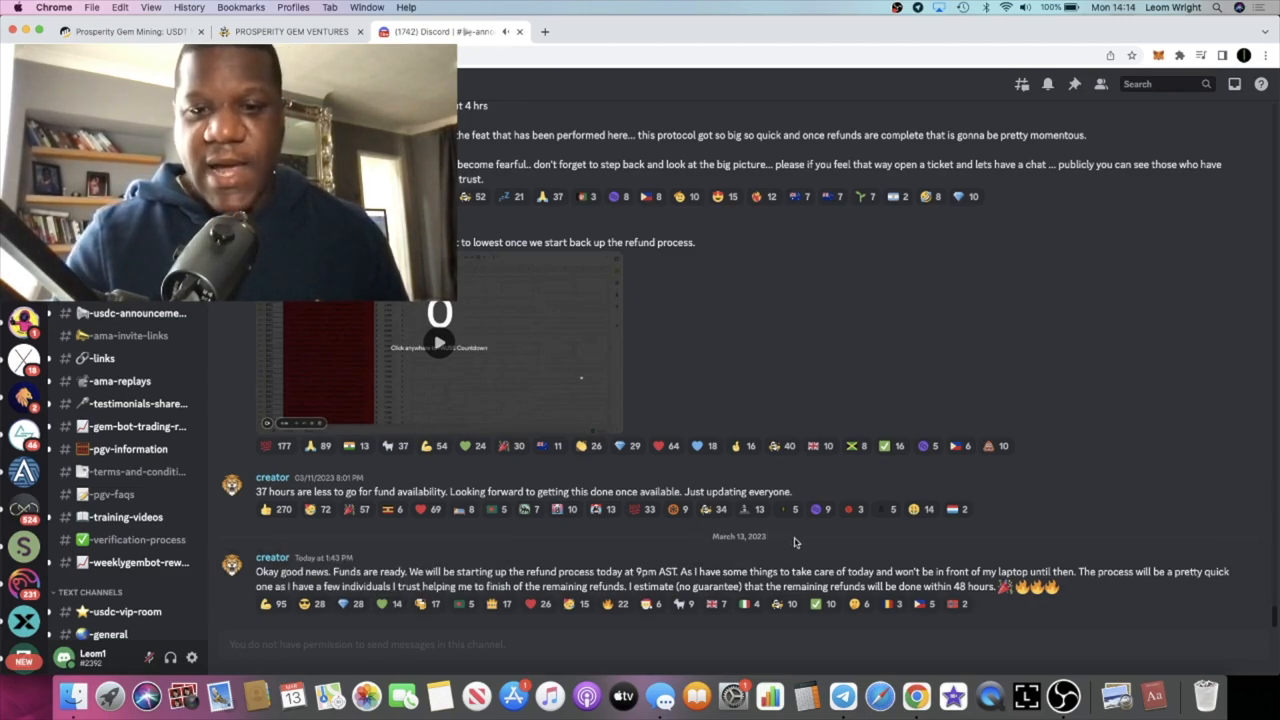
{"action": "mouse_move", "coordinate": [830, 548]}
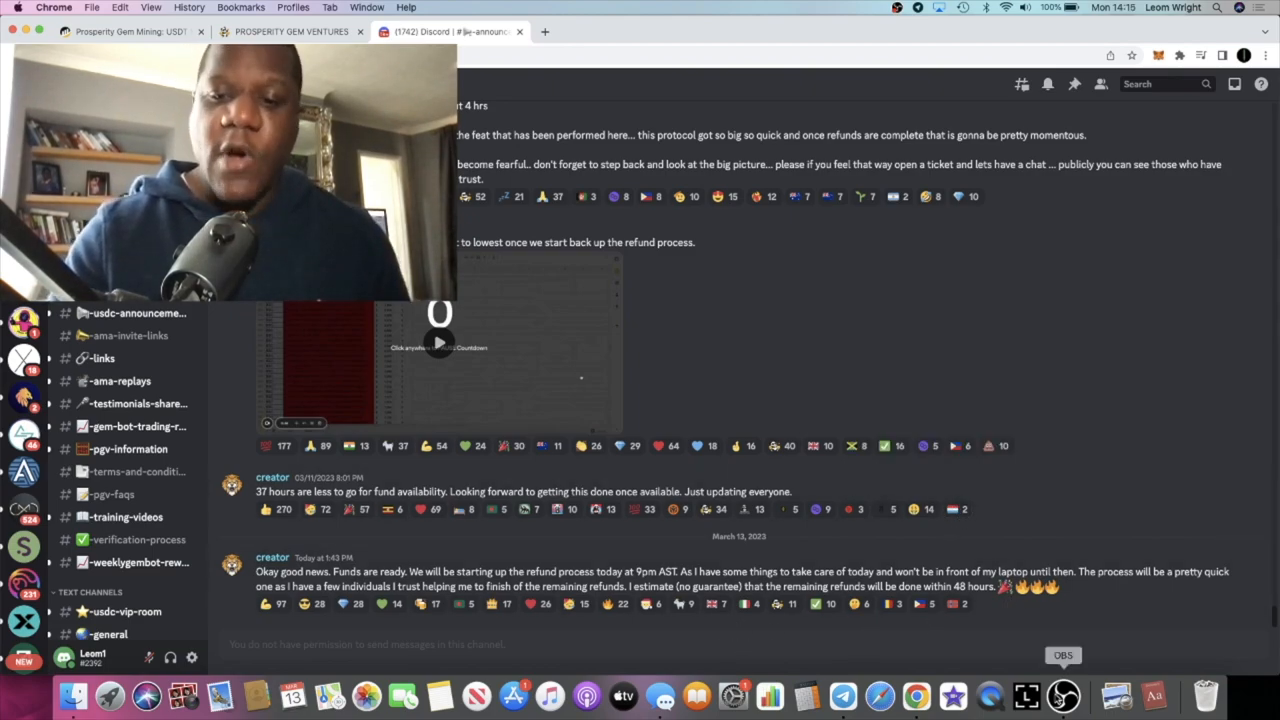
{"action": "left_click", "coordinate": [1064, 696]}
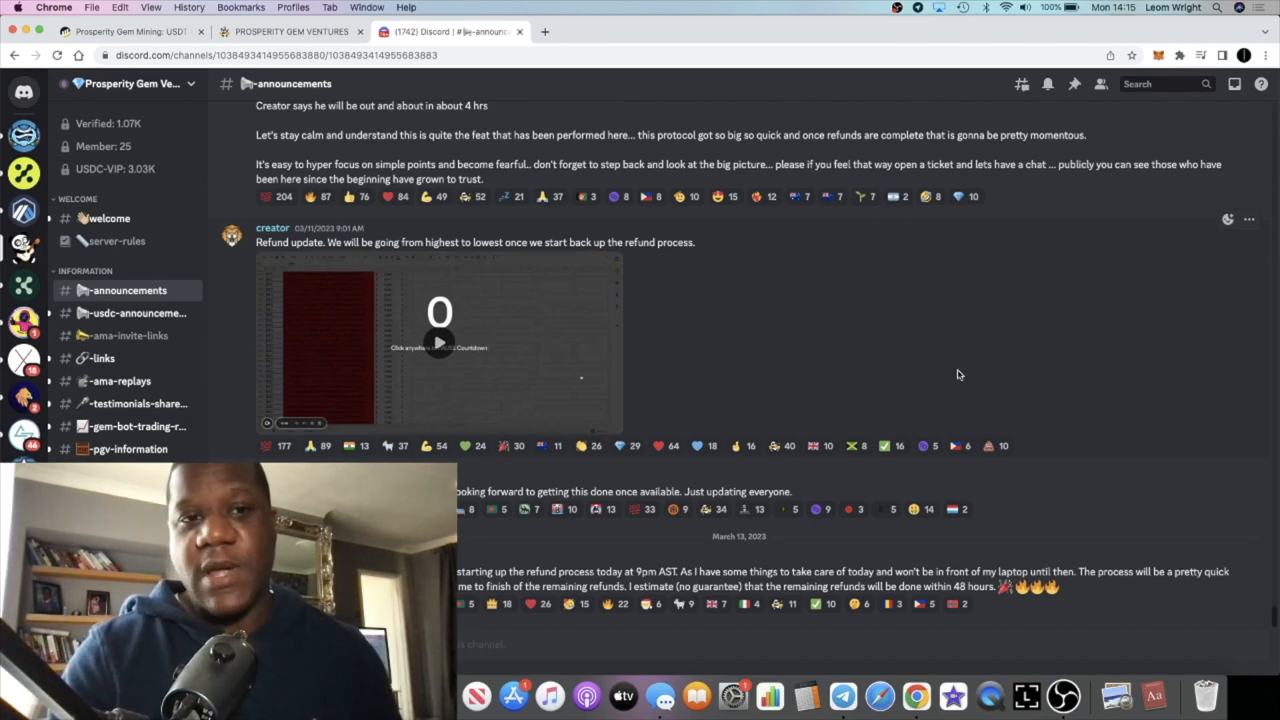
{"action": "mouse_move", "coordinate": [886, 320]}
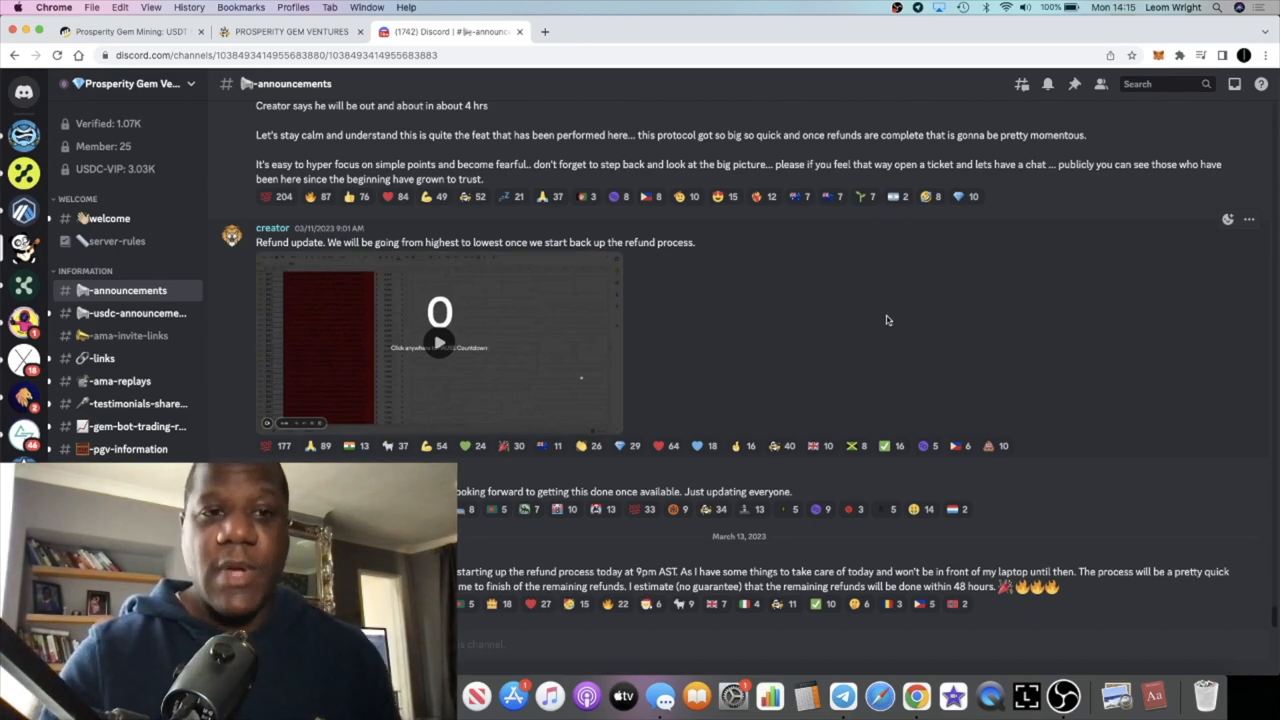
- Revisit the Prosperity Gem Ventures dashboard showing deposits and claims paused until March 13th
{"action": "left_click", "coordinate": [290, 32]}
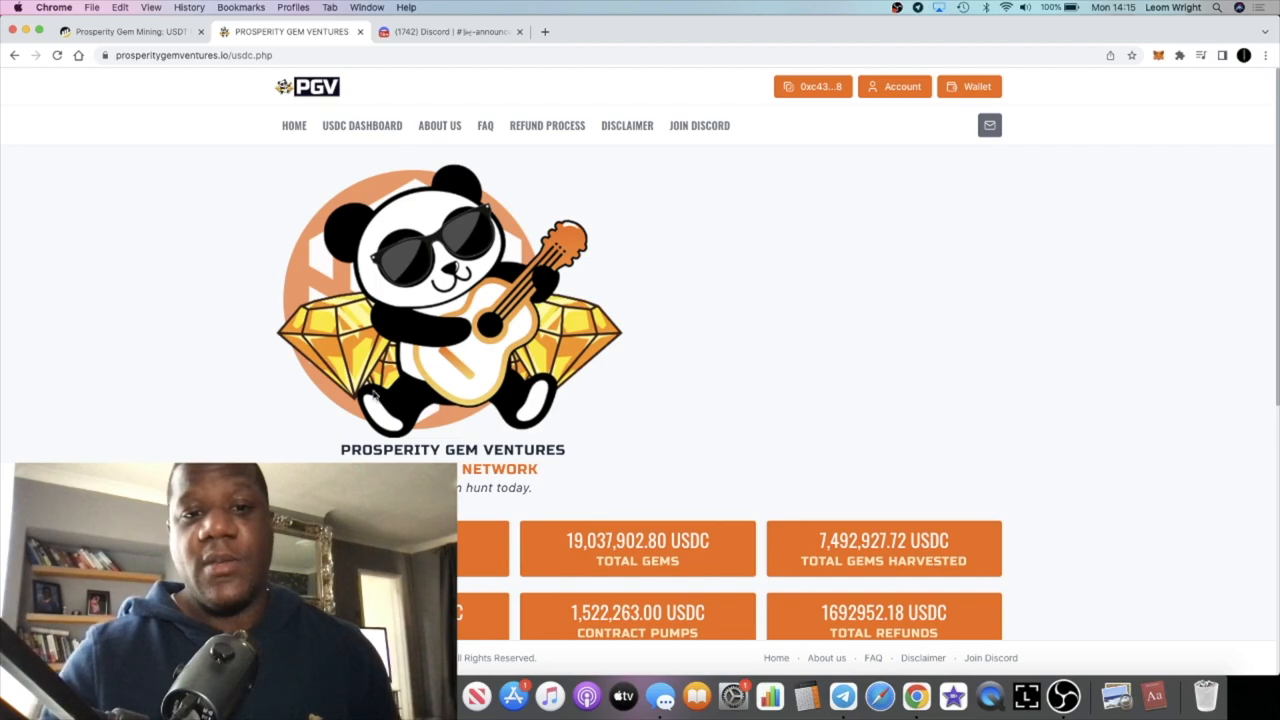
{"action": "scroll", "scroll_direction": "down", "scroll_amount": 3}
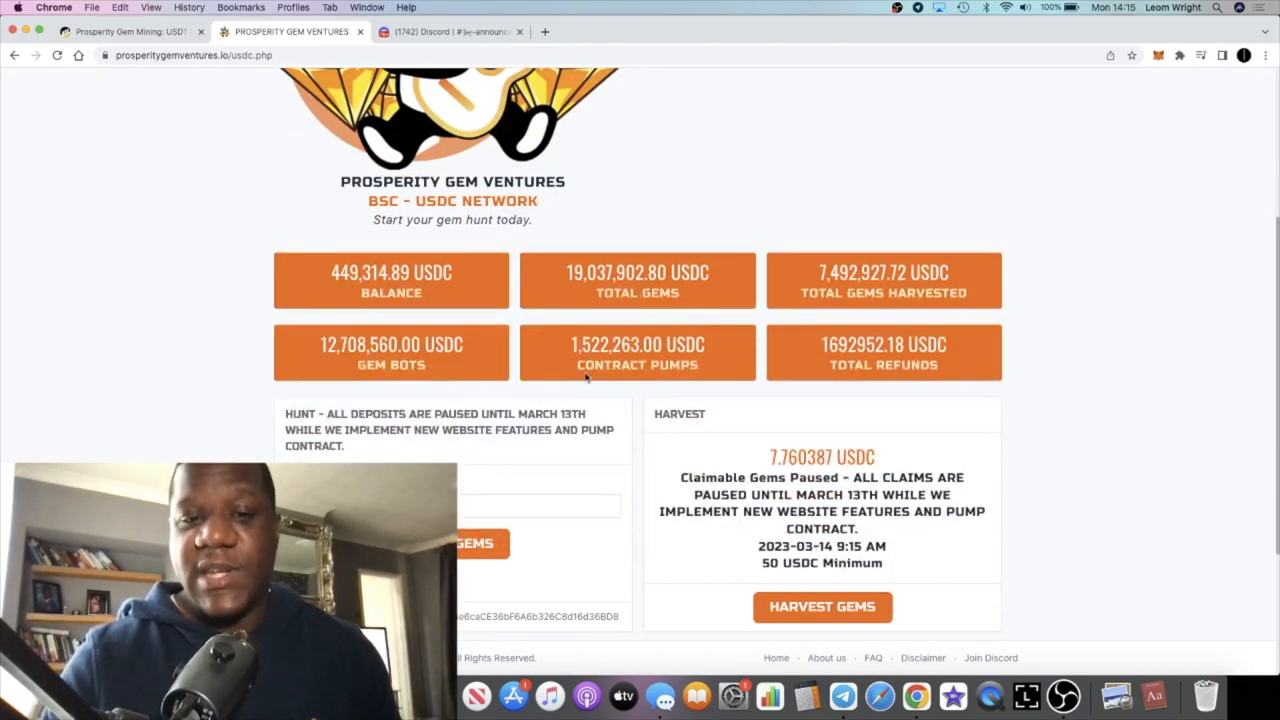
{"action": "scroll", "scroll_direction": "up", "scroll_amount": 3}
{"action": "type", "text": "gem"}
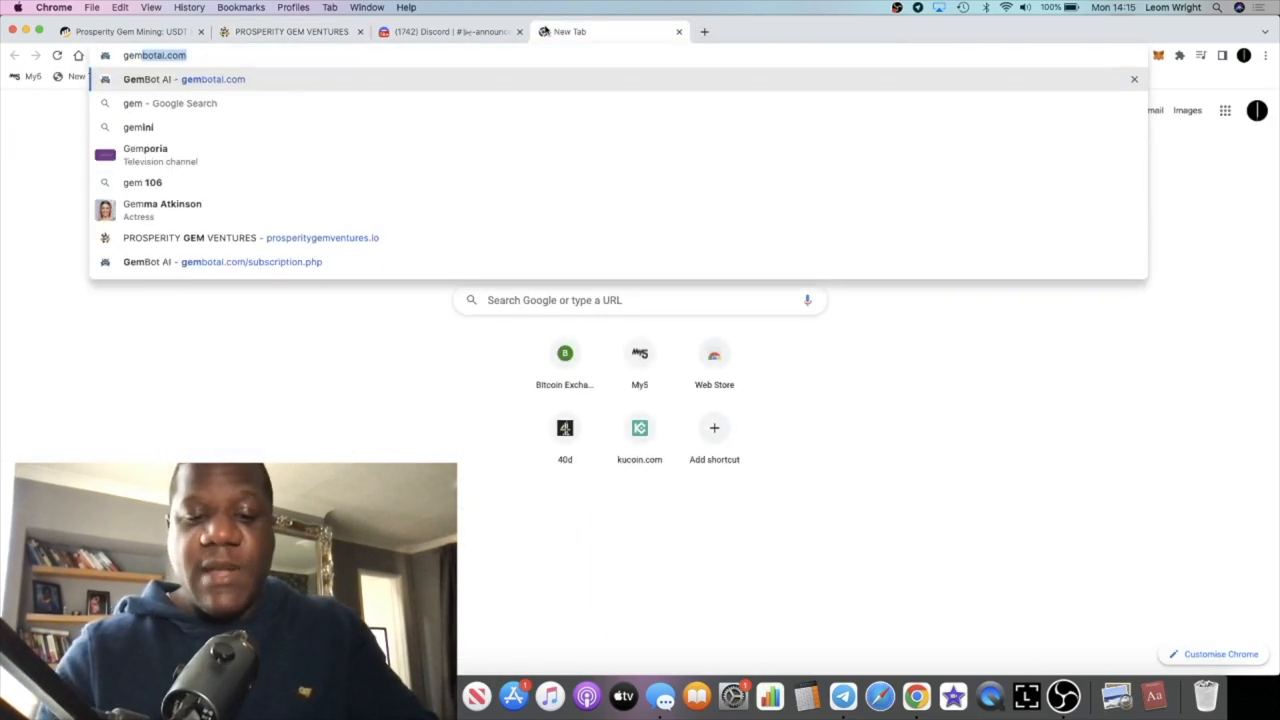
- Load gembotai.com and scroll through the 50% subscription offer, March 13 early access and supported exchanges
{"action": "left_click", "coordinate": [184, 80]}
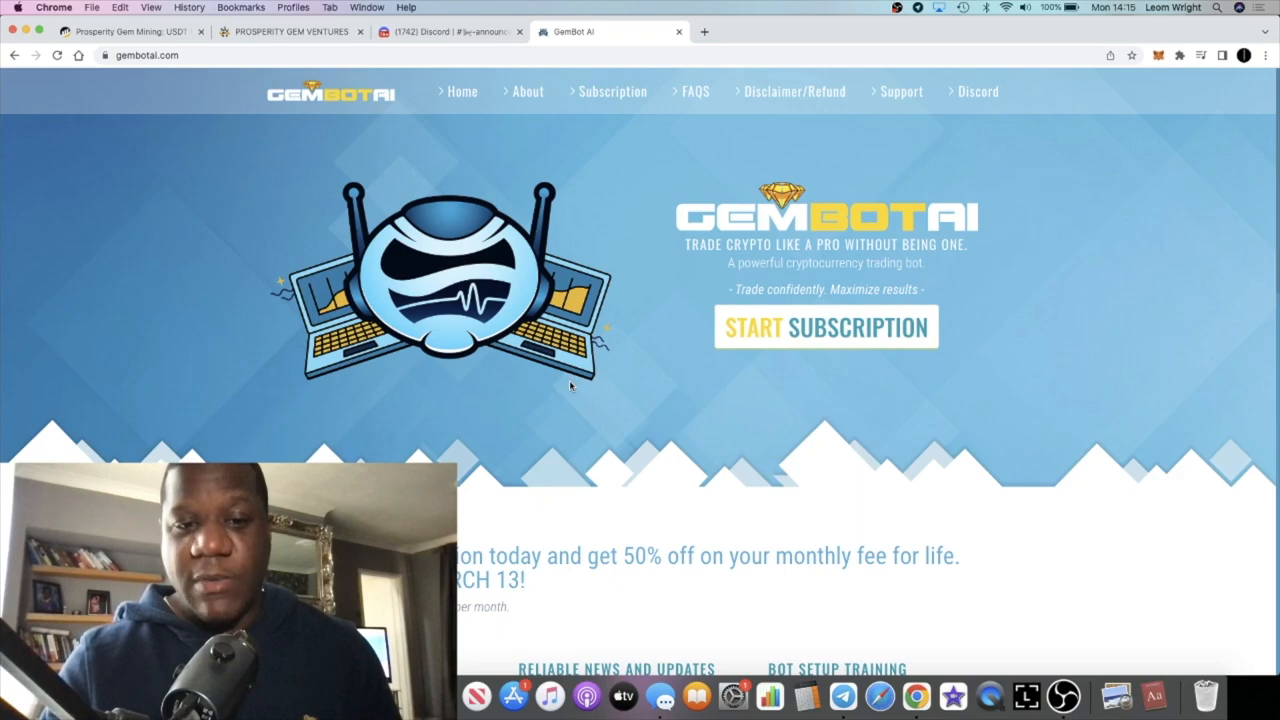
{"action": "scroll", "scroll_direction": "down", "scroll_amount": 3}
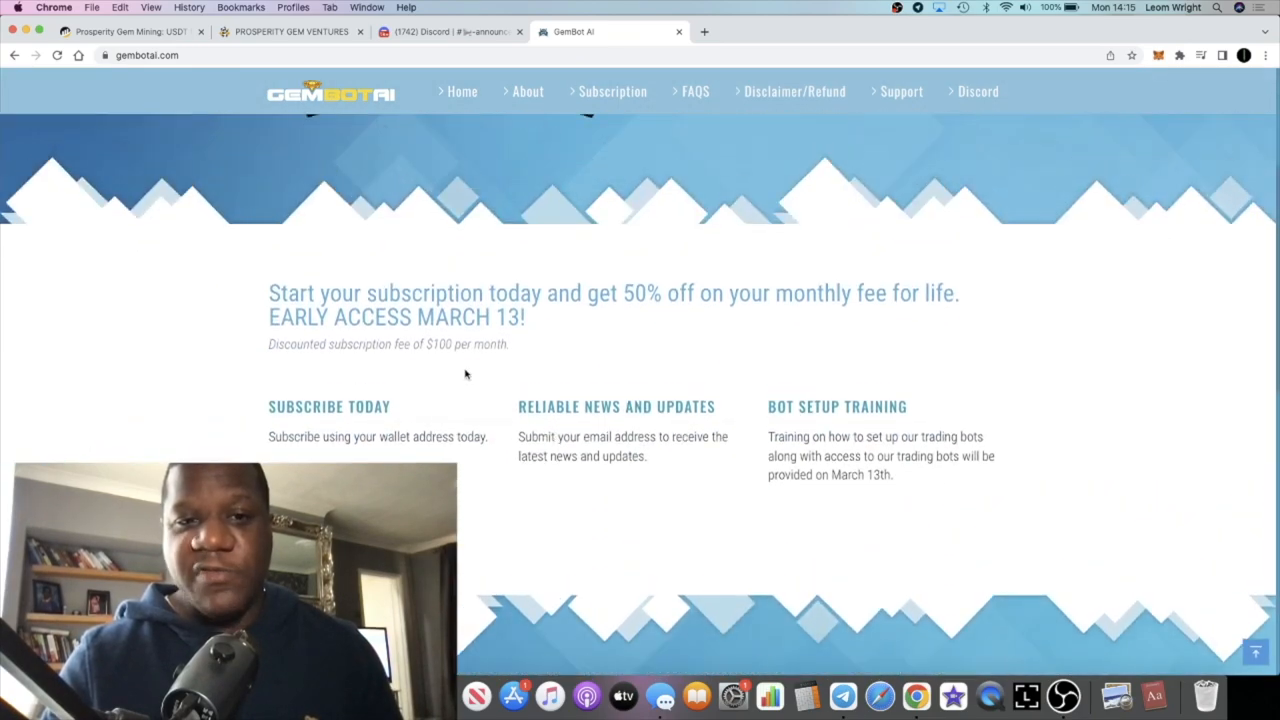
{"action": "scroll", "scroll_direction": "up", "scroll_amount": 3}
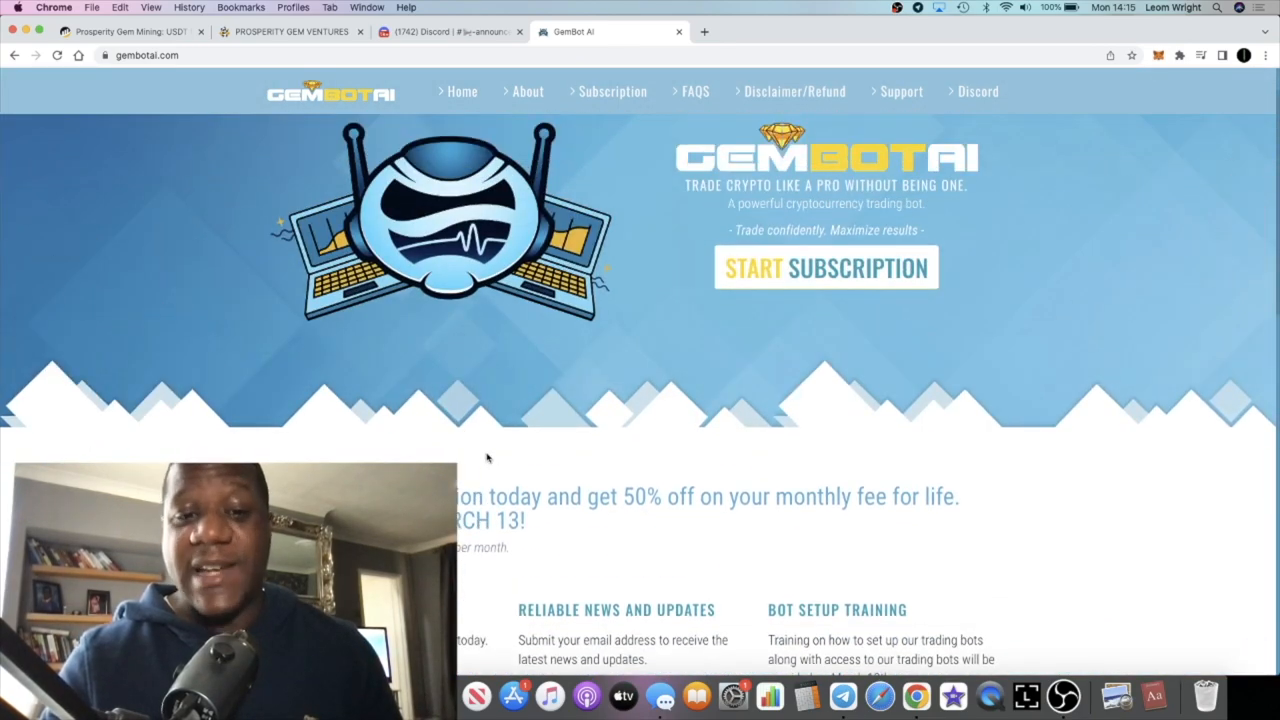
{"action": "scroll", "scroll_direction": "up", "scroll_amount": 3}
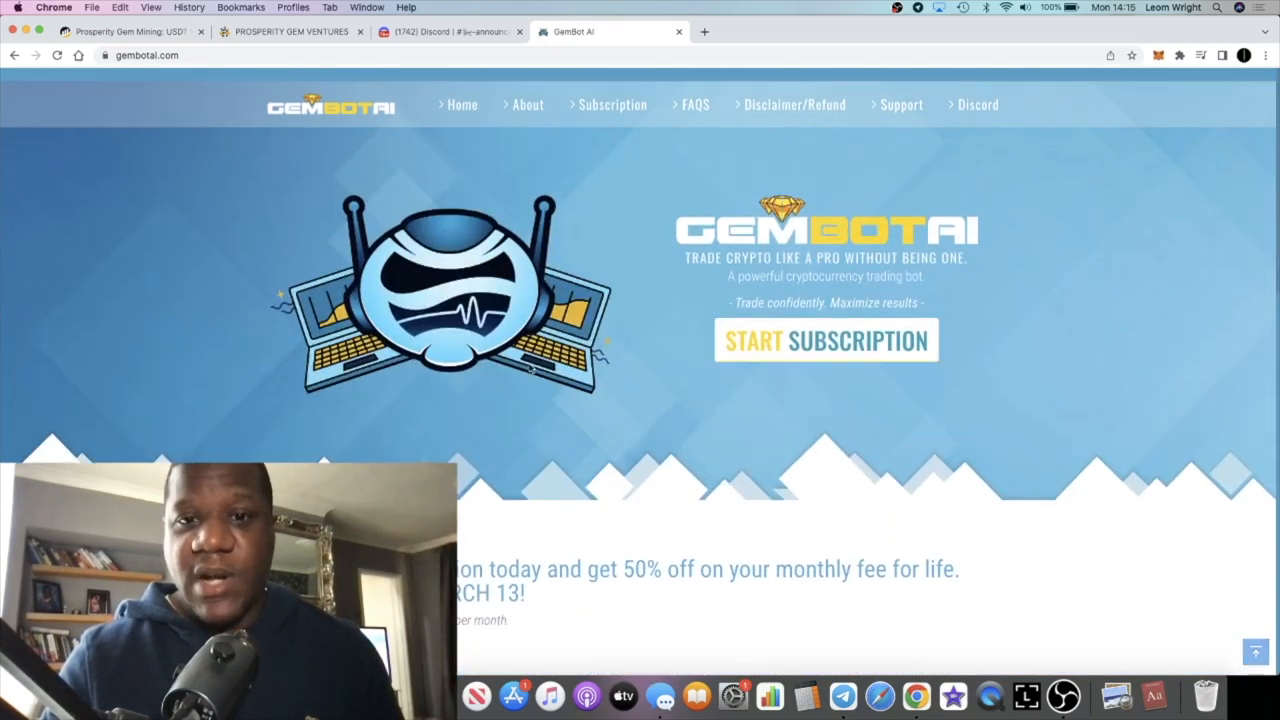
{"action": "scroll", "scroll_direction": "down", "scroll_amount": 3}
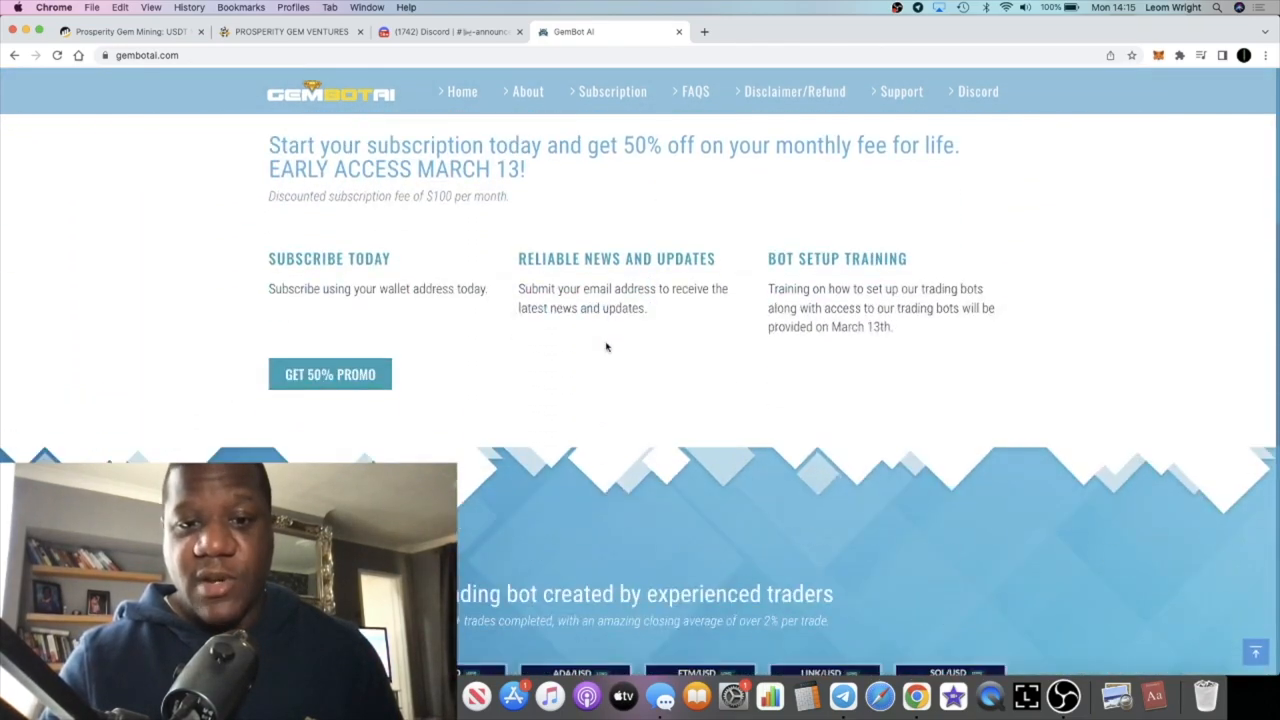
{"action": "scroll", "scroll_direction": "down", "scroll_amount": 3}
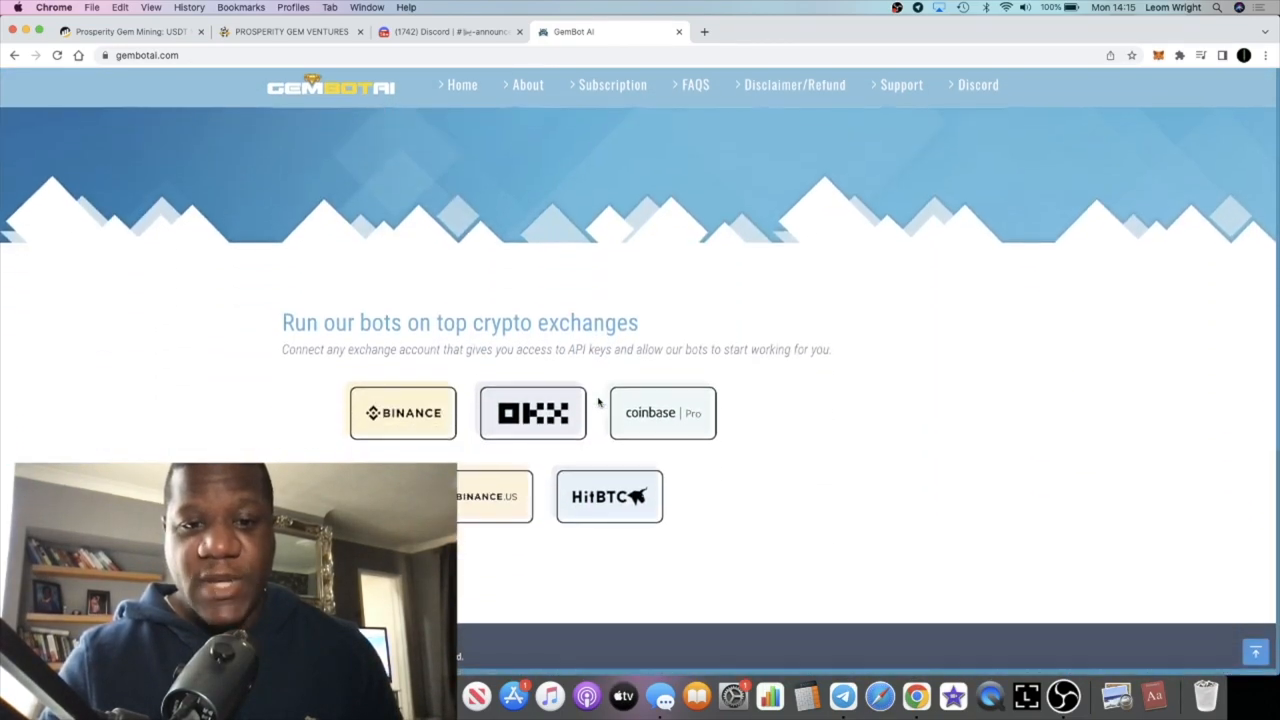
{"action": "scroll", "scroll_direction": "up", "scroll_amount": 3}
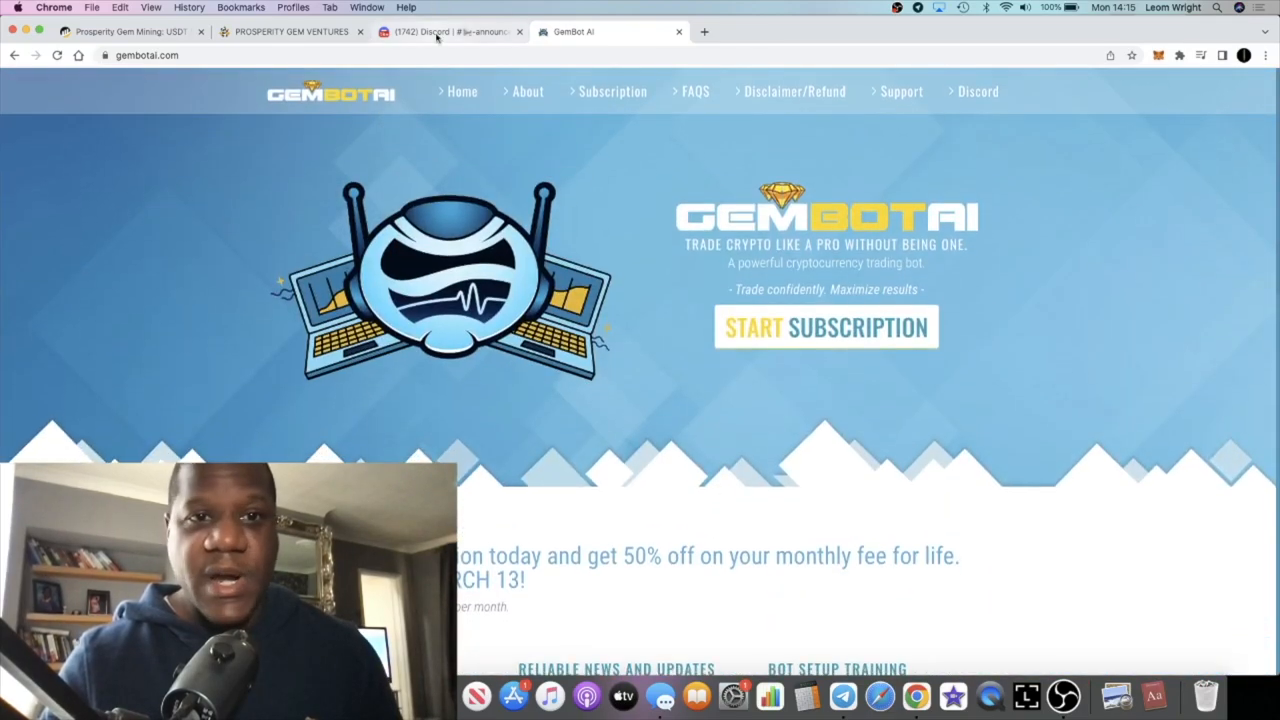
{"action": "mouse_move", "coordinate": [450, 32]}
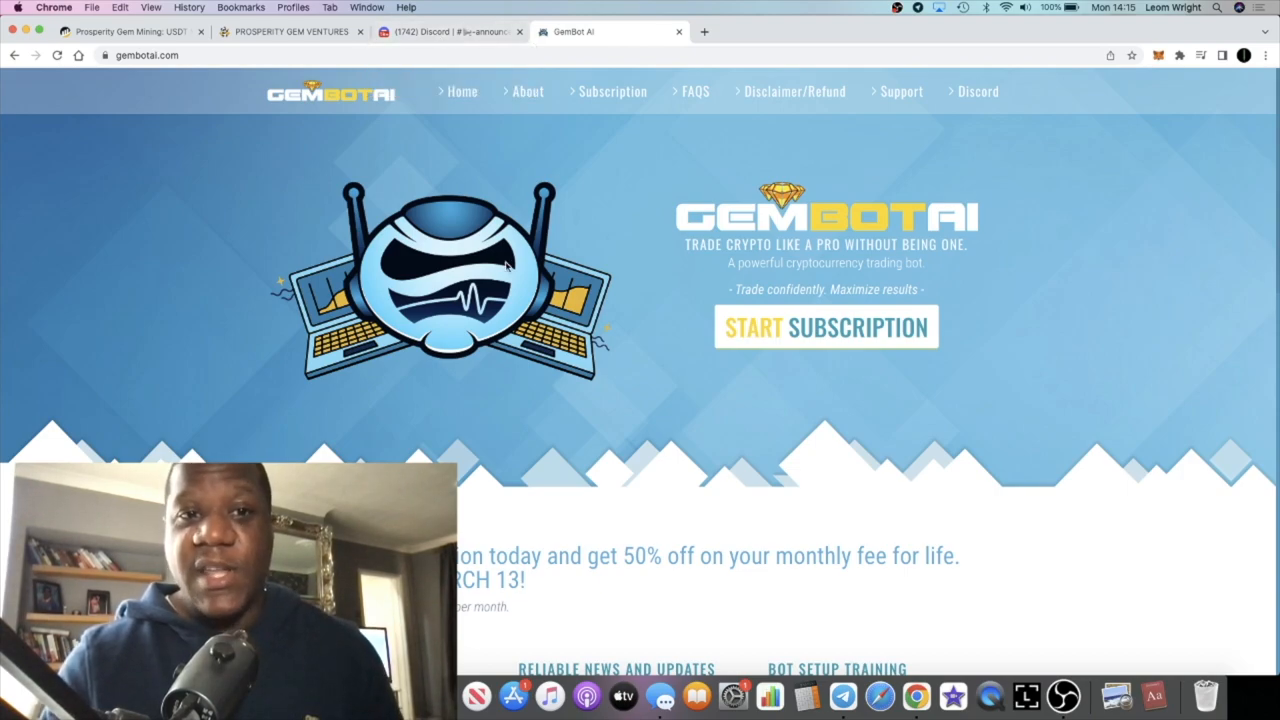
- Scroll up and down the Prosperity Gem Ventures USDC dashboard totals
{"action": "left_click", "coordinate": [290, 32]}
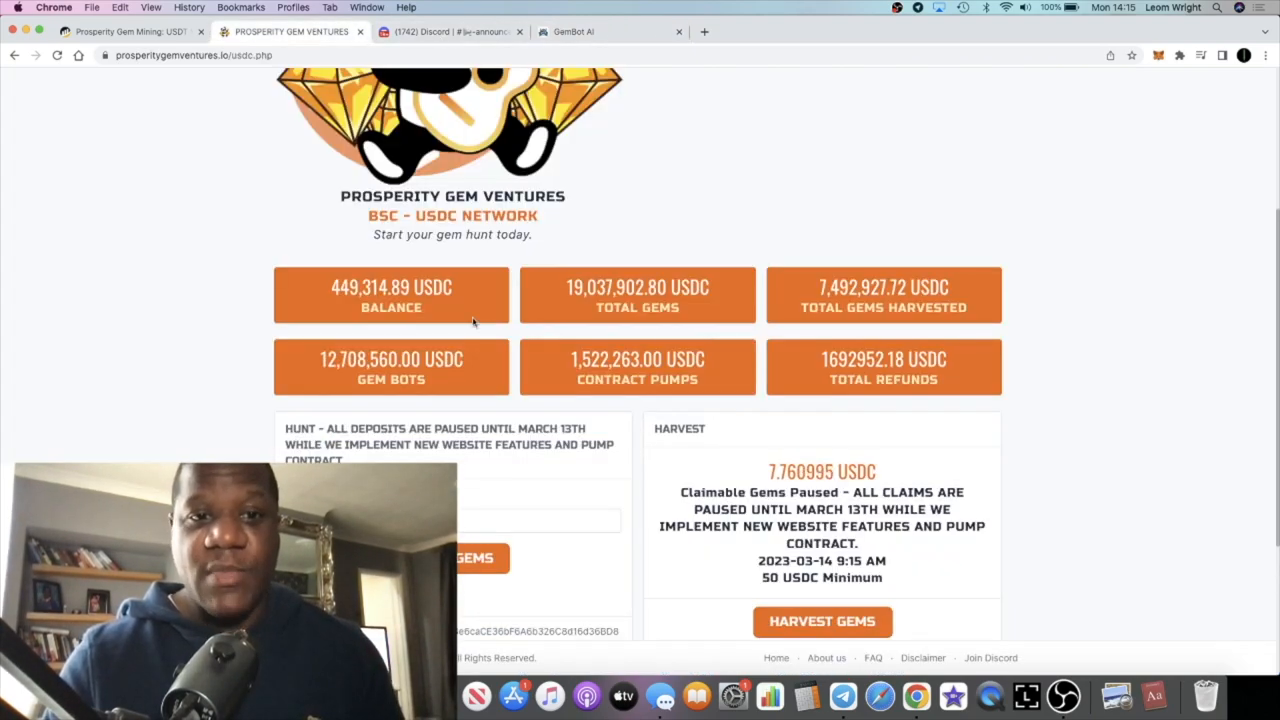
{"action": "scroll", "scroll_direction": "up", "scroll_amount": 3}
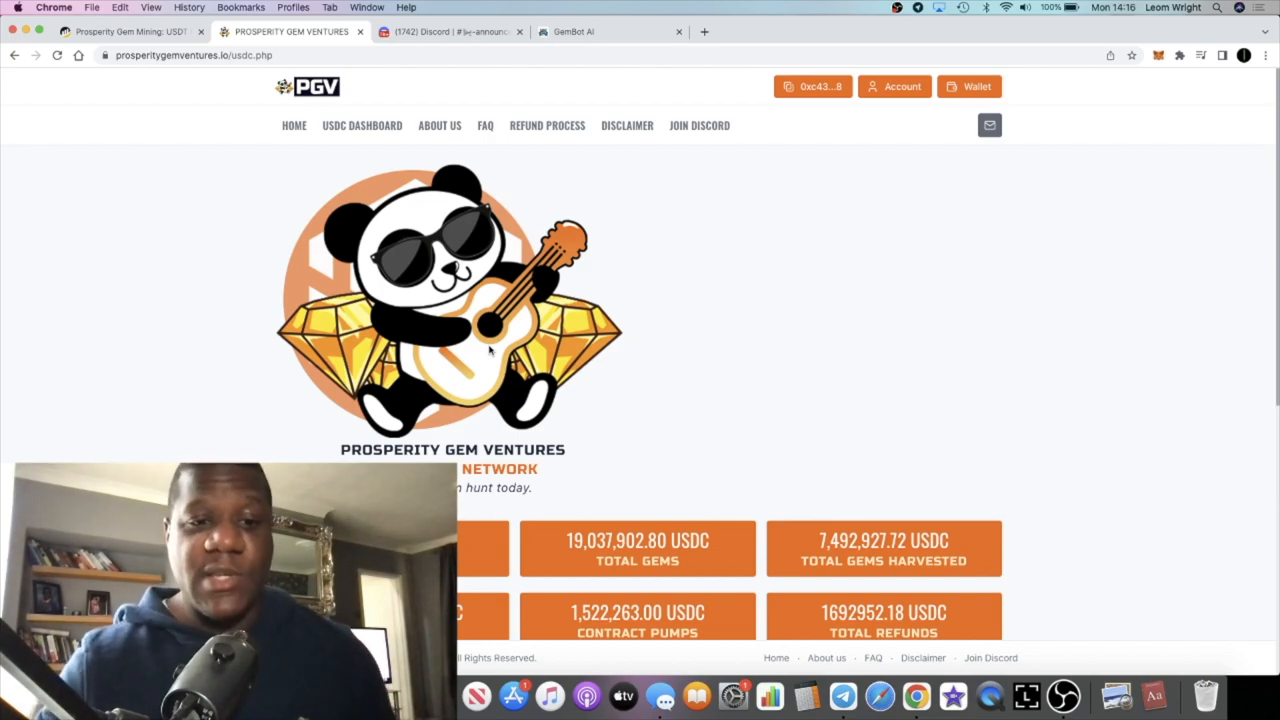
{"action": "scroll", "scroll_direction": "down", "scroll_amount": 3}
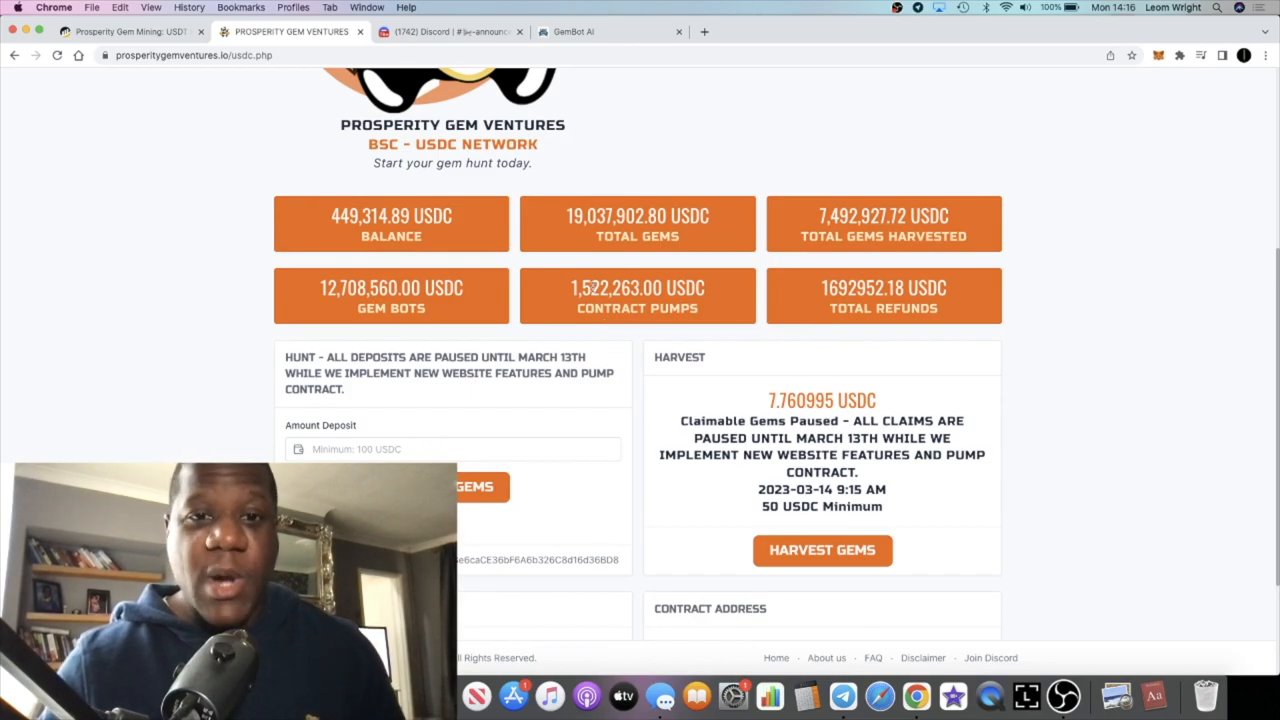
{"action": "scroll", "scroll_direction": "up", "scroll_amount": 3}
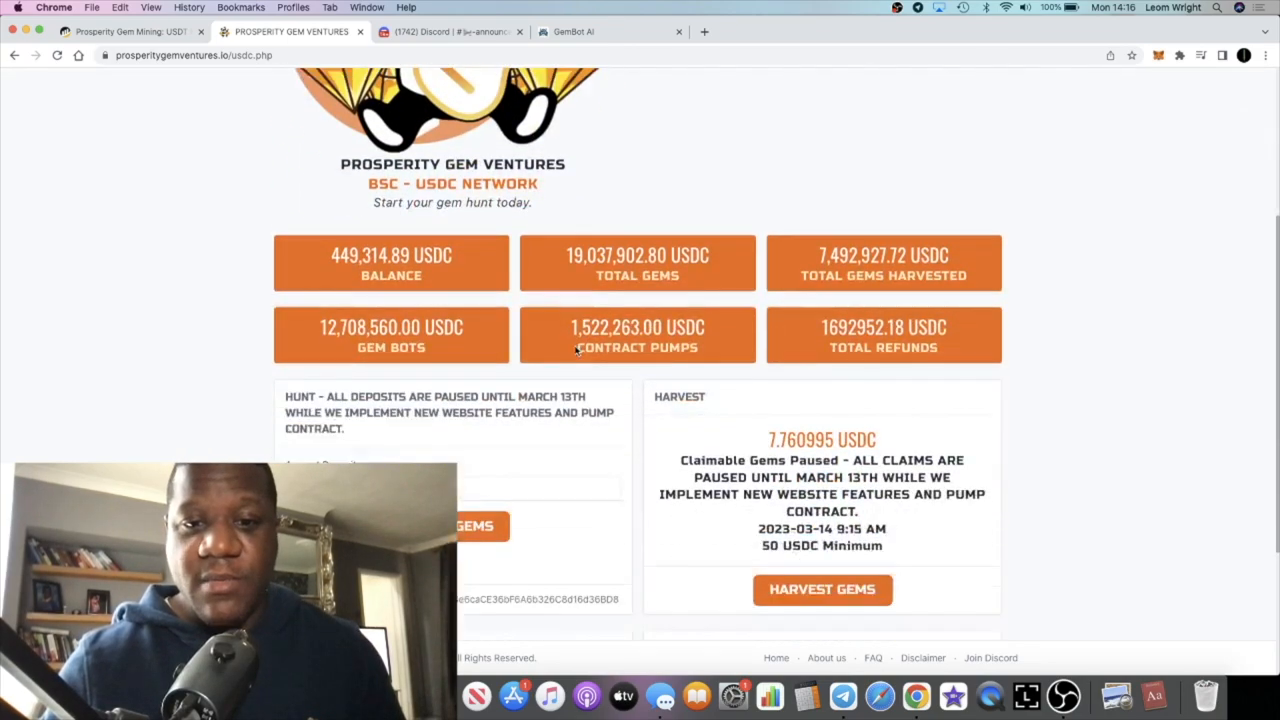
{"action": "scroll", "scroll_direction": "up", "scroll_amount": 3}
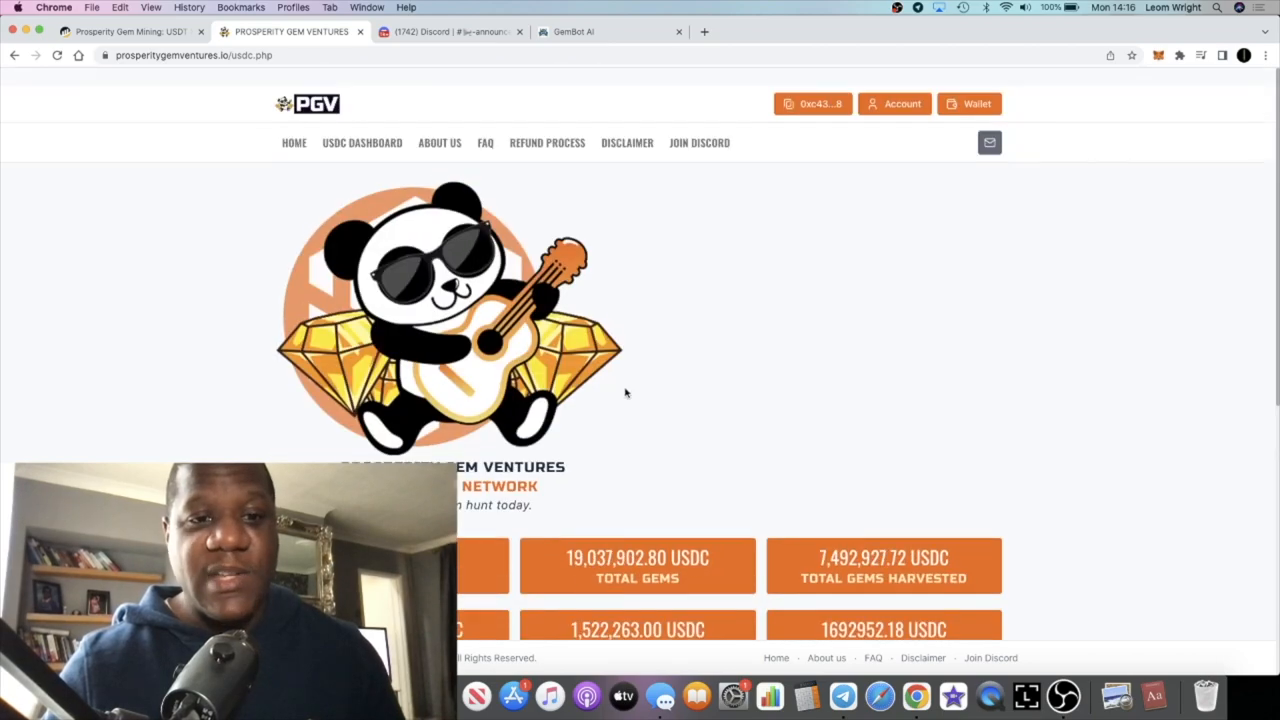
{"action": "scroll", "scroll_direction": "down", "scroll_amount": 3}
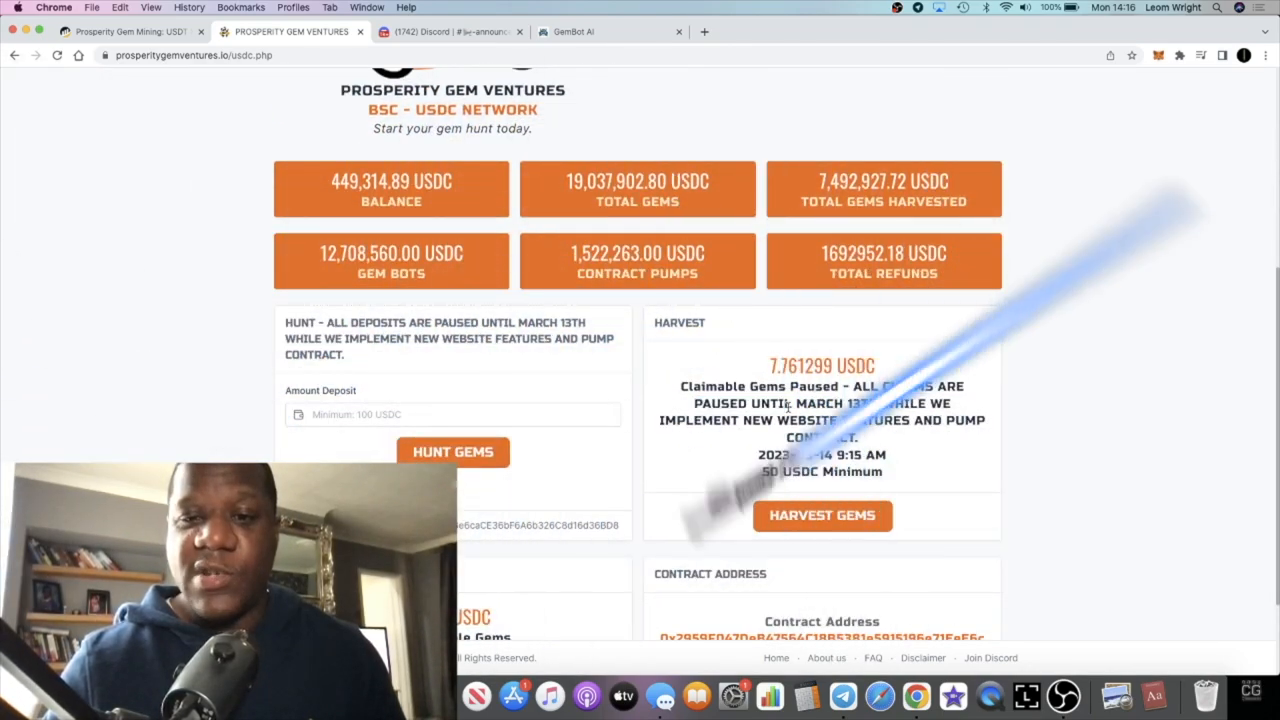
{"action": "scroll", "scroll_direction": "up", "scroll_amount": 3}
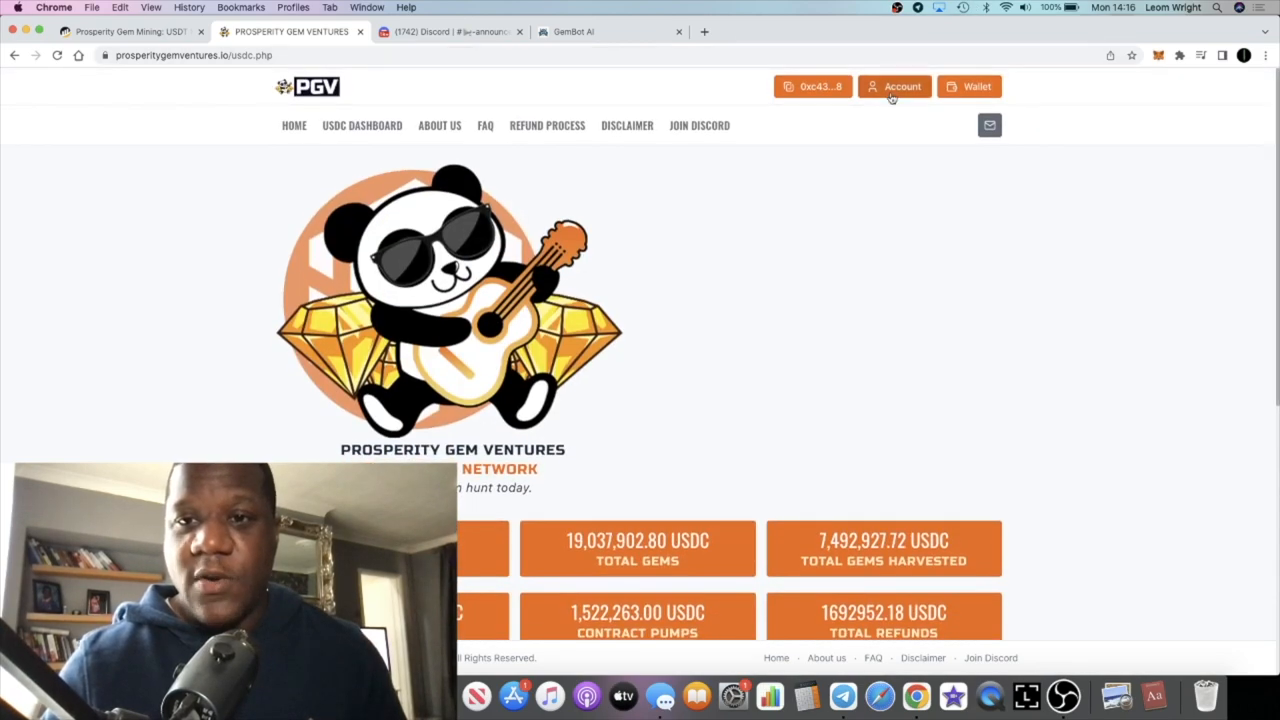
- Review the account info showing the connected wallet, 100.00 USDC deposit and 51.78 harvested gems, then close it
{"action": "left_click", "coordinate": [894, 86]}
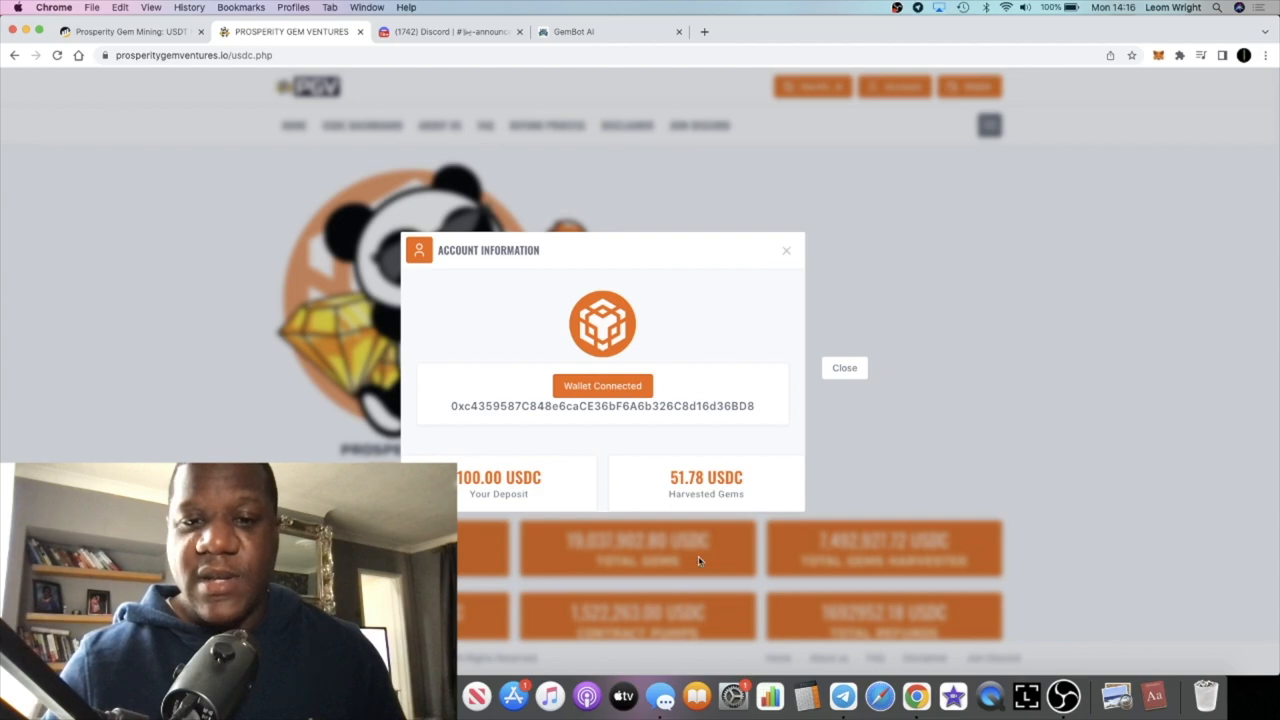
{"action": "left_click", "coordinate": [844, 368]}
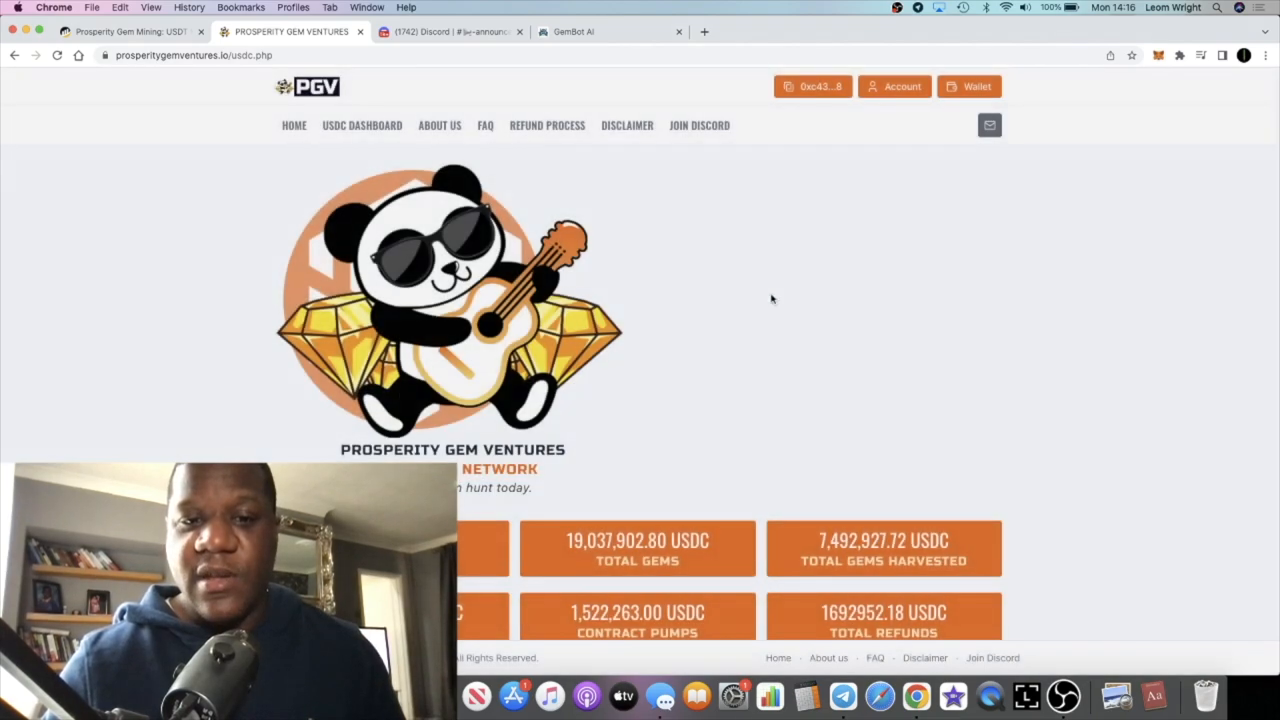
{"action": "scroll", "scroll_direction": "down", "scroll_amount": 3}
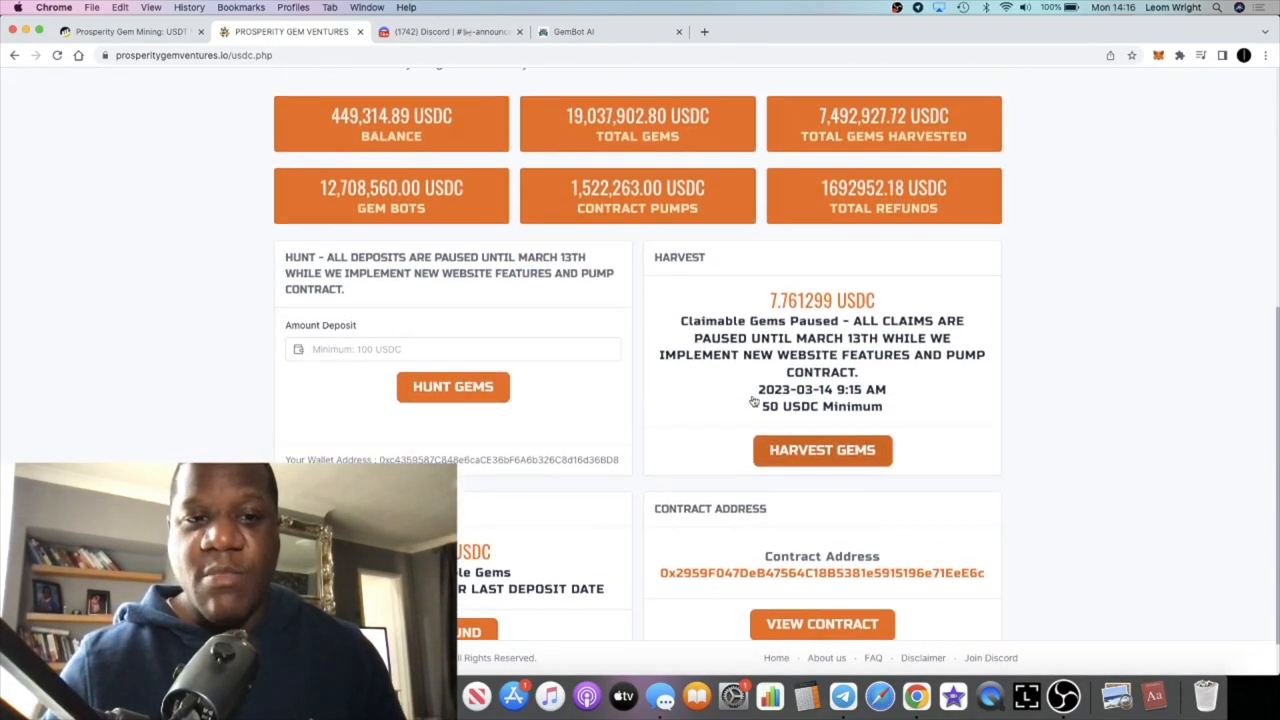
{"action": "scroll", "scroll_direction": "up", "scroll_amount": 3}
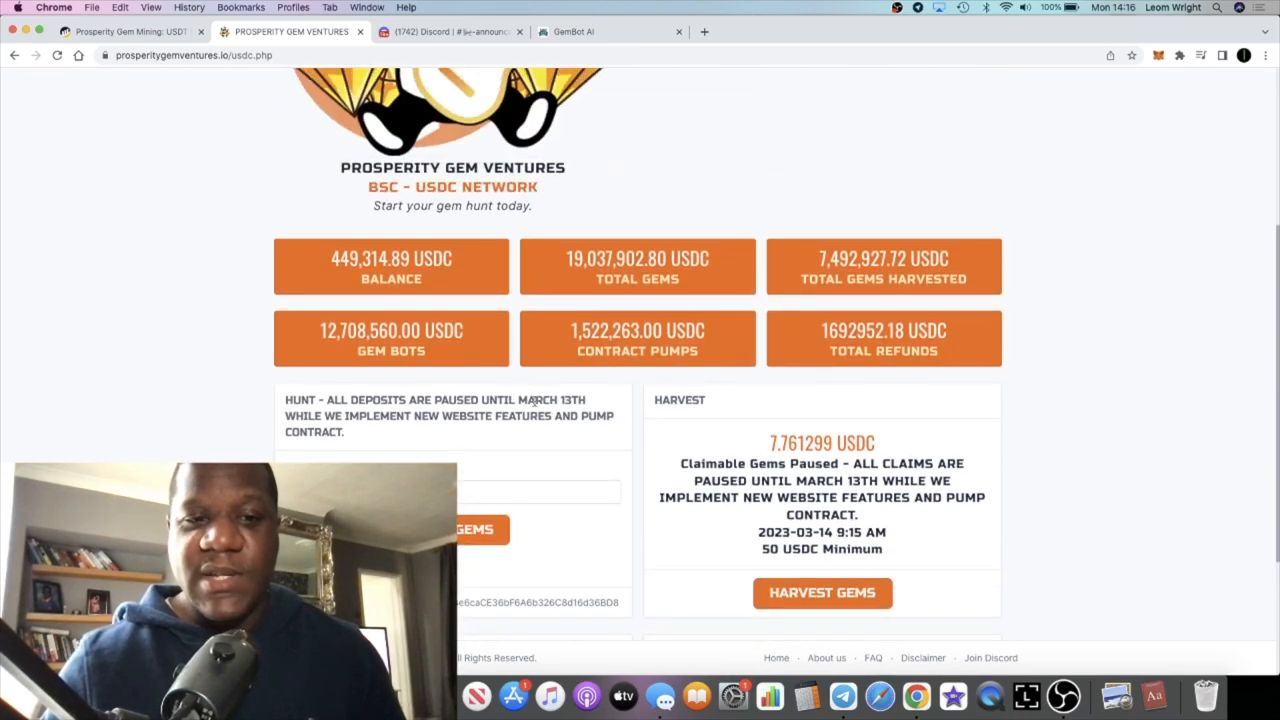
{"action": "scroll", "scroll_direction": "down", "scroll_amount": 3}
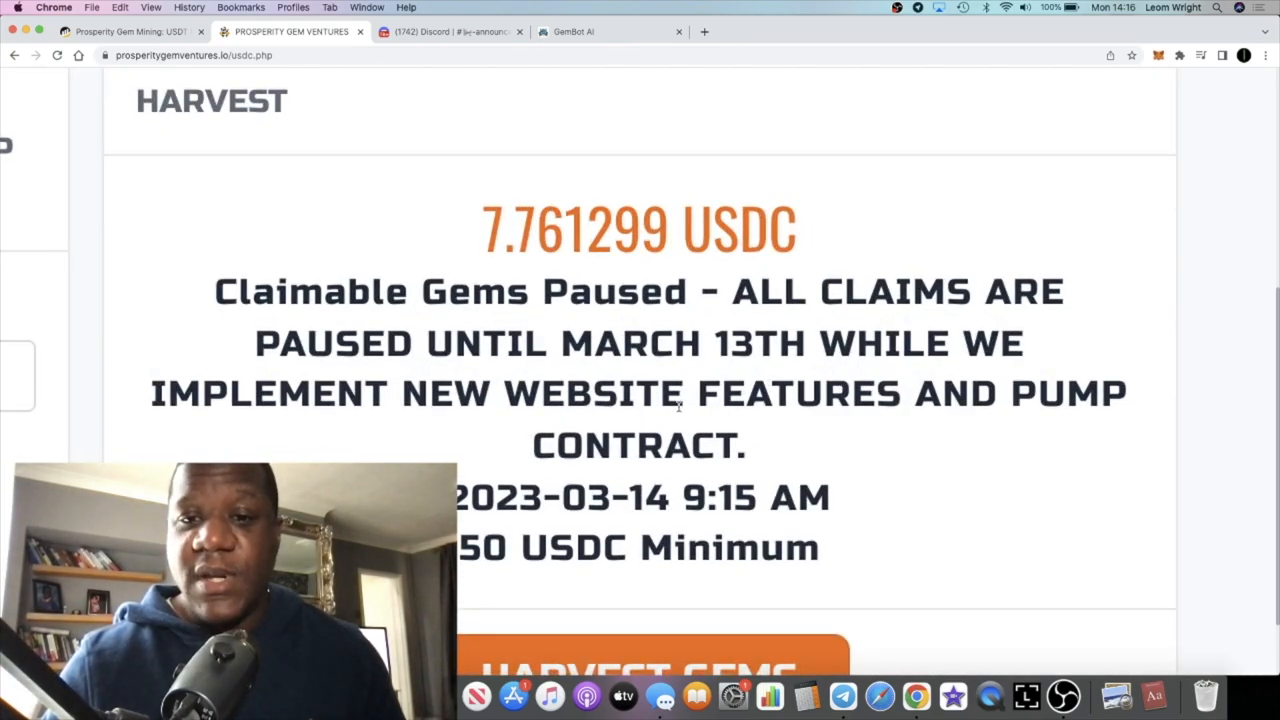
{"action": "scroll", "scroll_direction": "up", "scroll_amount": 3}
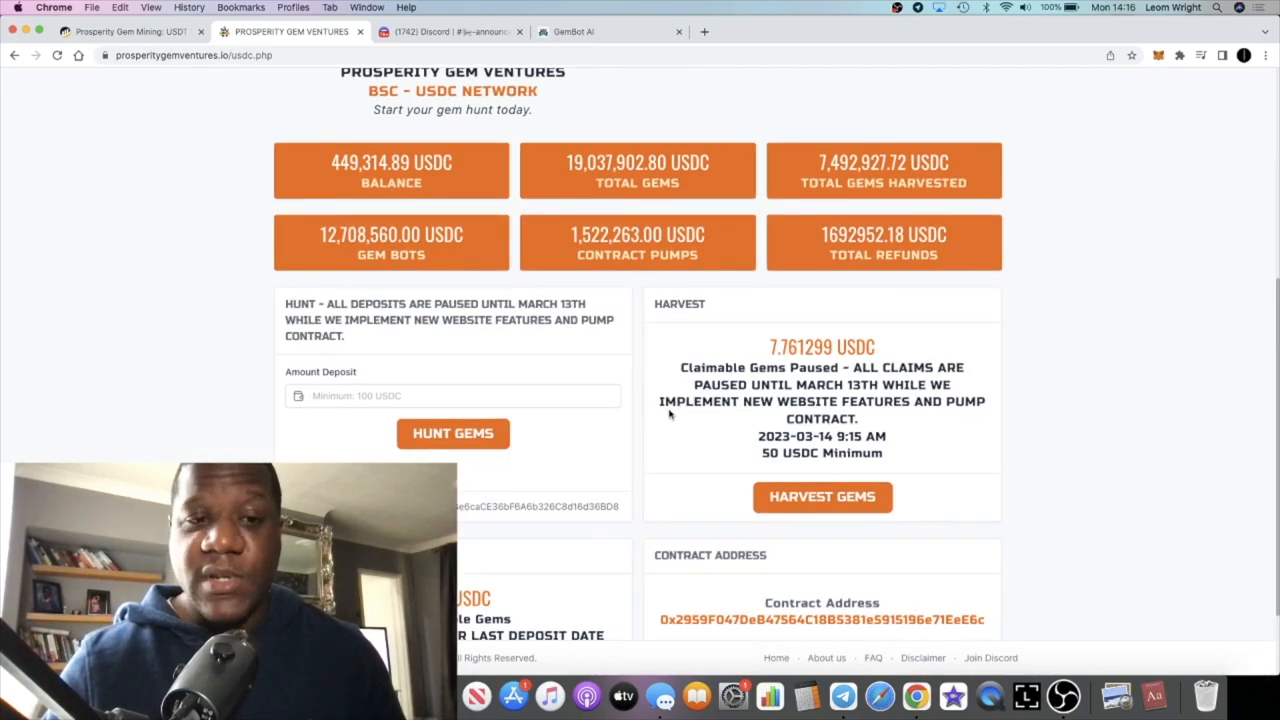
{"action": "scroll", "scroll_direction": "down", "scroll_amount": 3}
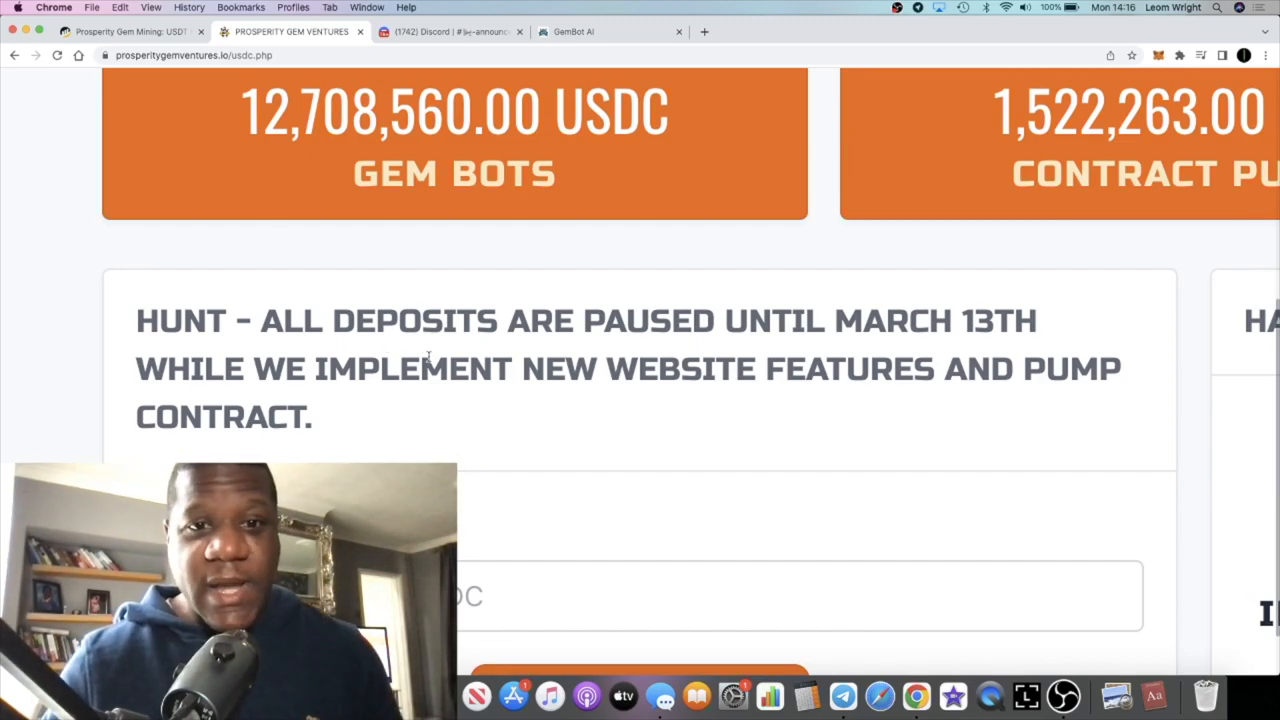
{"action": "scroll", "scroll_direction": "up", "scroll_amount": 3}
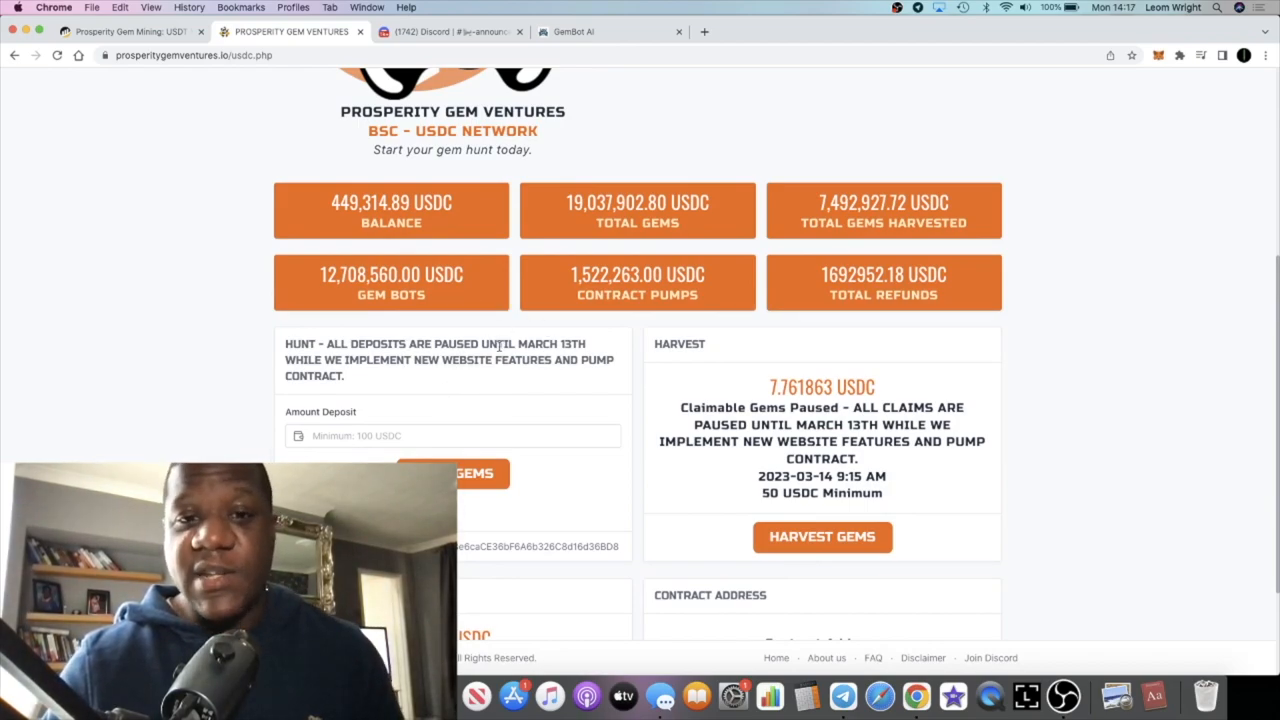
{"action": "scroll", "scroll_direction": "up", "scroll_amount": 3}
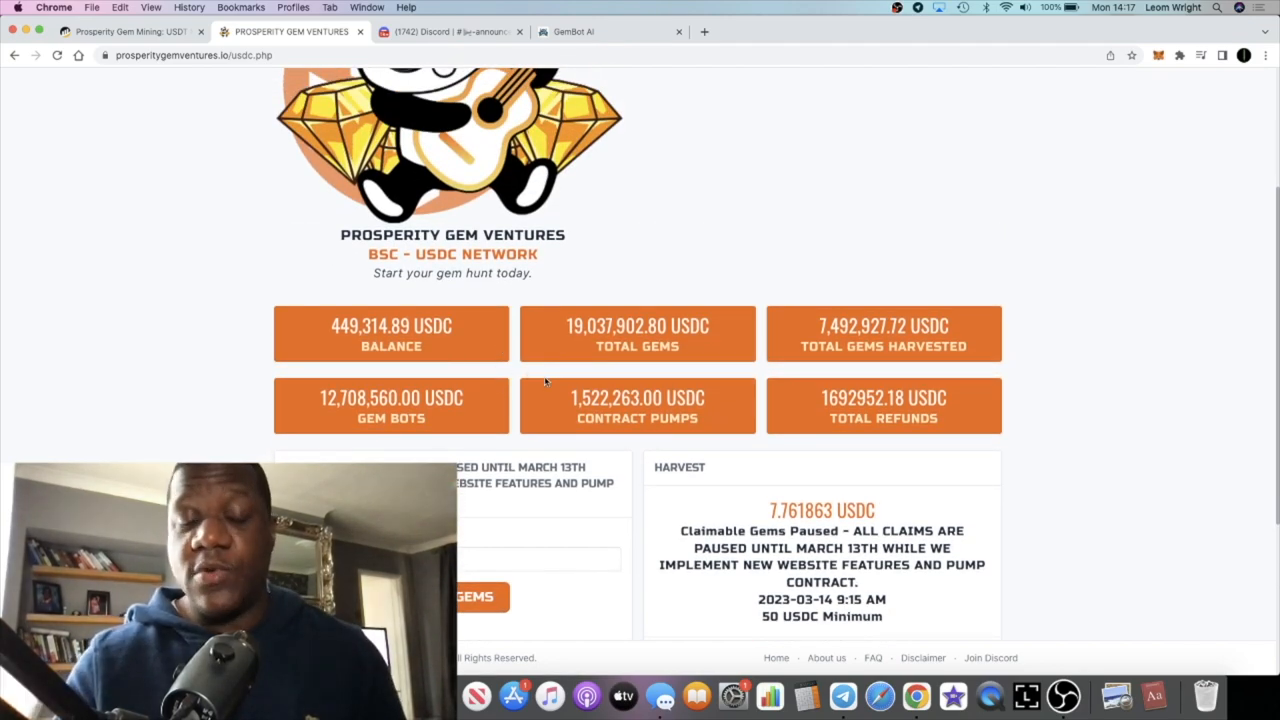
{"action": "scroll", "scroll_direction": "up", "scroll_amount": 3}
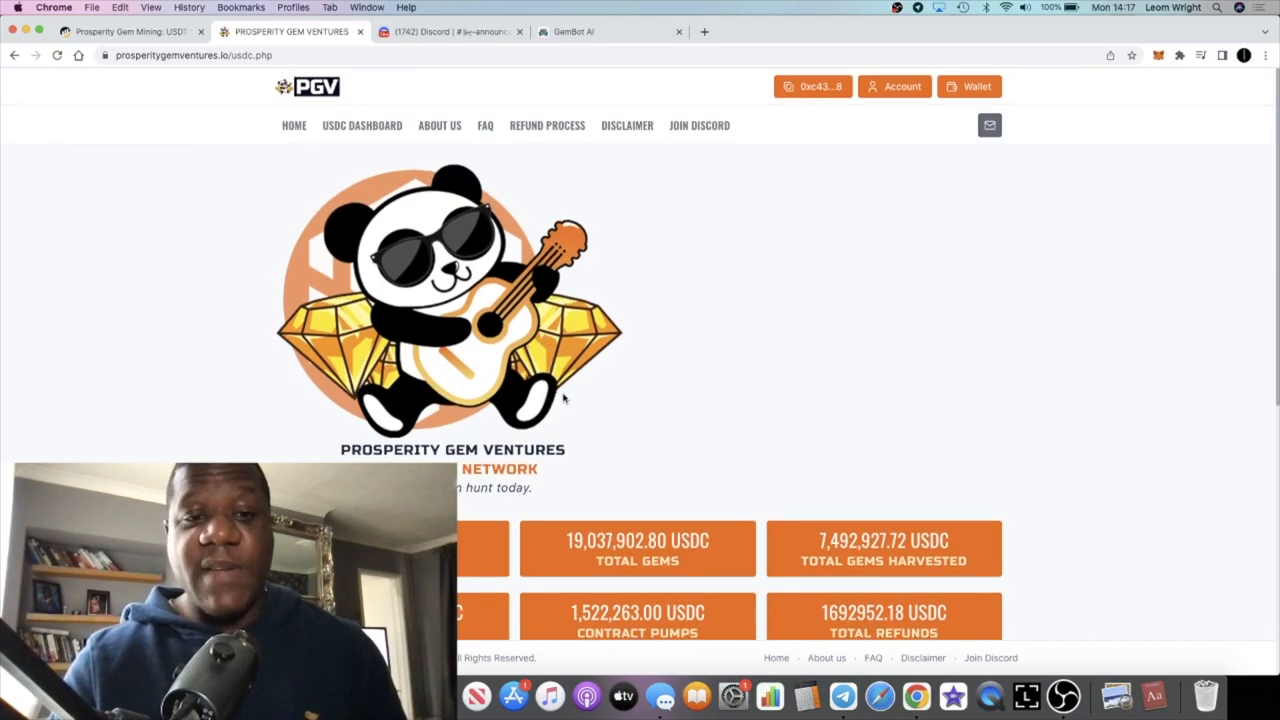
{"action": "scroll", "scroll_direction": "down", "scroll_amount": 3}
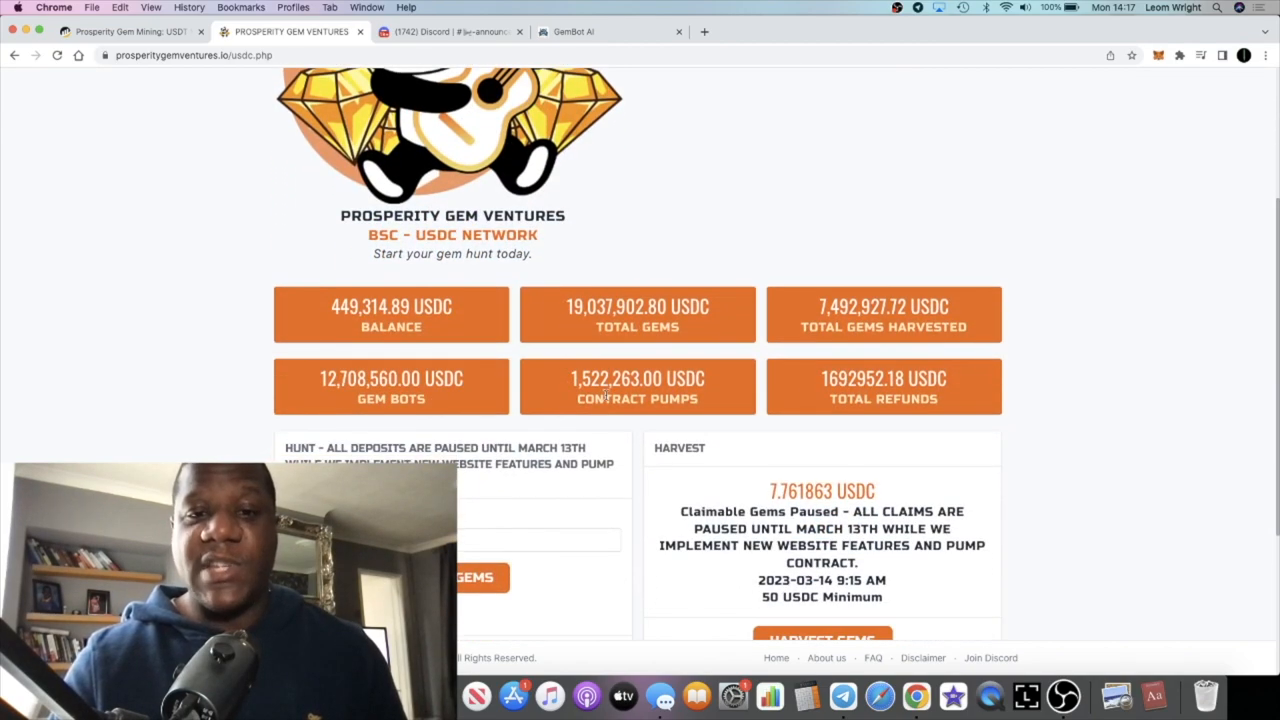
{"action": "mouse_move", "coordinate": [684, 324]}
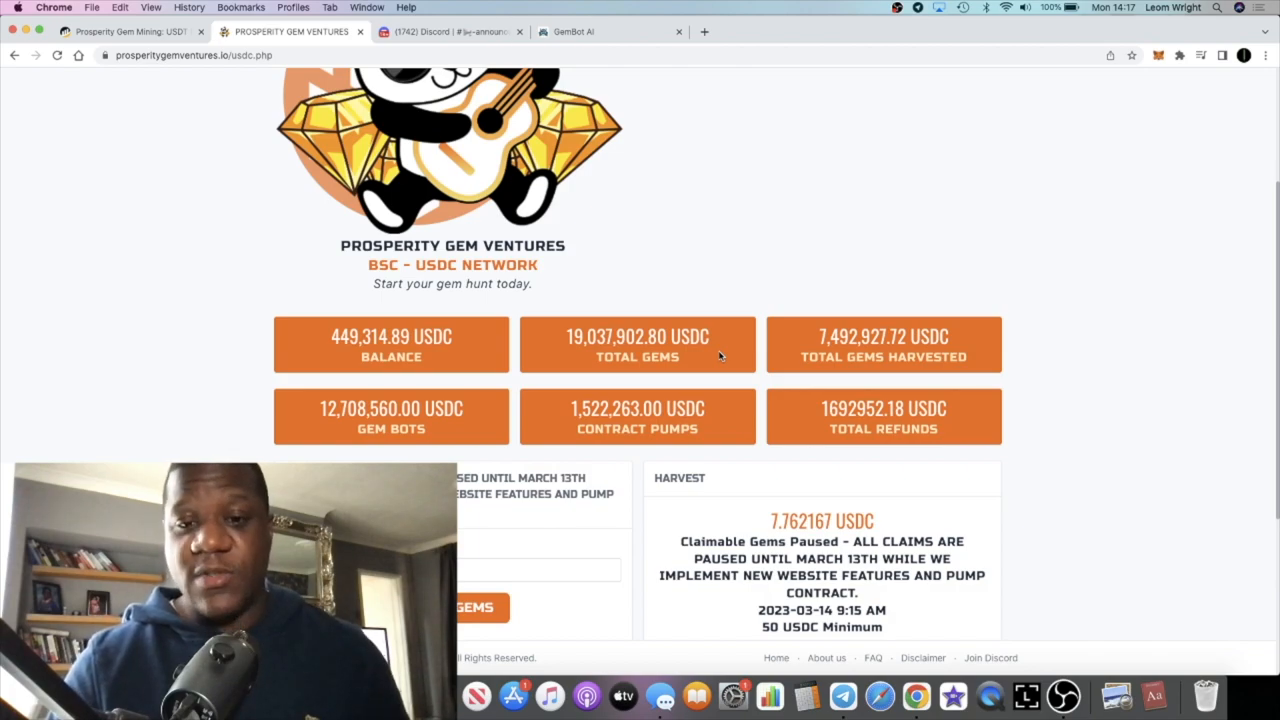
{"action": "mouse_move", "coordinate": [700, 460]}
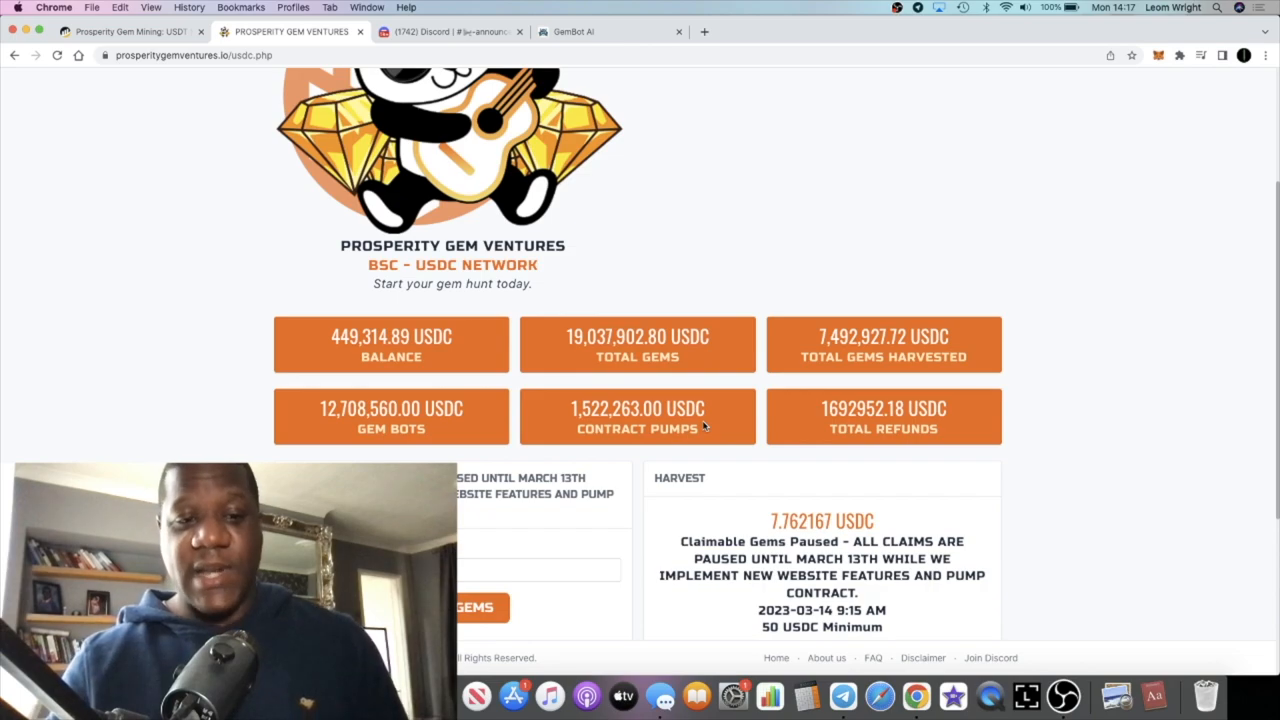
{"action": "scroll", "scroll_direction": "down", "scroll_amount": 3}
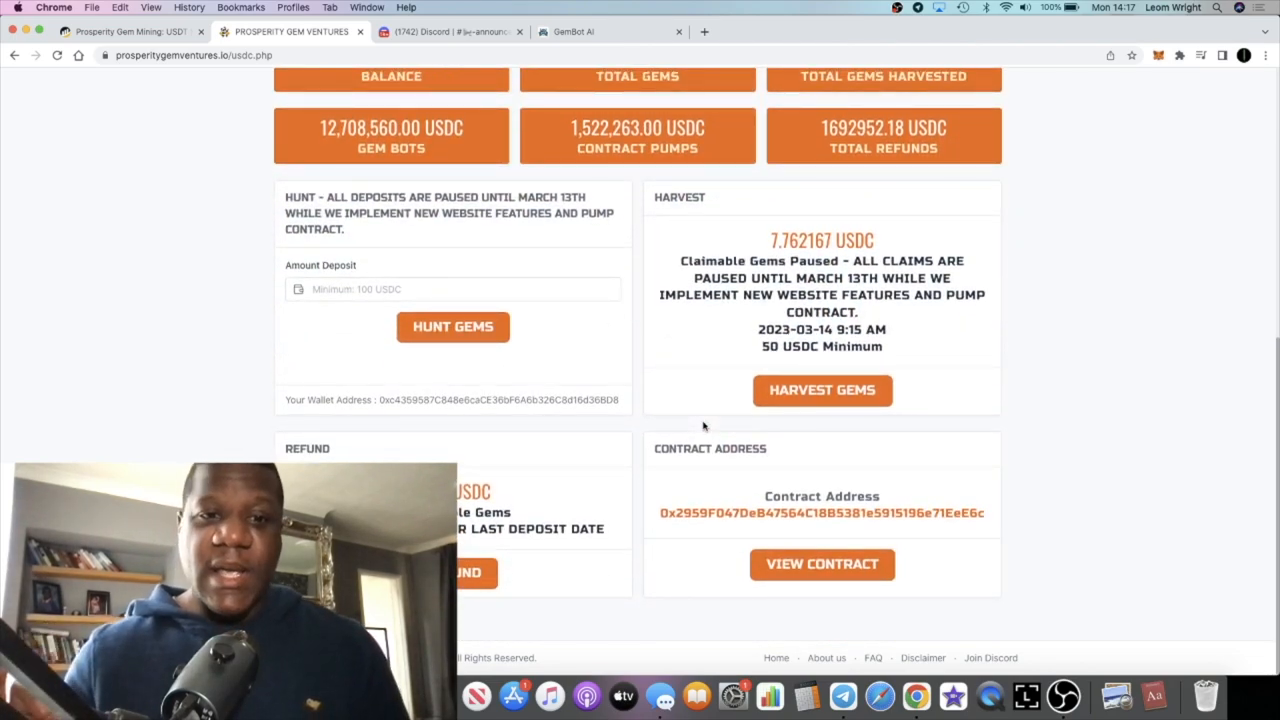
{"action": "scroll", "scroll_direction": "up", "scroll_amount": 3}
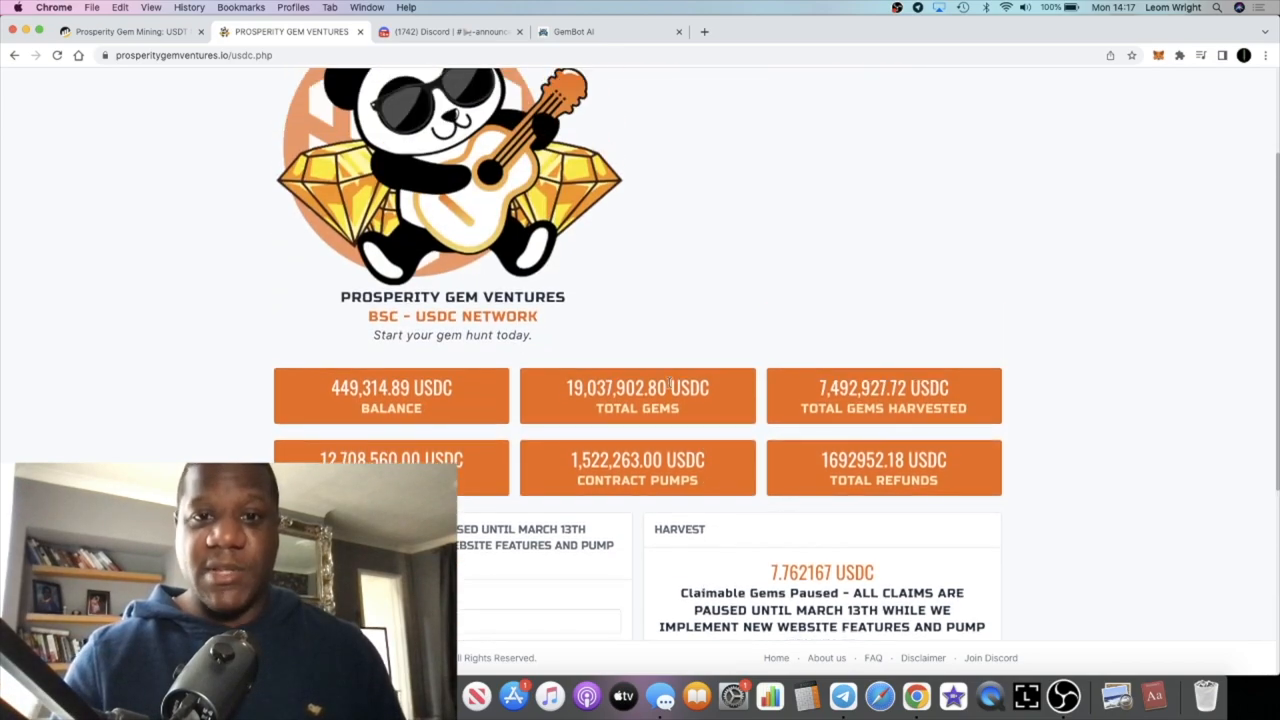
{"action": "left_click", "coordinate": [130, 32]}
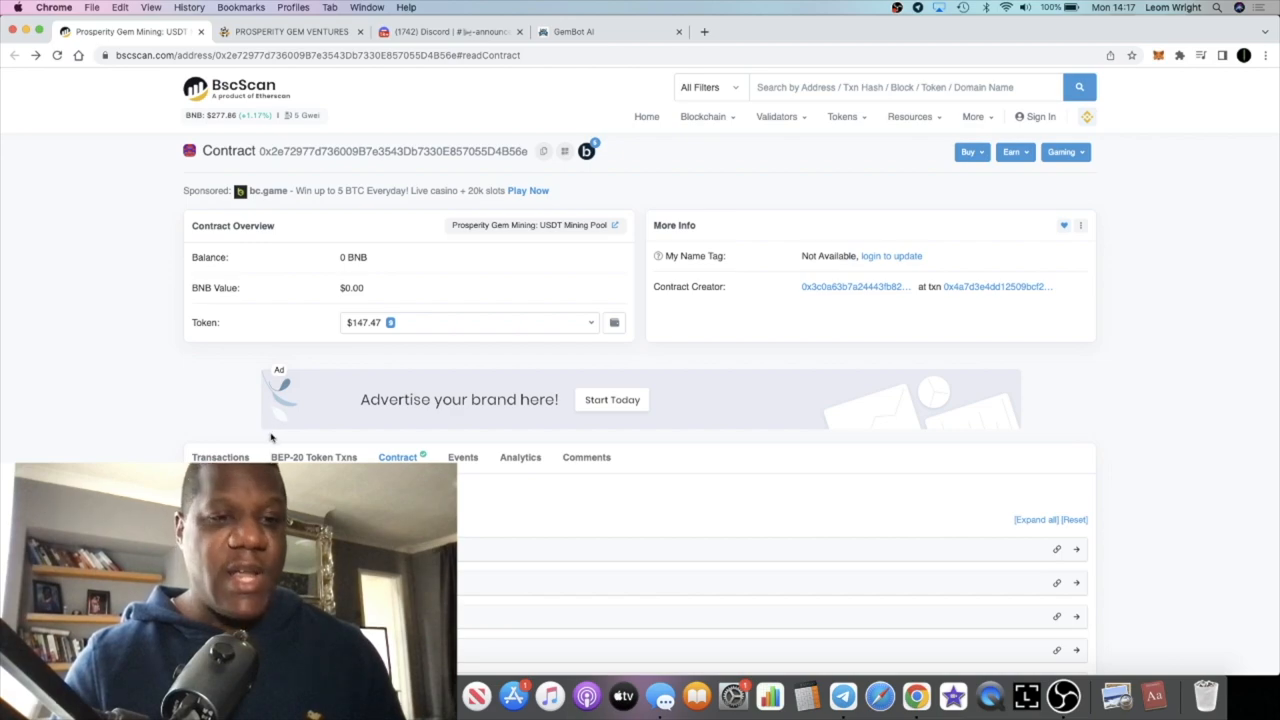
{"action": "left_click", "coordinate": [288, 32]}
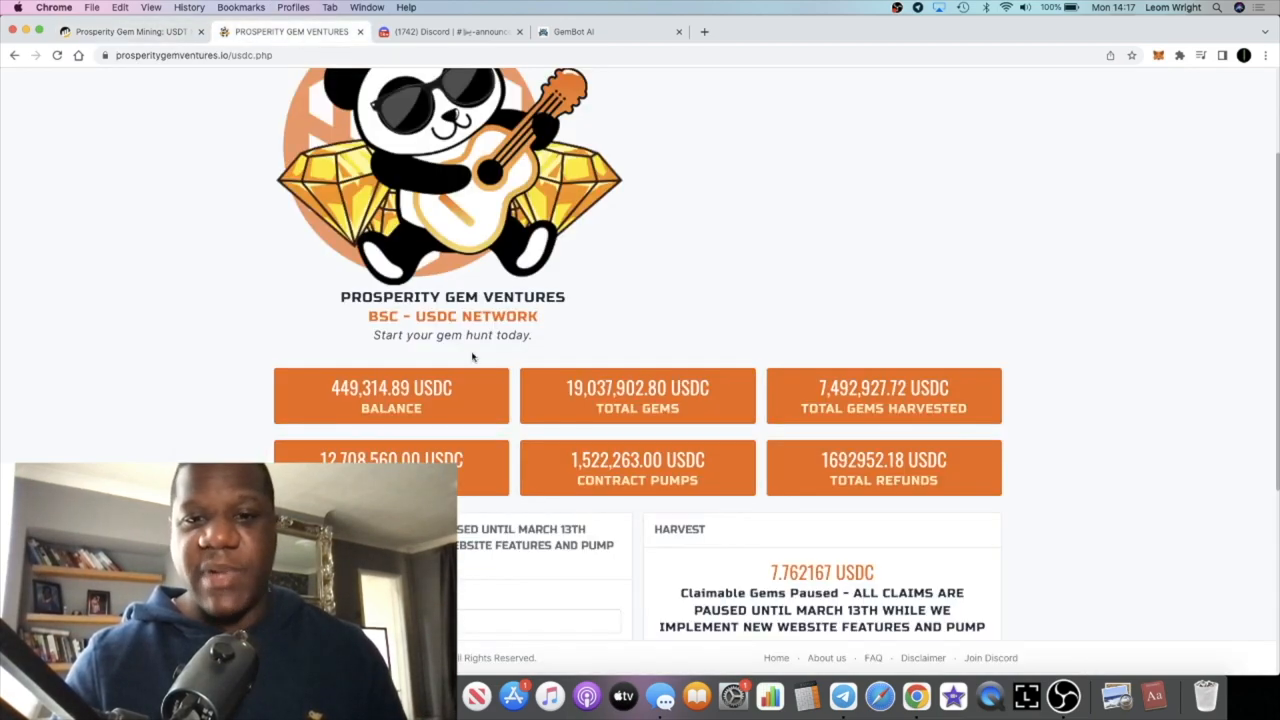
{"action": "scroll", "scroll_direction": "down", "scroll_amount": 3}
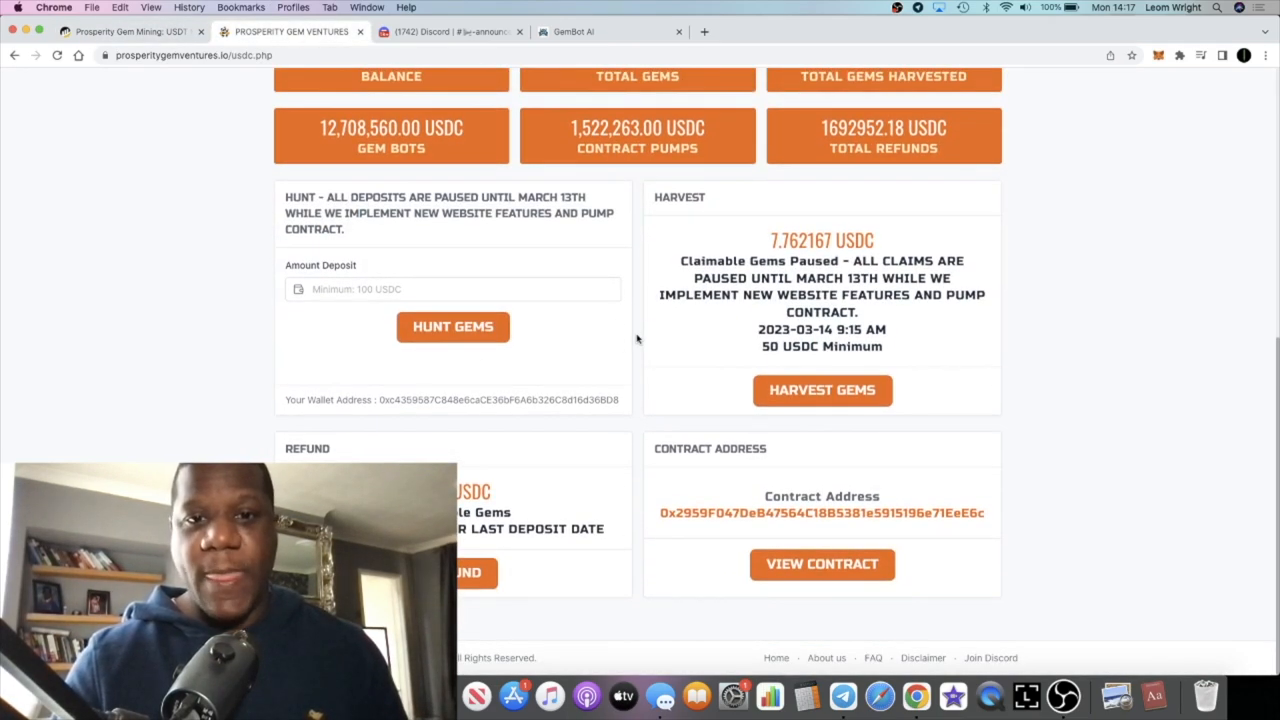
{"action": "scroll", "scroll_direction": "up", "scroll_amount": 3}
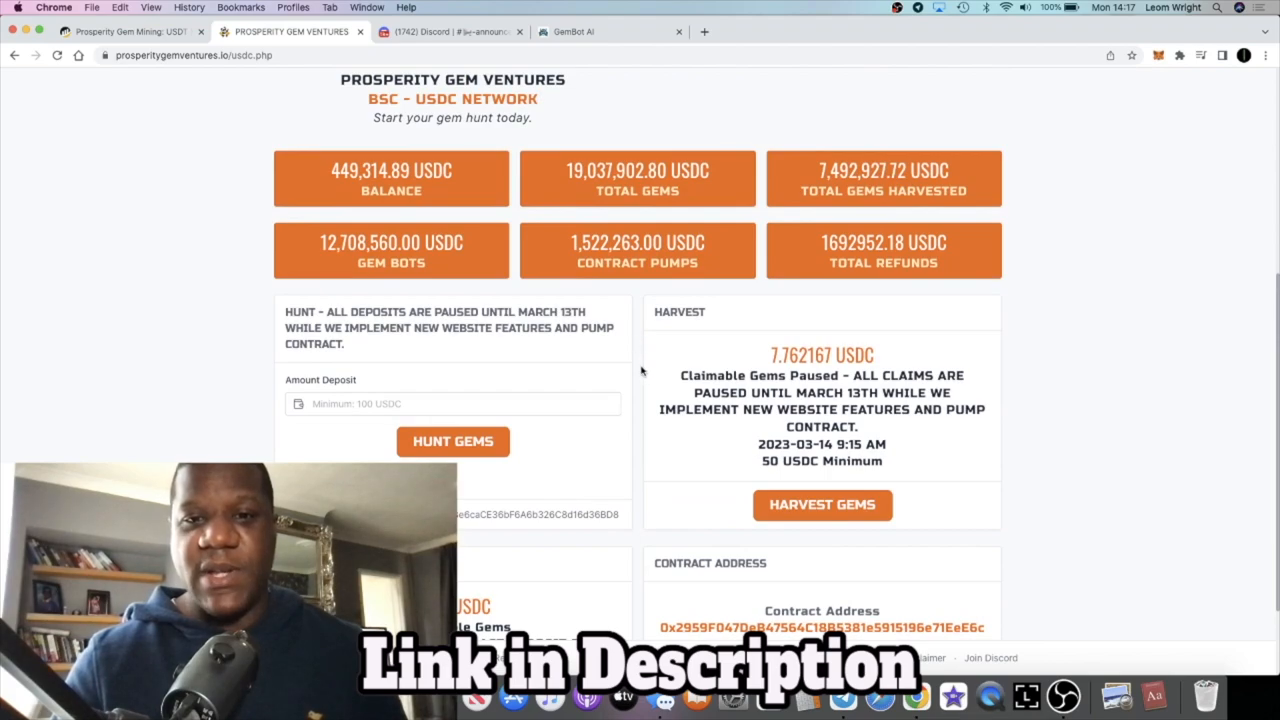
{"action": "mouse_move", "coordinate": [720, 430]}
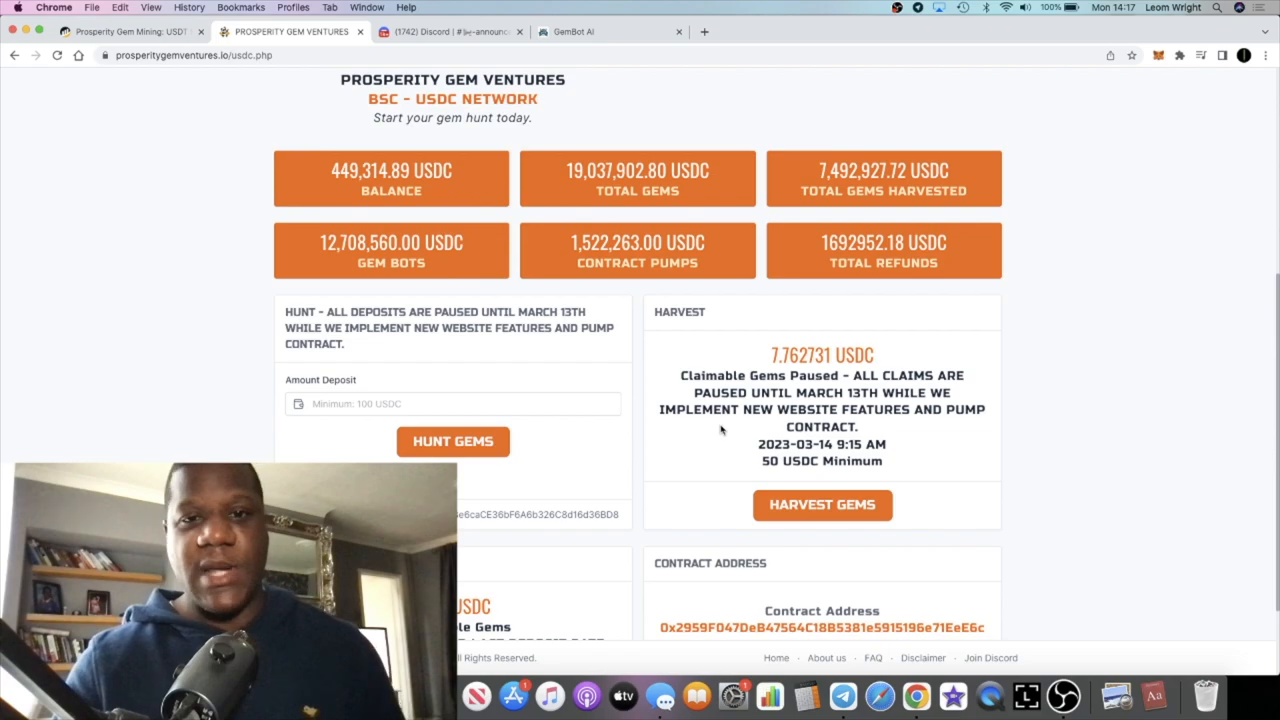
{"action": "scroll", "scroll_direction": "up", "scroll_amount": 3}
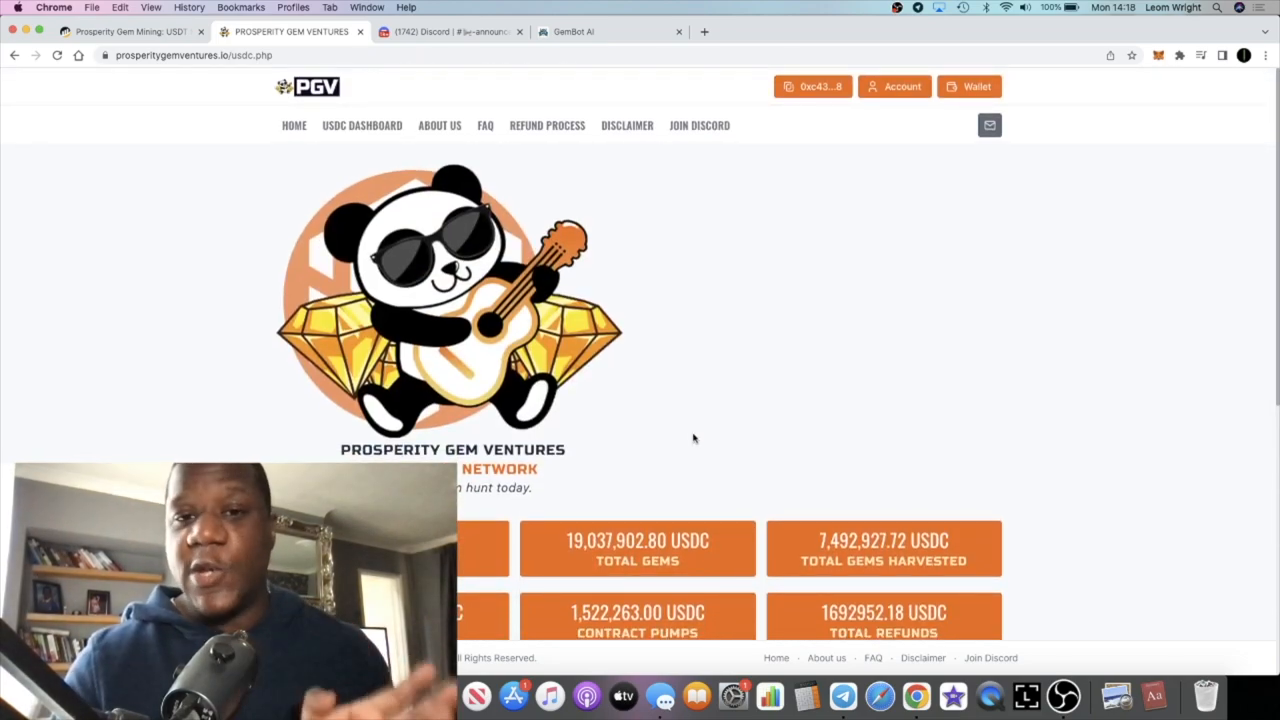
{"action": "scroll", "scroll_direction": "down", "scroll_amount": 3}
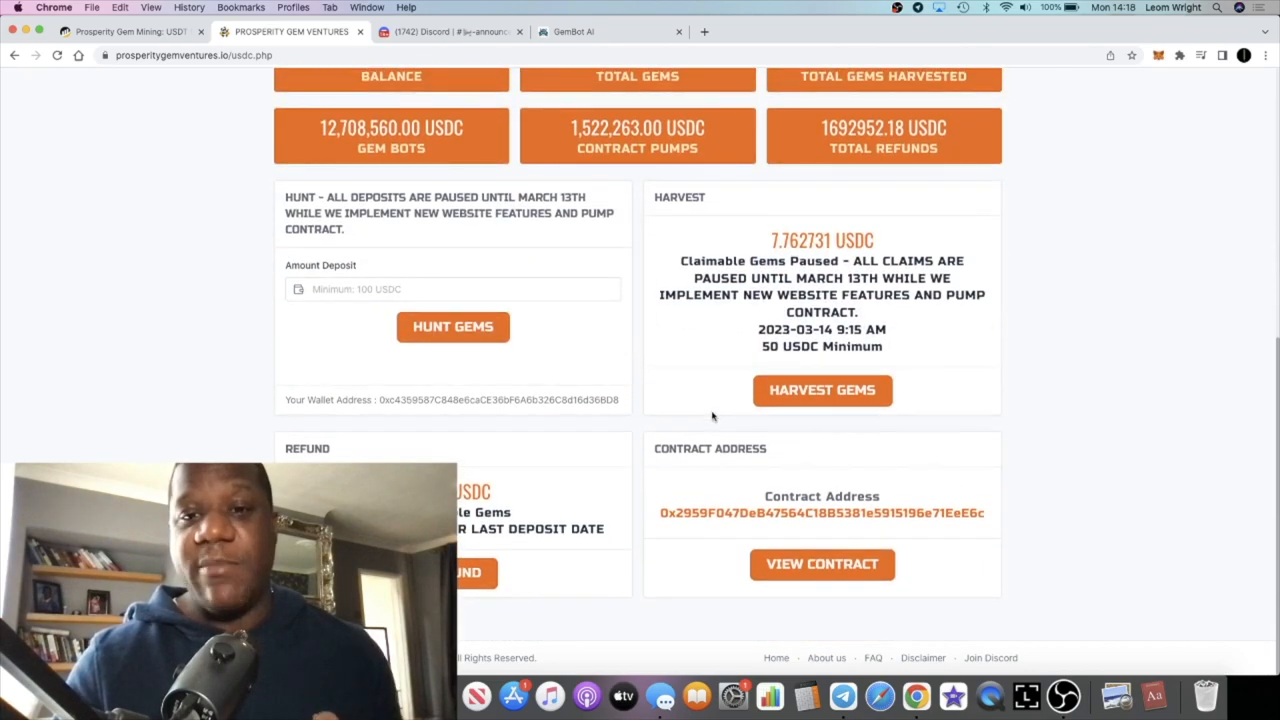
{"action": "scroll", "scroll_direction": "up", "scroll_amount": 3}
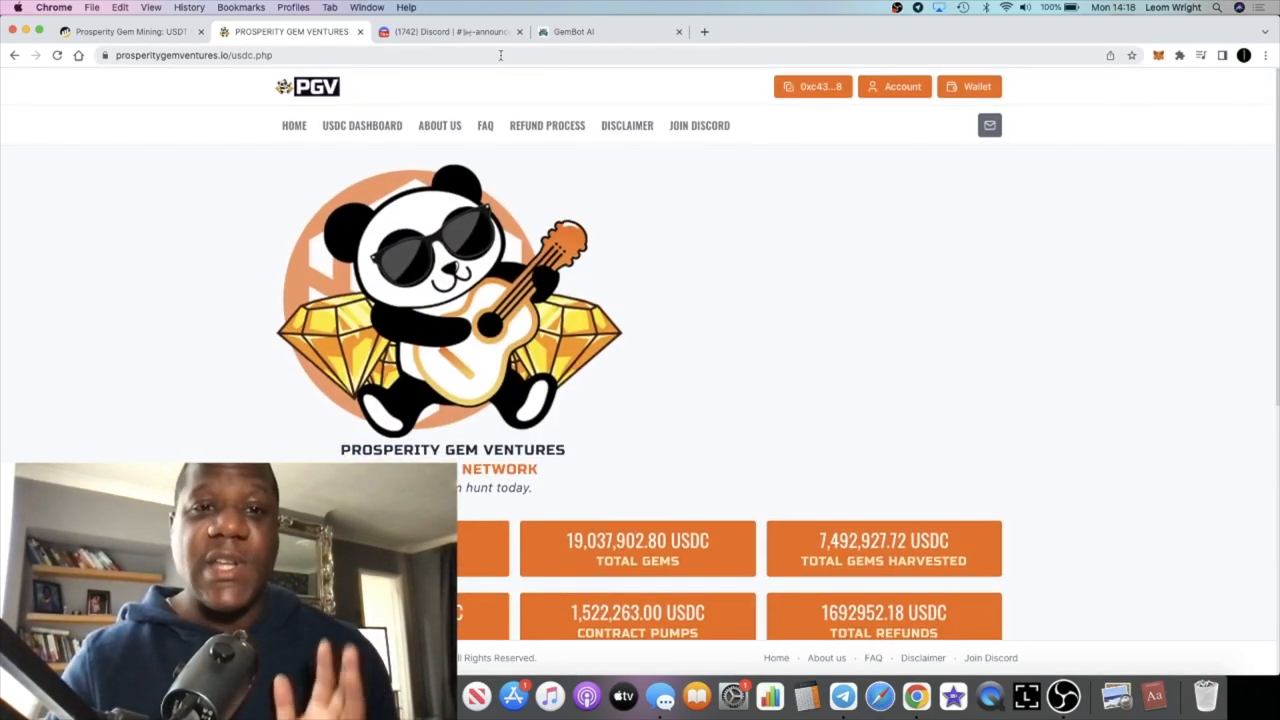
{"action": "left_click", "coordinate": [444, 32]}
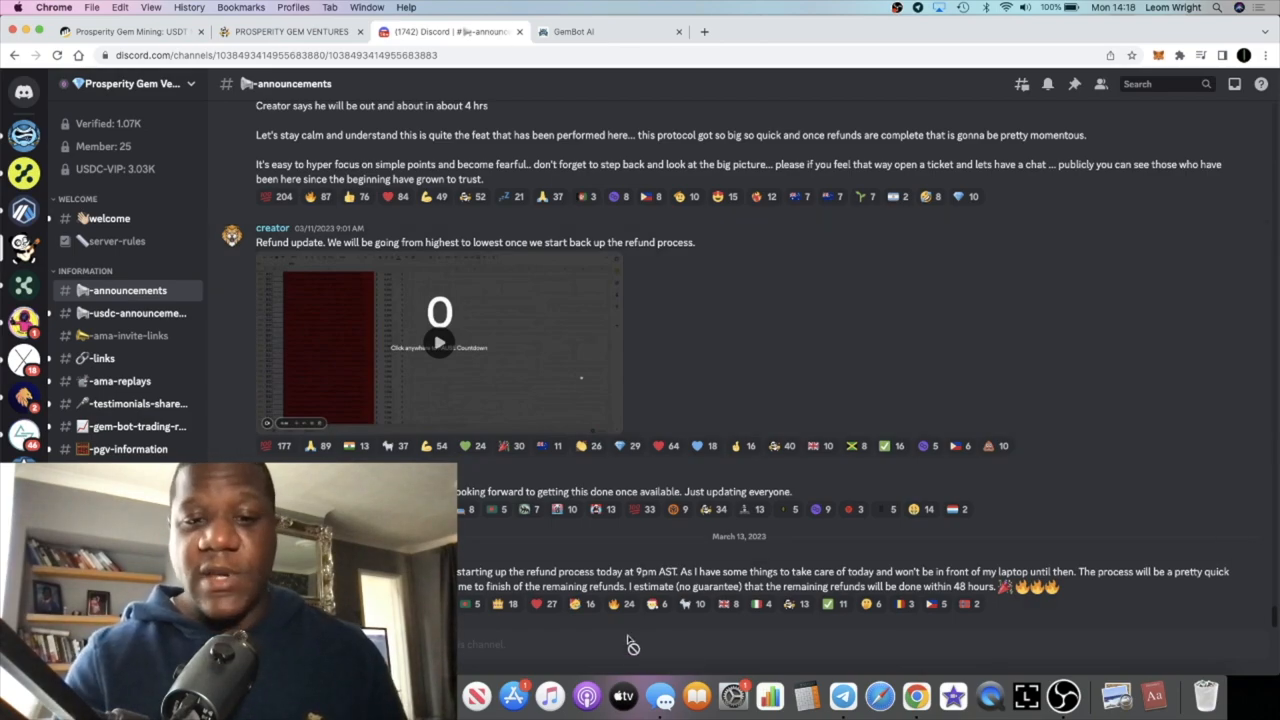
{"action": "scroll", "scroll_direction": "up", "scroll_amount": 3}
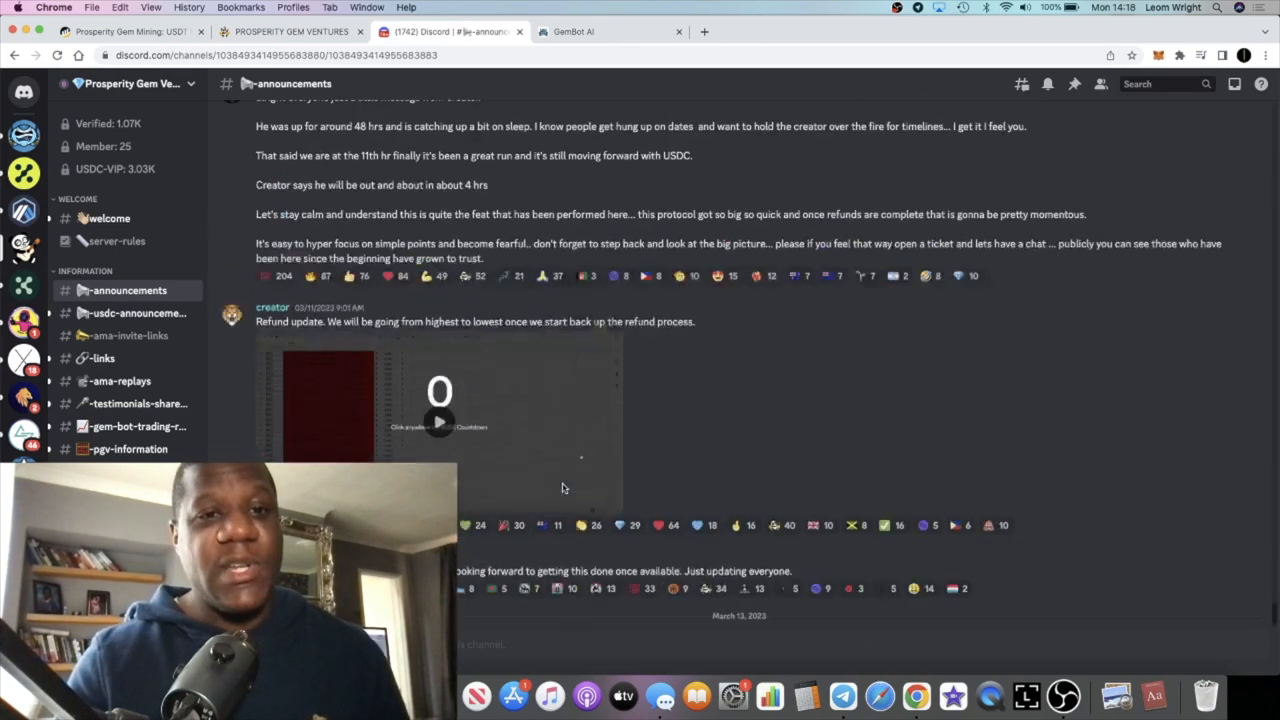
{"action": "scroll", "scroll_direction": "up", "scroll_amount": 3}
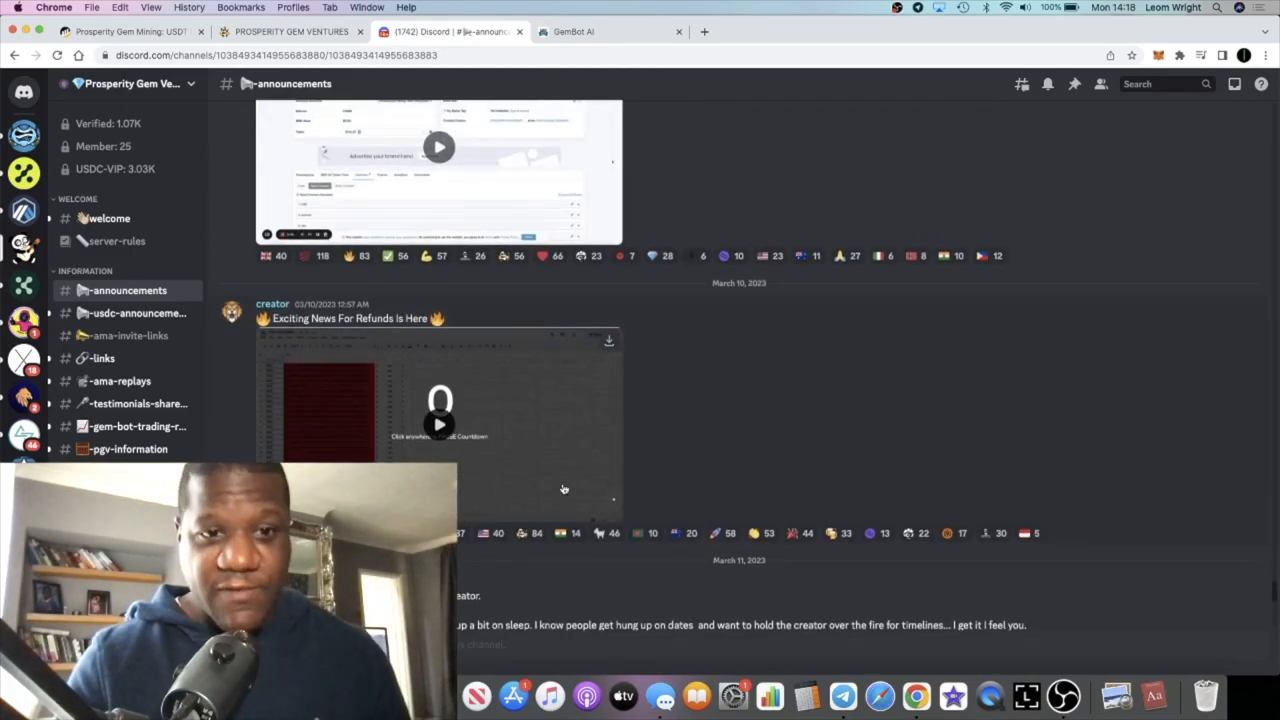
{"action": "scroll", "scroll_direction": "down", "scroll_amount": 3}
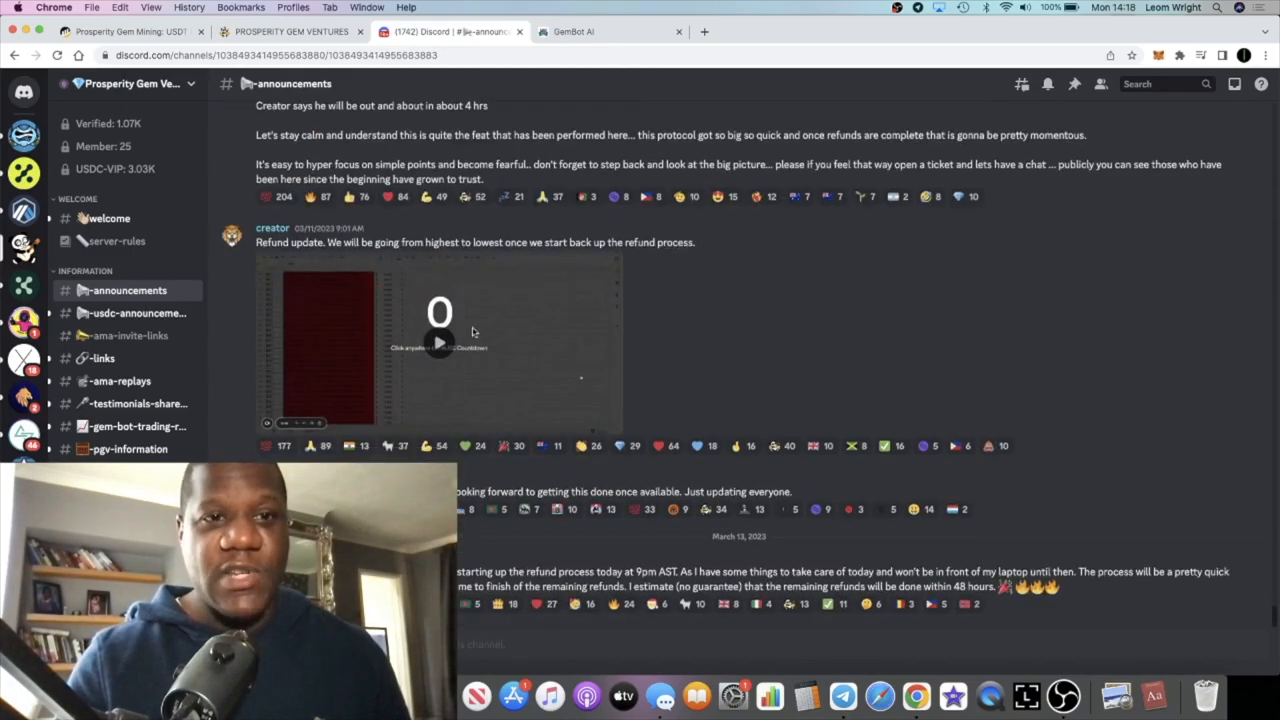
{"action": "left_click", "coordinate": [290, 32]}
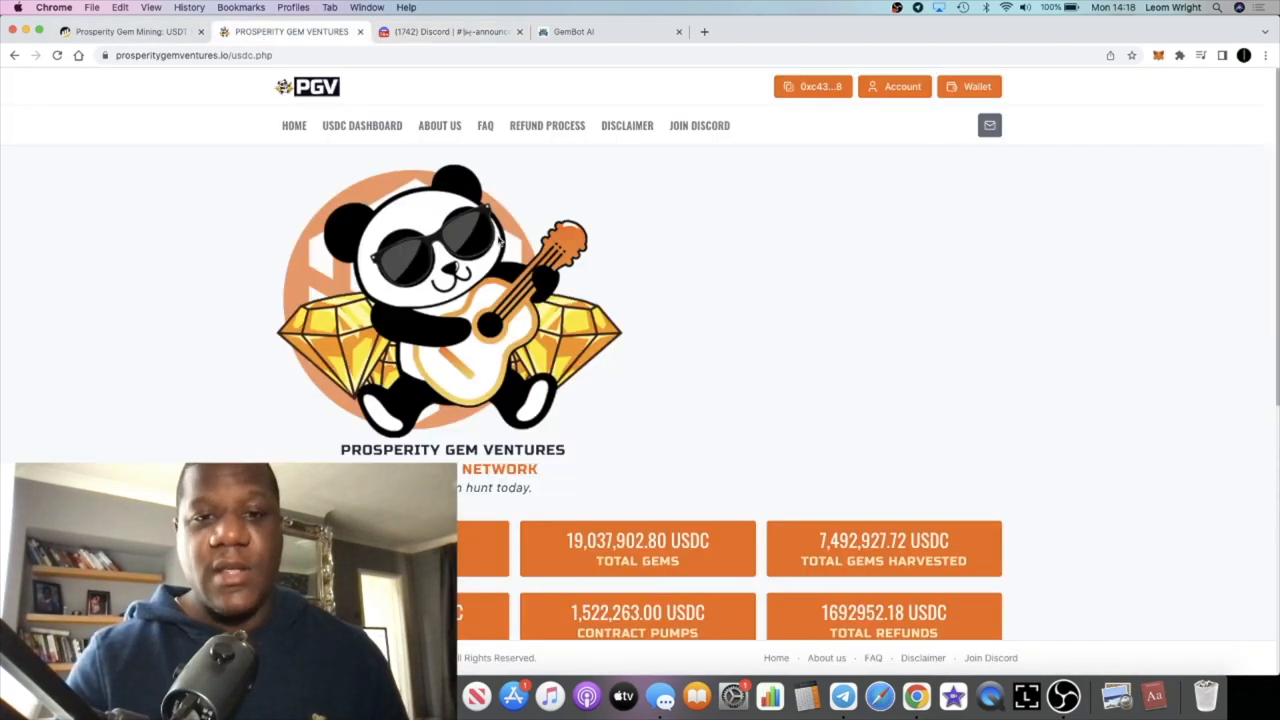
- Scroll the dashboard to the Hunt, Harvest, Refund and Contract Address panels with 7.763035 USDC claimable
{"action": "scroll", "scroll_direction": "down", "scroll_amount": 3}
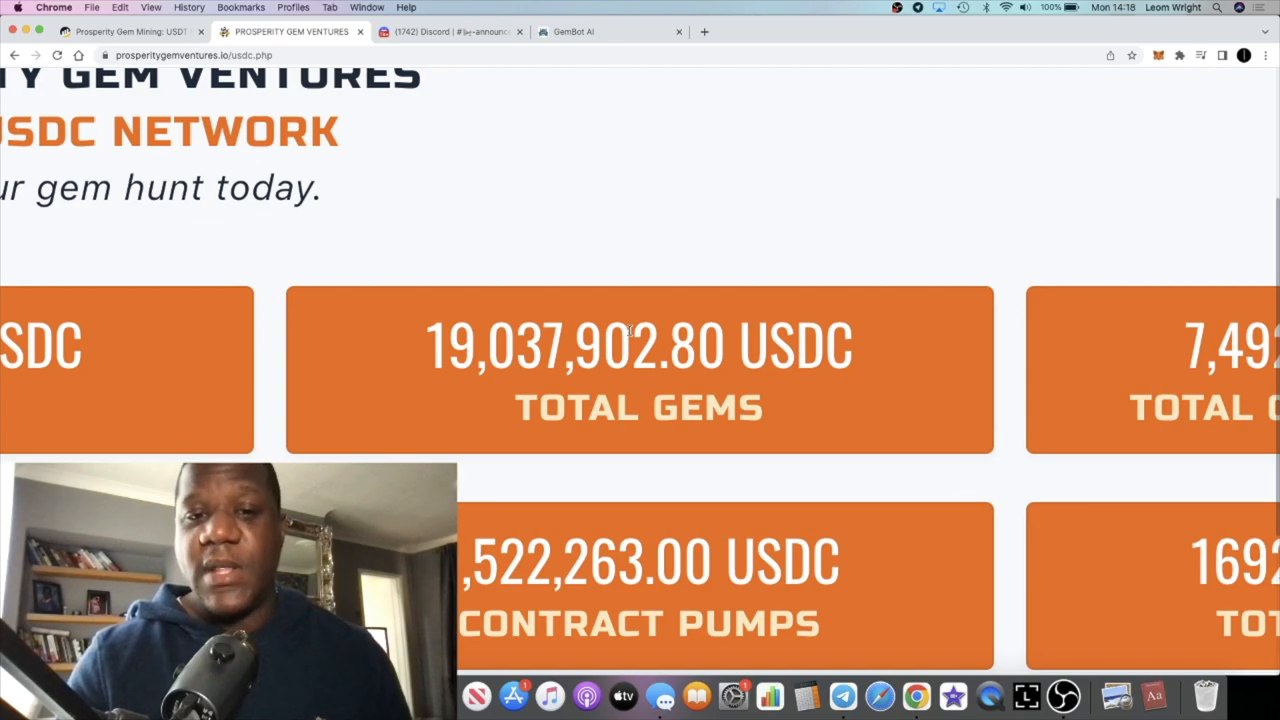
{"action": "double_click", "coordinate": [484, 344]}
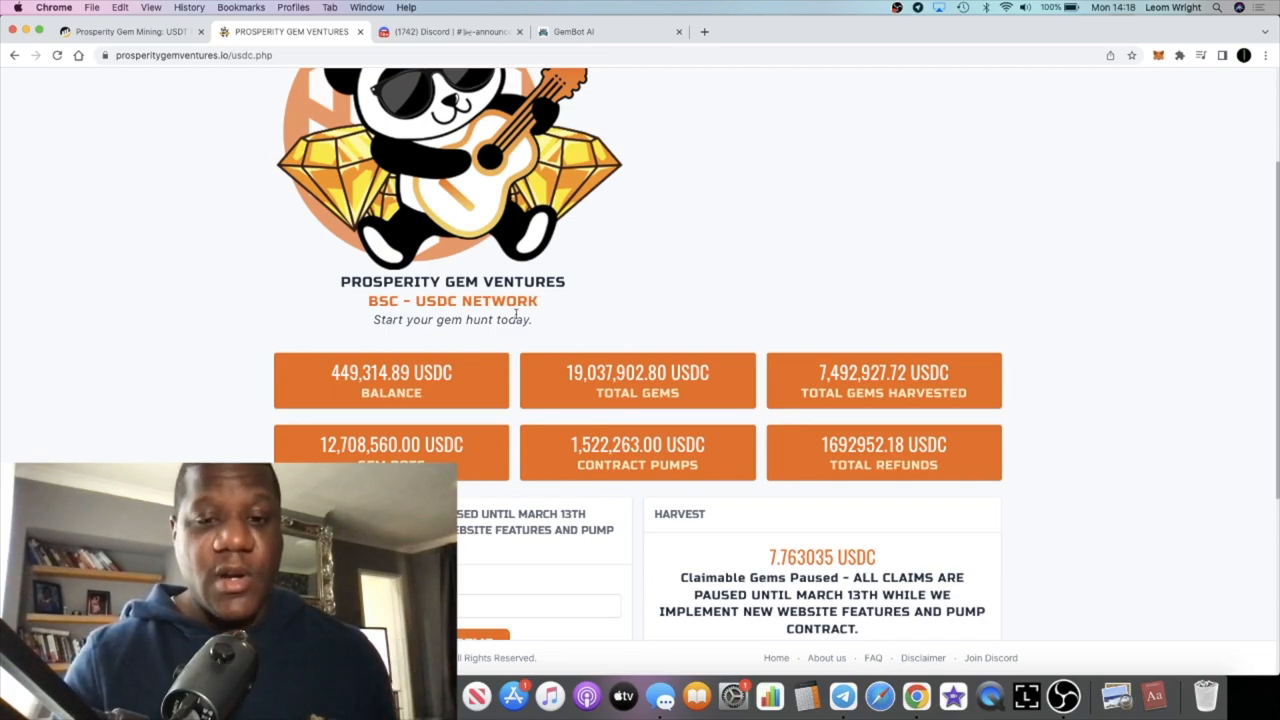
{"action": "scroll", "scroll_direction": "down", "scroll_amount": 3}
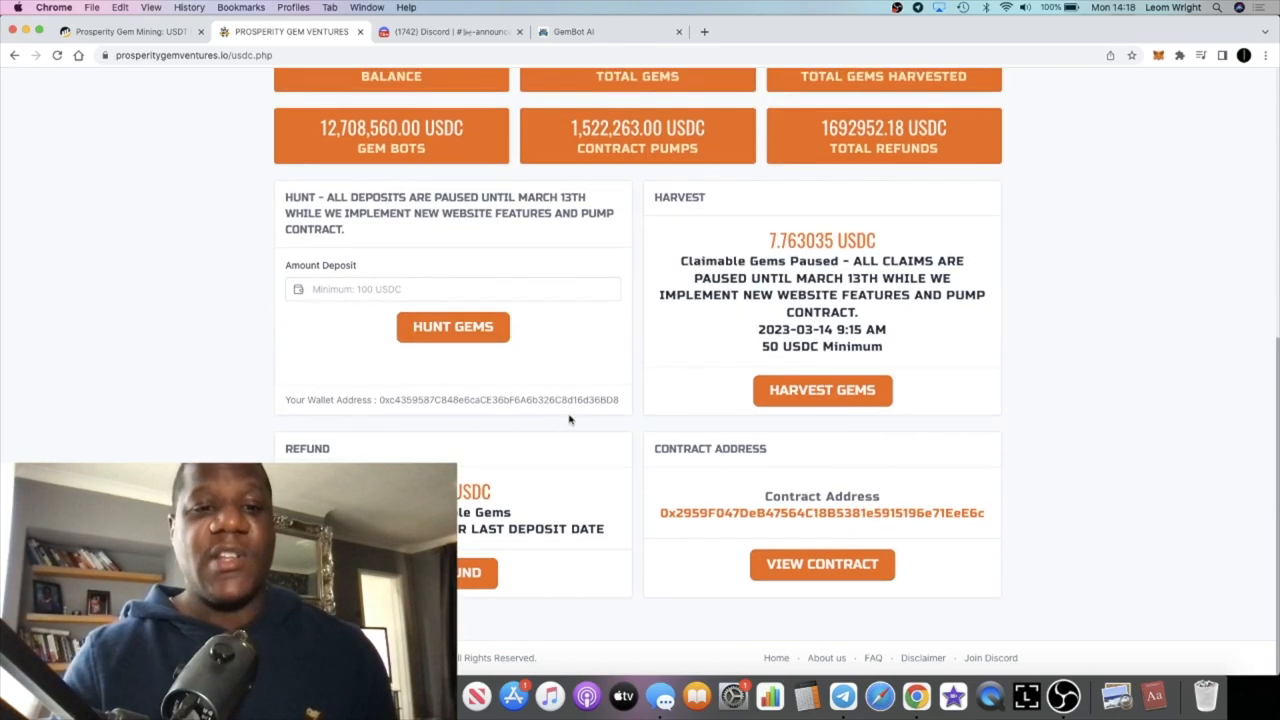
- Scroll back through earlier Discord announcements and return to the creator's refund update
{"action": "left_click", "coordinate": [450, 32]}
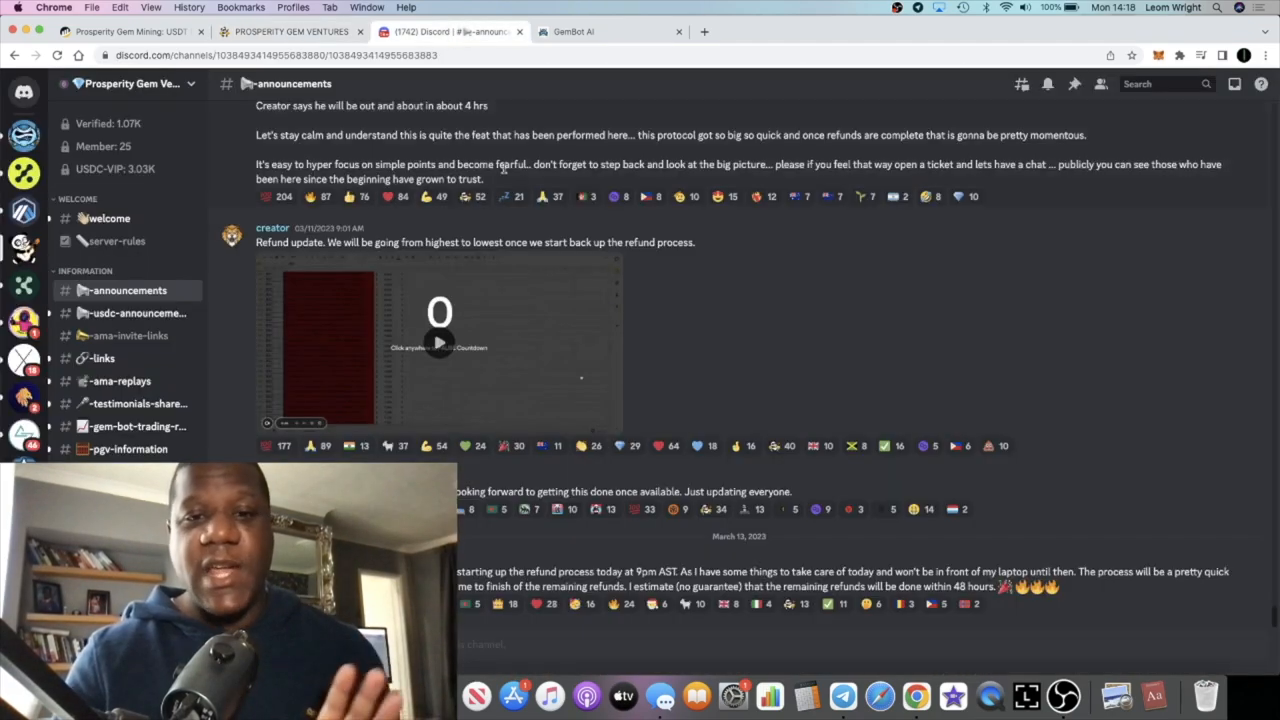
{"action": "mouse_move", "coordinate": [668, 348]}
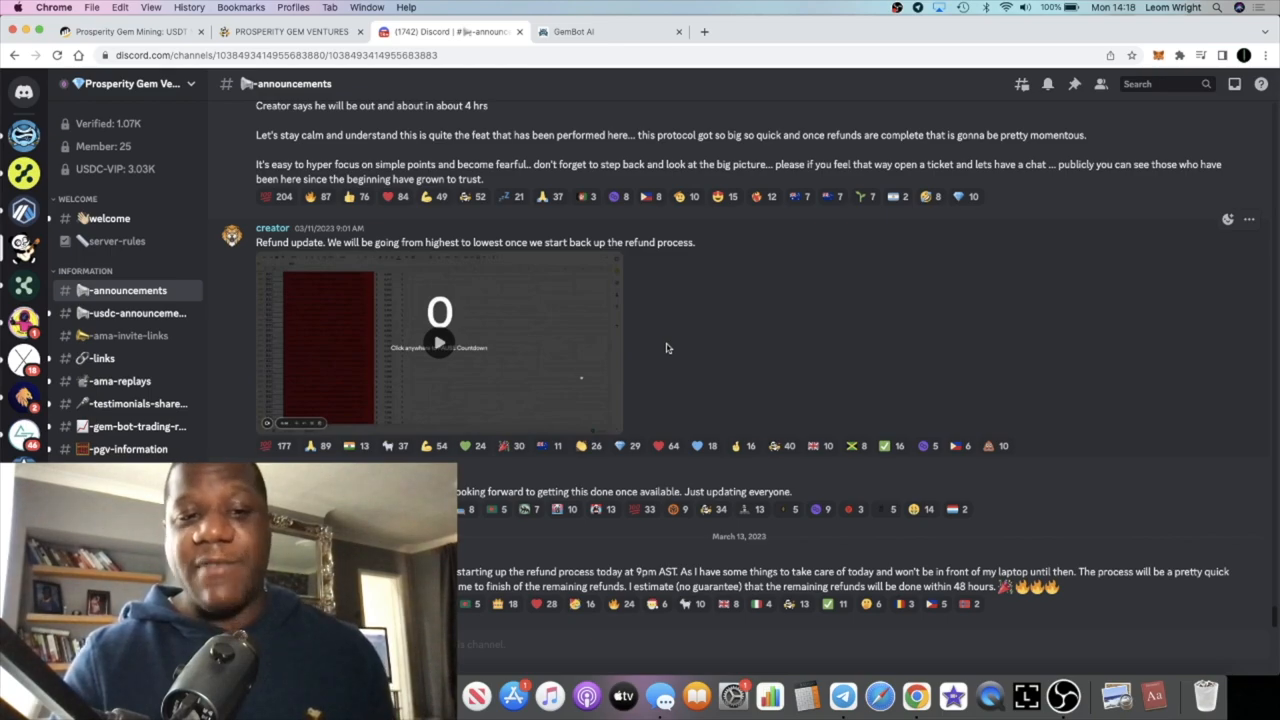
{"action": "mouse_move", "coordinate": [616, 486]}
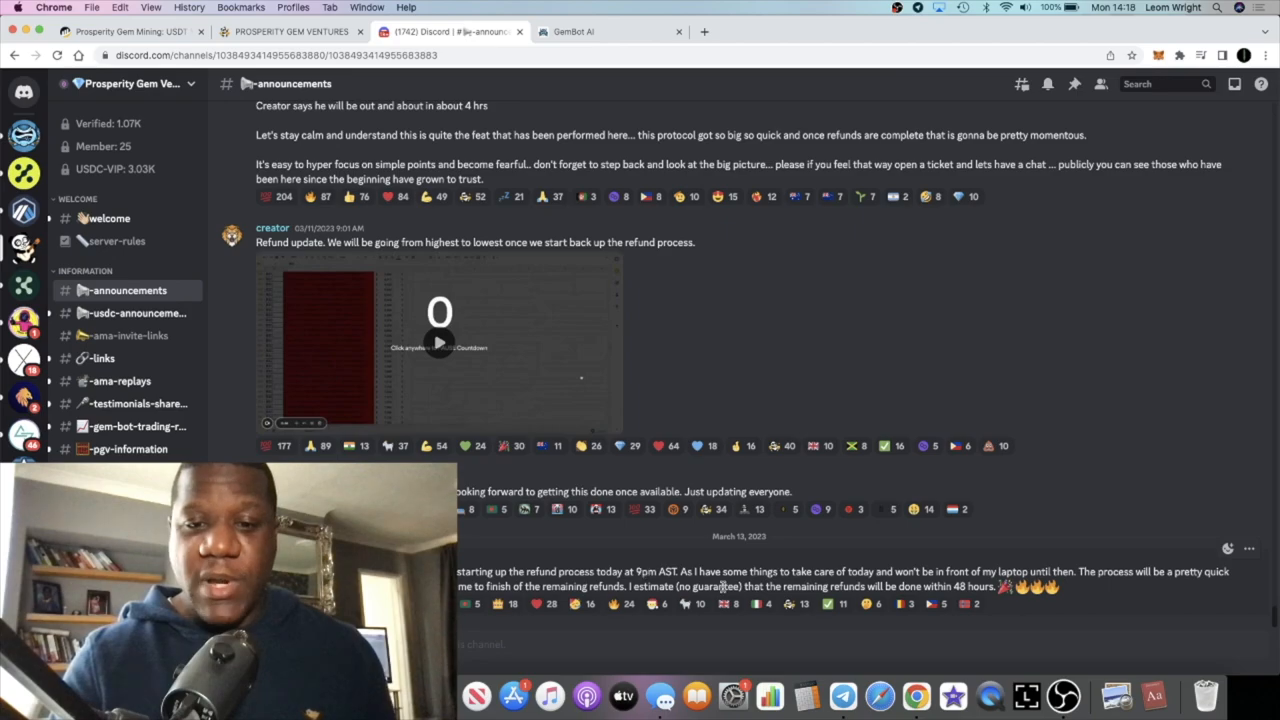
{"action": "scroll", "scroll_direction": "up", "scroll_amount": 3}
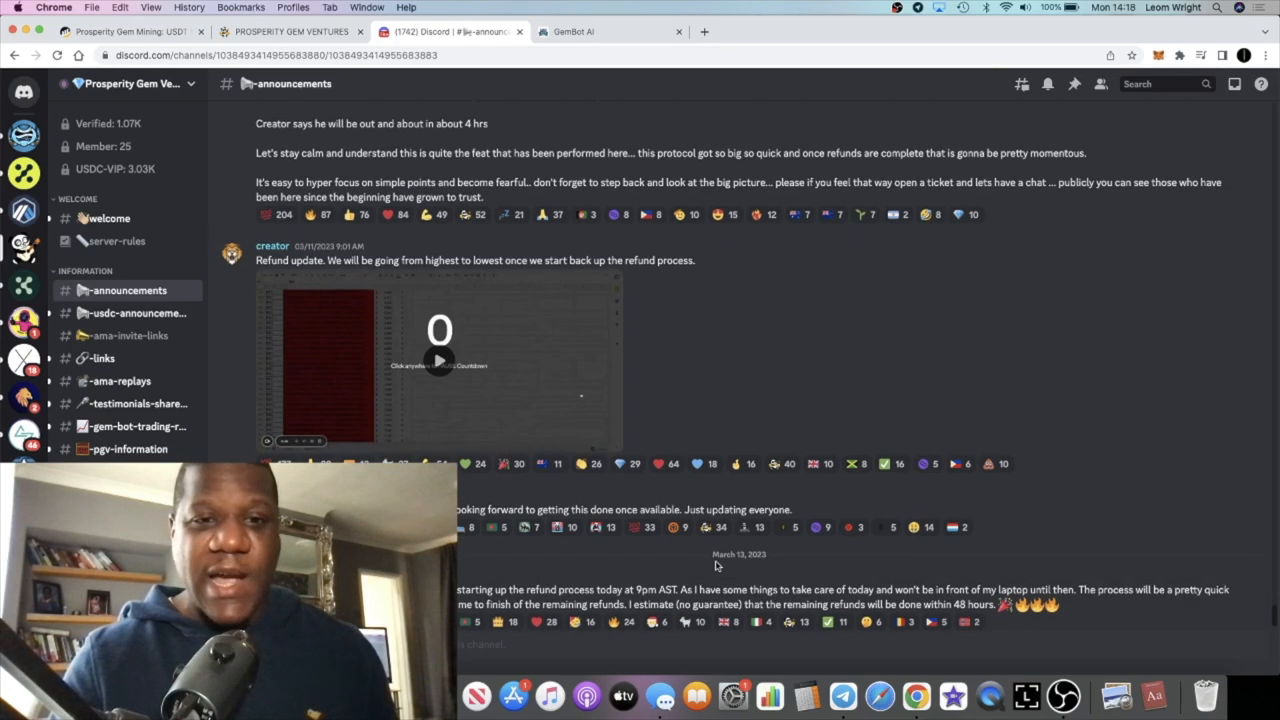
{"action": "scroll", "scroll_direction": "up", "scroll_amount": 3}
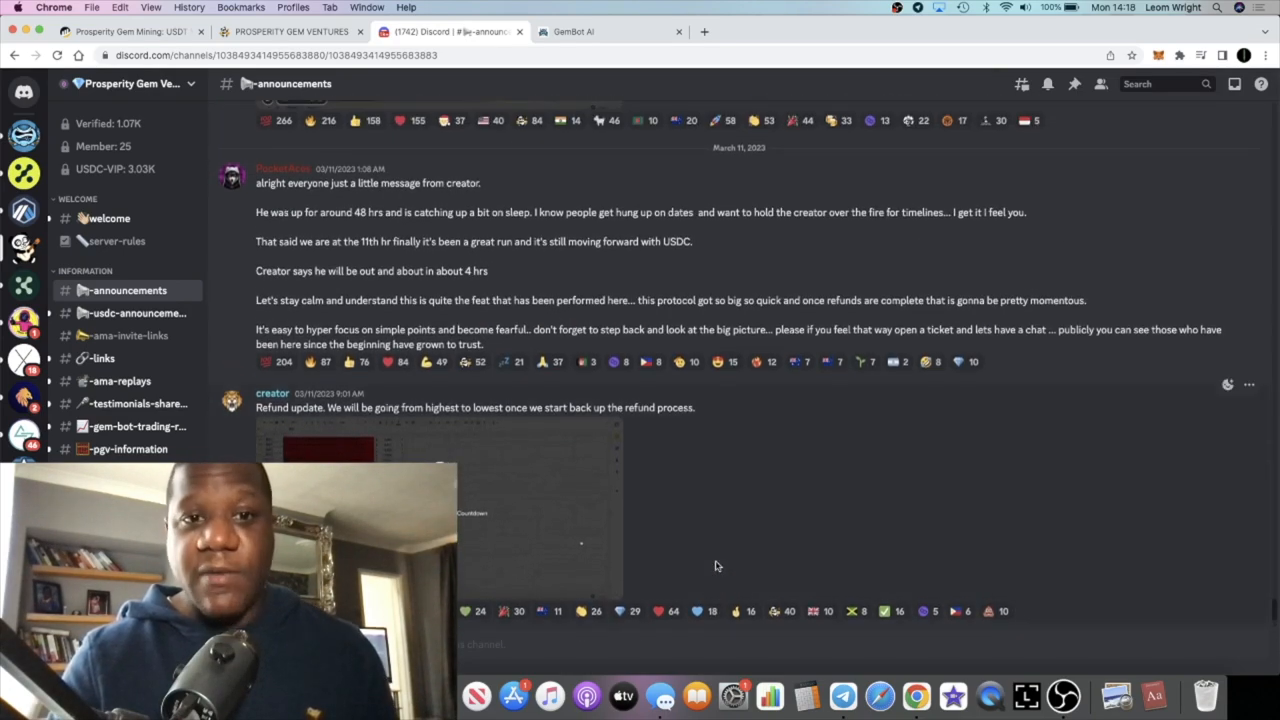
{"action": "scroll", "scroll_direction": "up", "scroll_amount": 3}
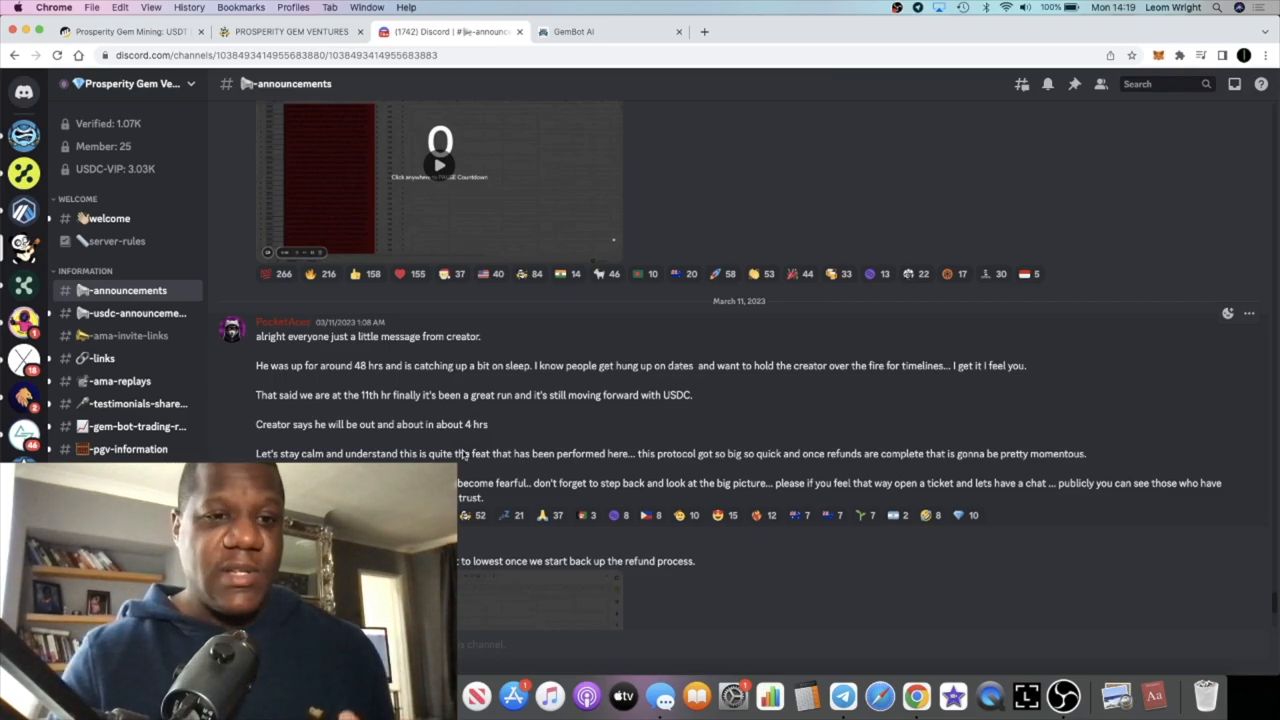
{"action": "scroll", "scroll_direction": "up", "scroll_amount": 3}
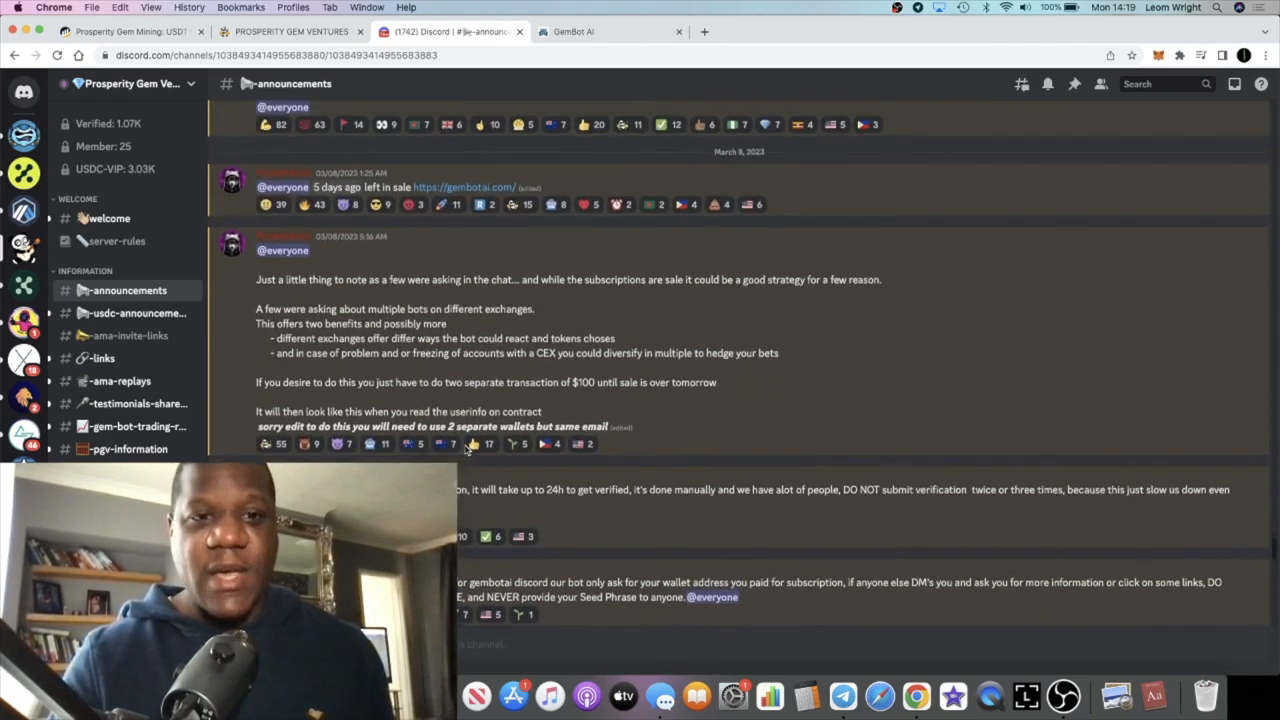
{"action": "scroll", "scroll_direction": "down", "scroll_amount": 3}
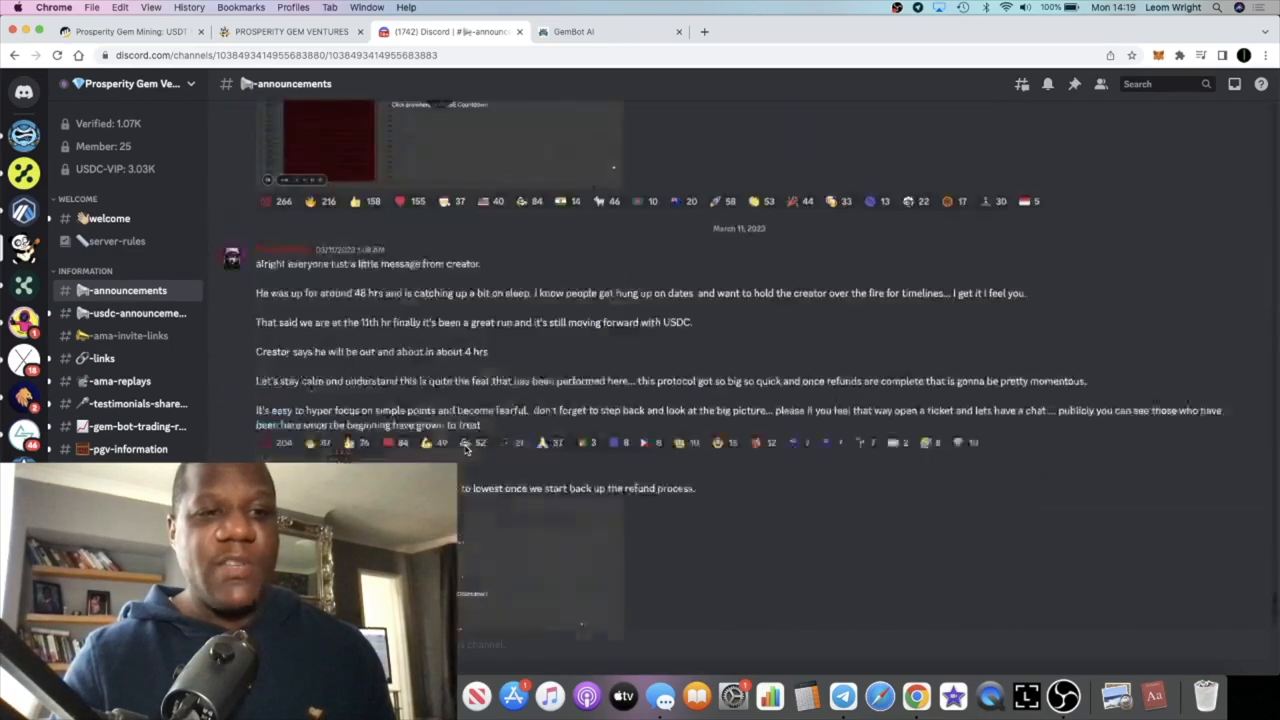
{"action": "scroll", "scroll_direction": "down", "scroll_amount": 3}
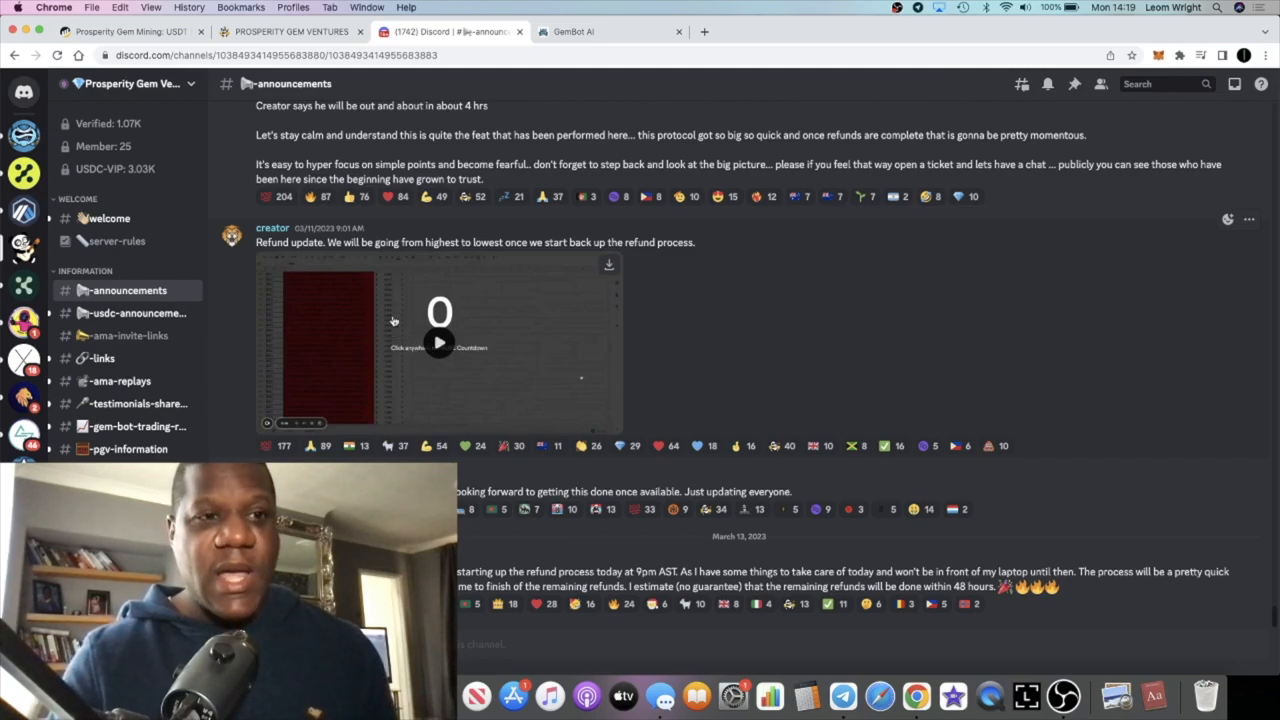
{"action": "mouse_move", "coordinate": [384, 362]}
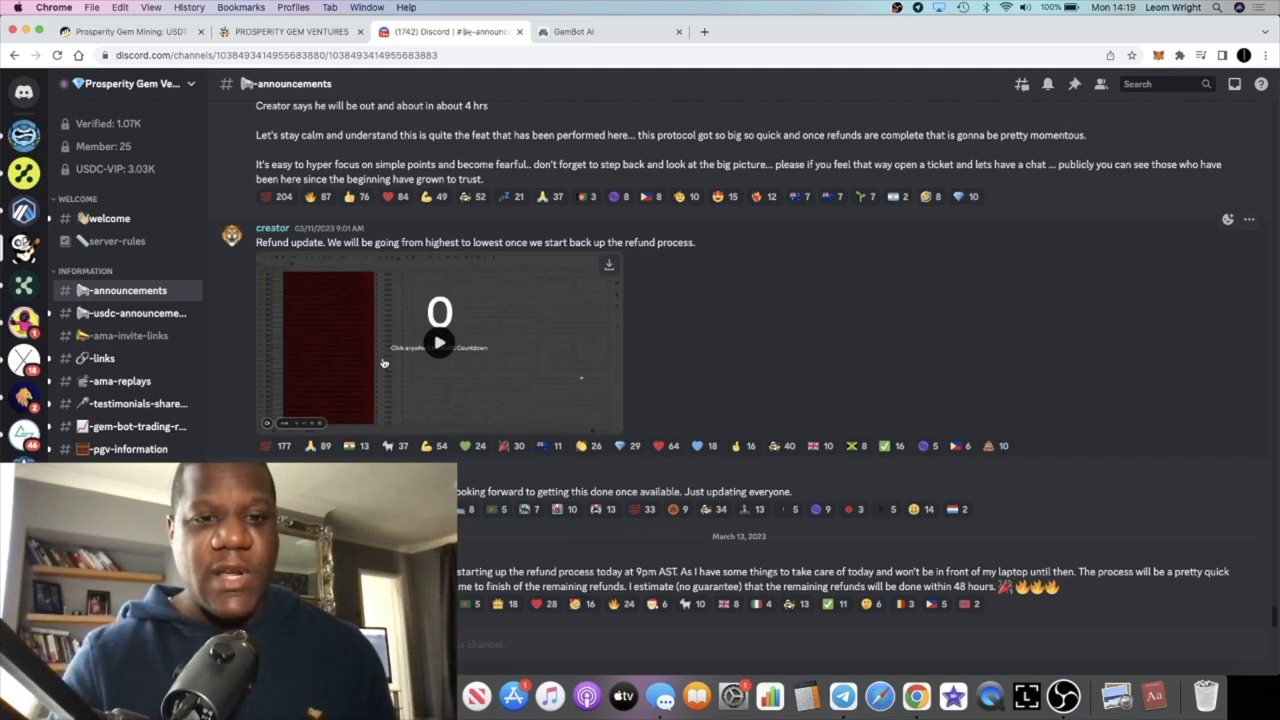
{"action": "mouse_move", "coordinate": [440, 410]}
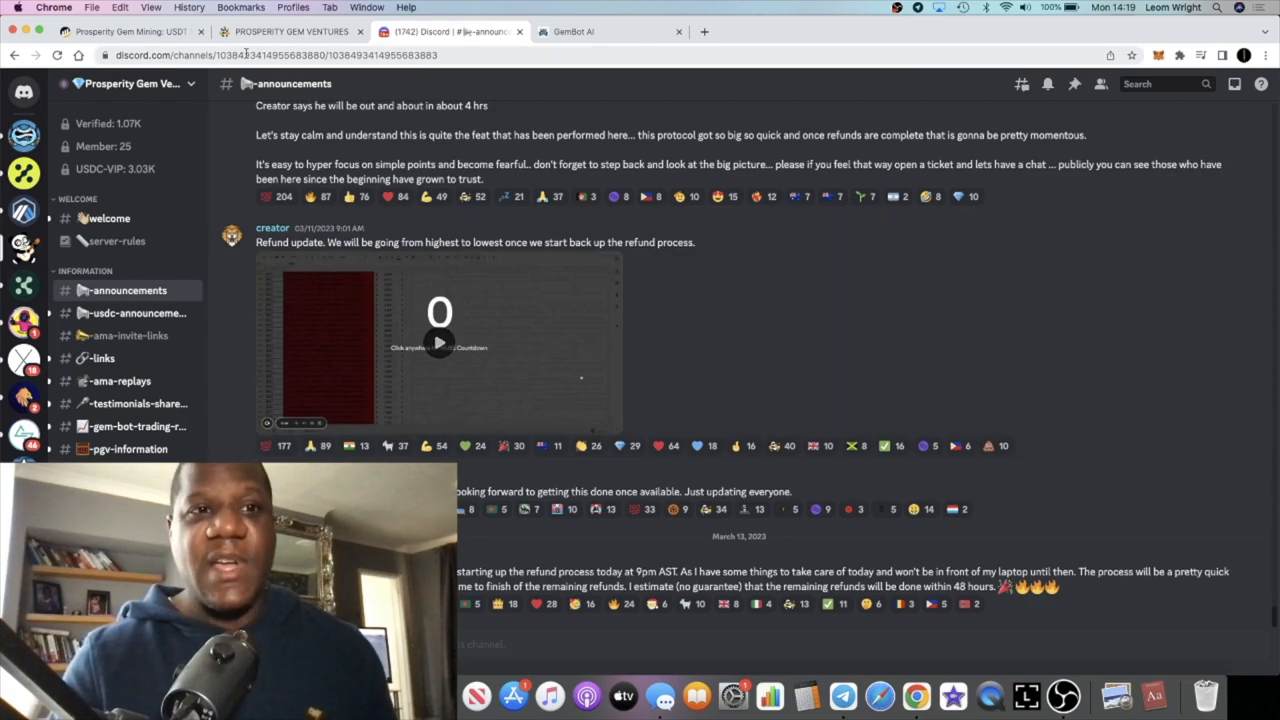
- Look over the Prosperity Gem Ventures dashboard showing 7.763903 USDC claimable
{"action": "left_click", "coordinate": [290, 32]}
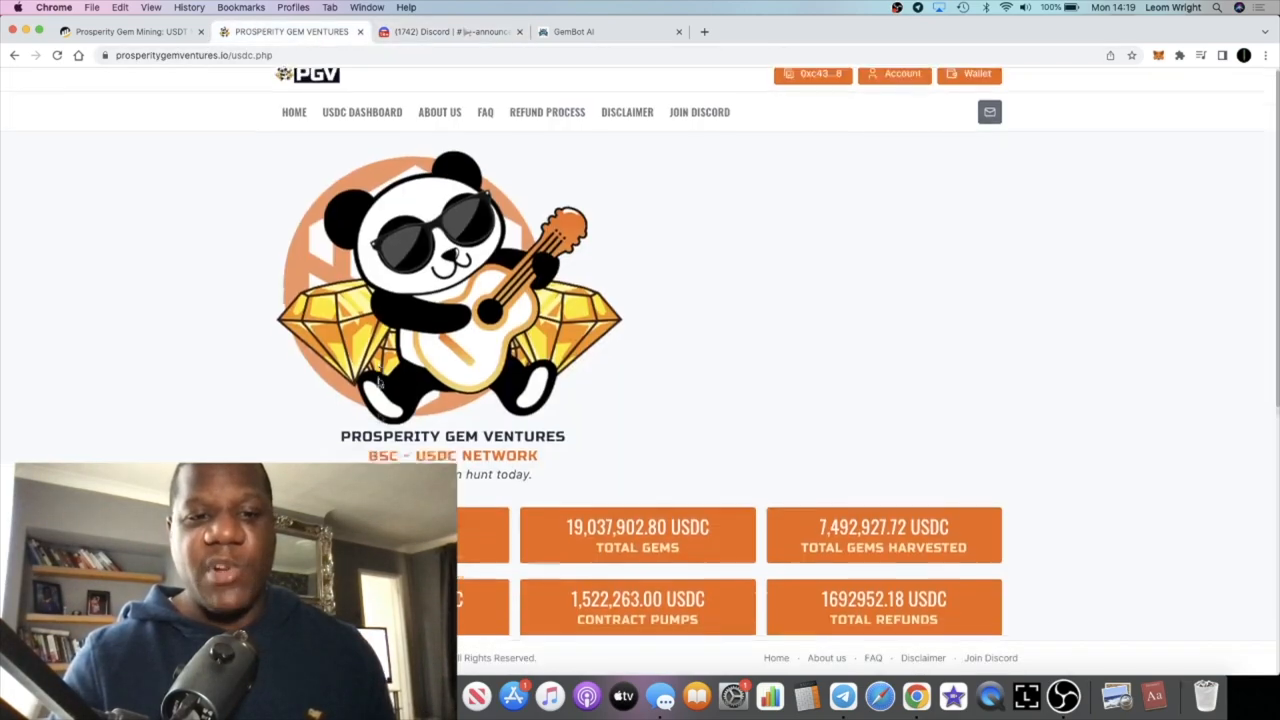
{"action": "scroll", "scroll_direction": "down", "scroll_amount": 3}
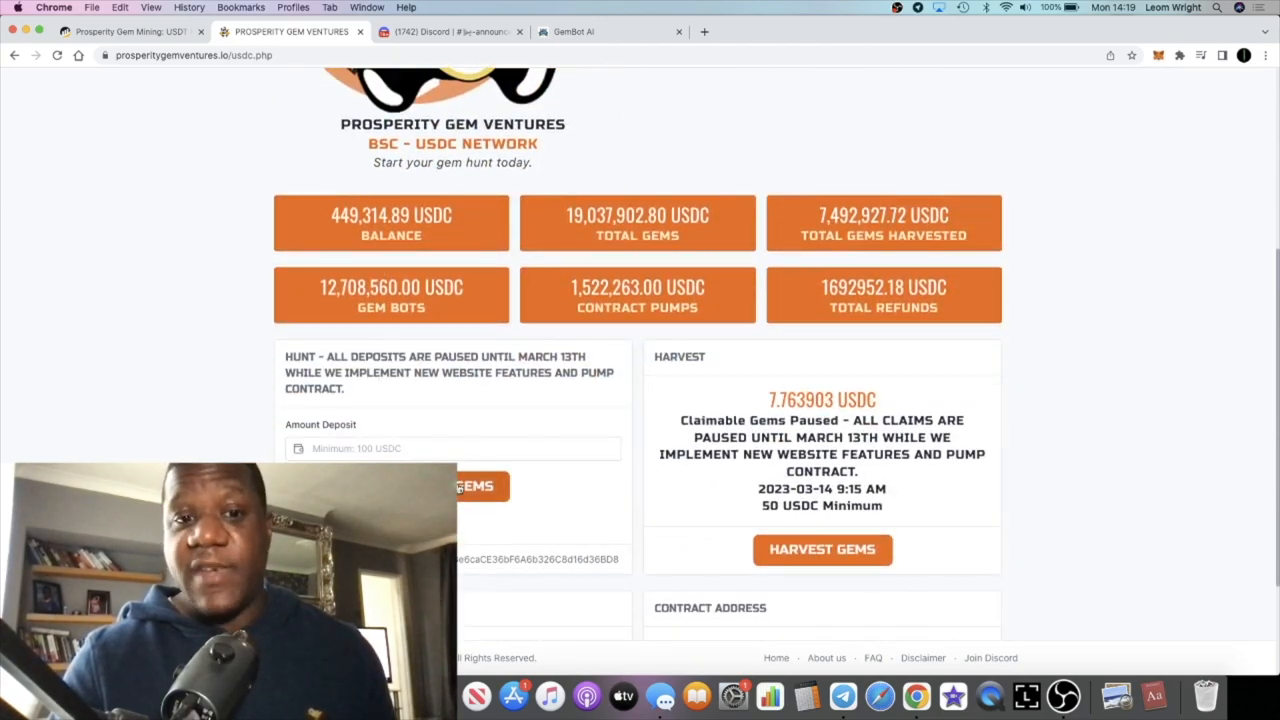
{"action": "scroll", "scroll_direction": "up", "scroll_amount": 3}
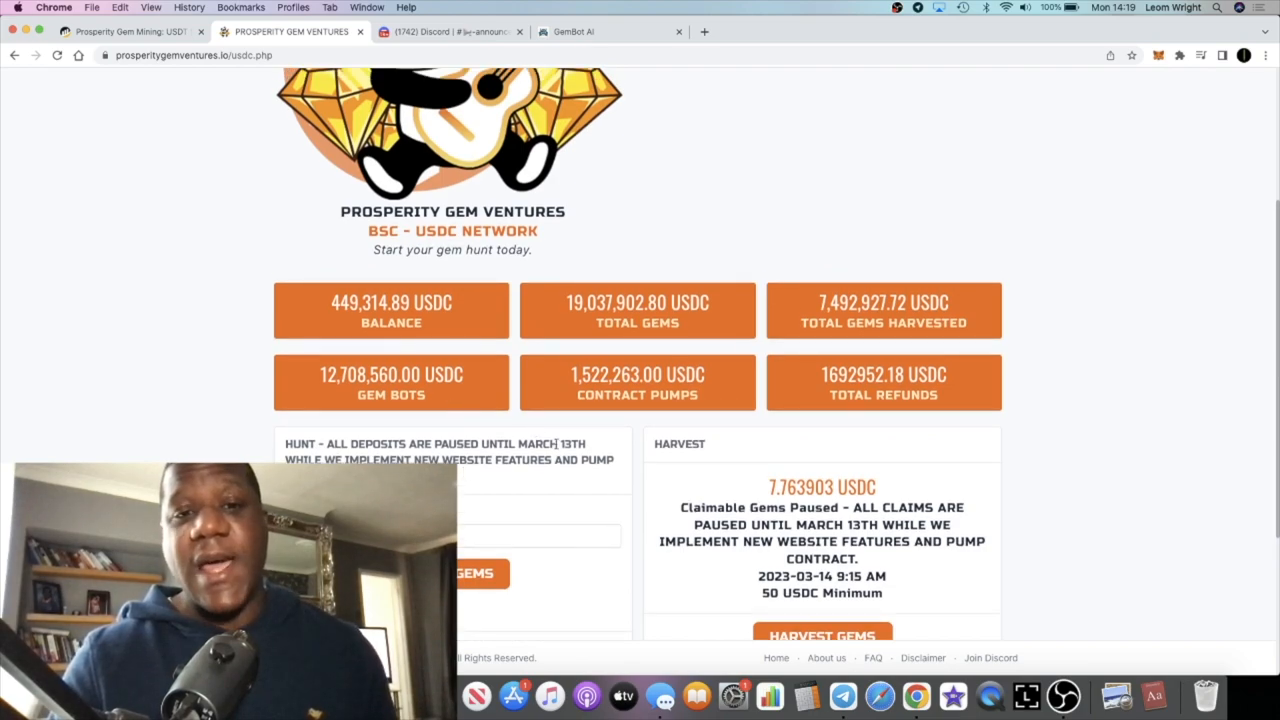
{"action": "scroll", "scroll_direction": "up", "scroll_amount": 3}
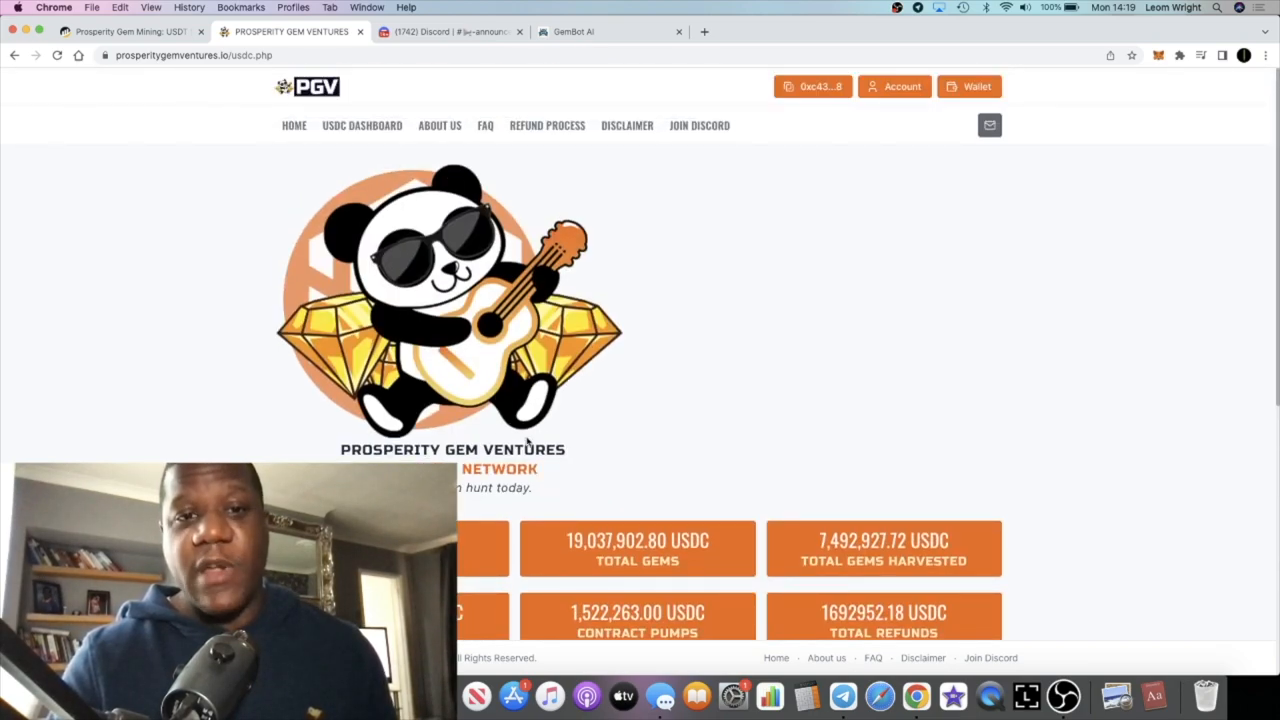
{"action": "scroll", "scroll_direction": "down", "scroll_amount": 3}
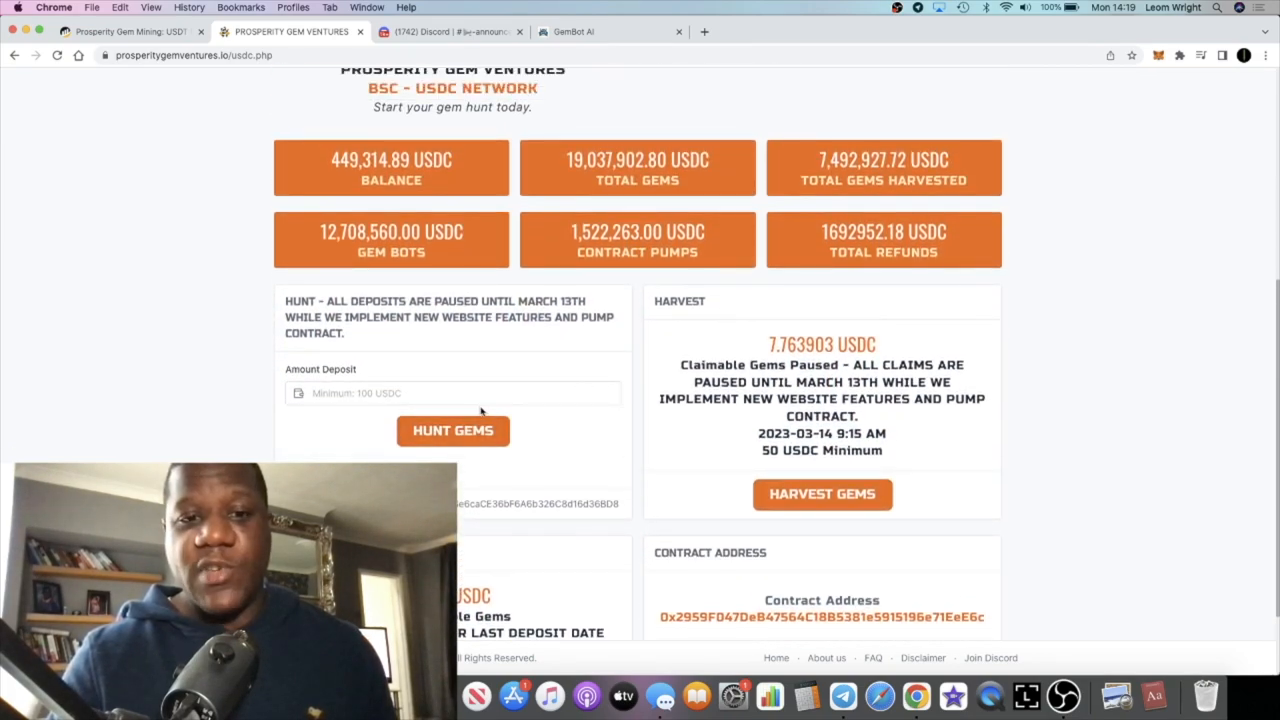
{"action": "scroll", "scroll_direction": "down", "scroll_amount": 3}
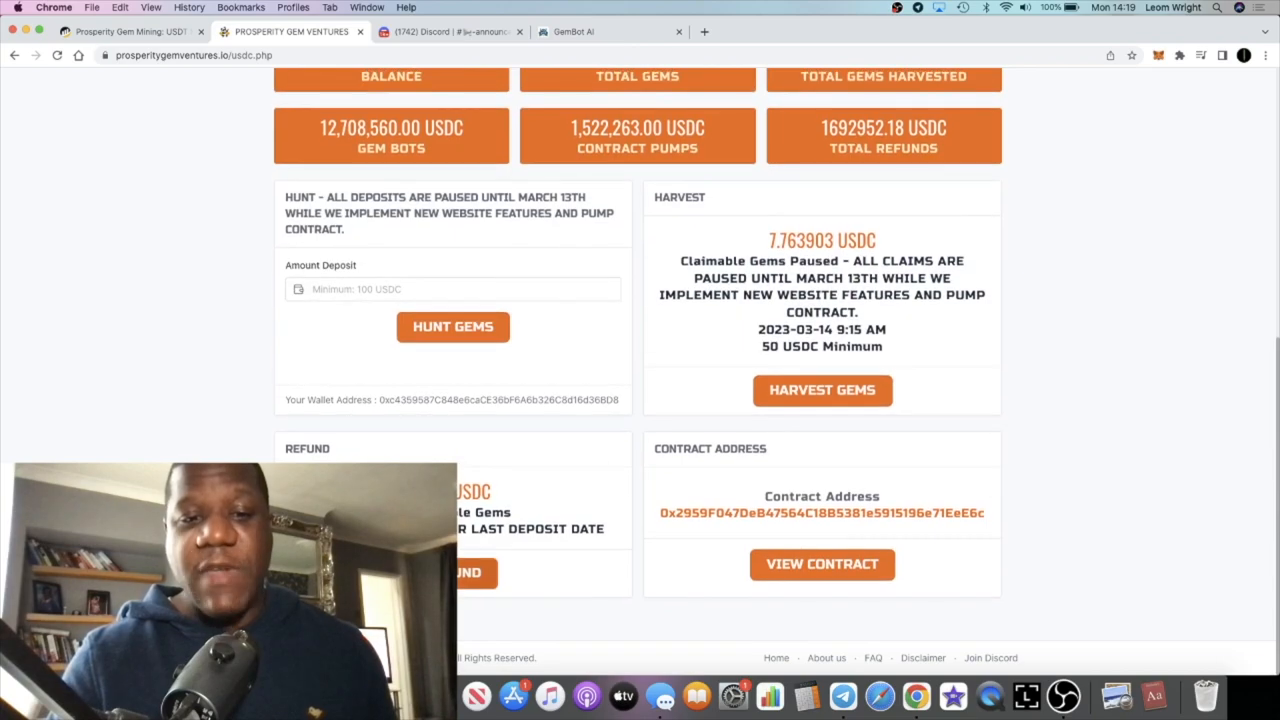
{"action": "scroll", "scroll_direction": "up", "scroll_amount": 3}
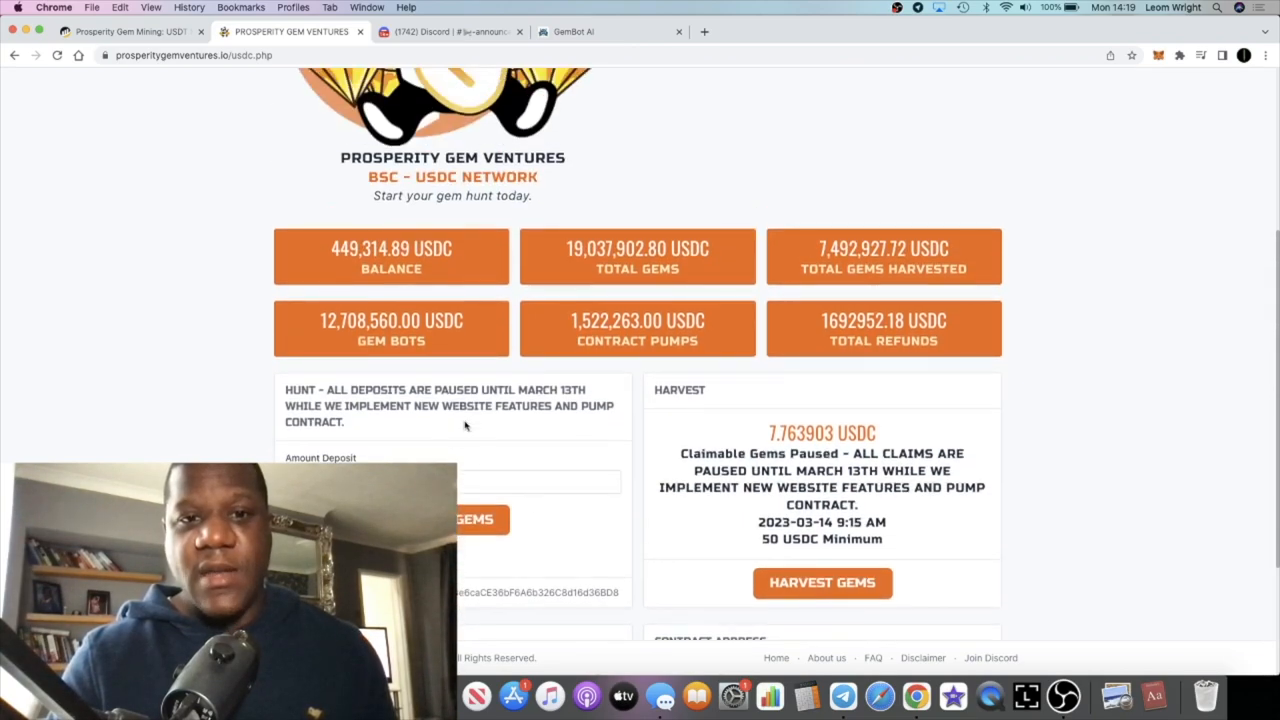
{"action": "scroll", "scroll_direction": "up", "scroll_amount": 3}
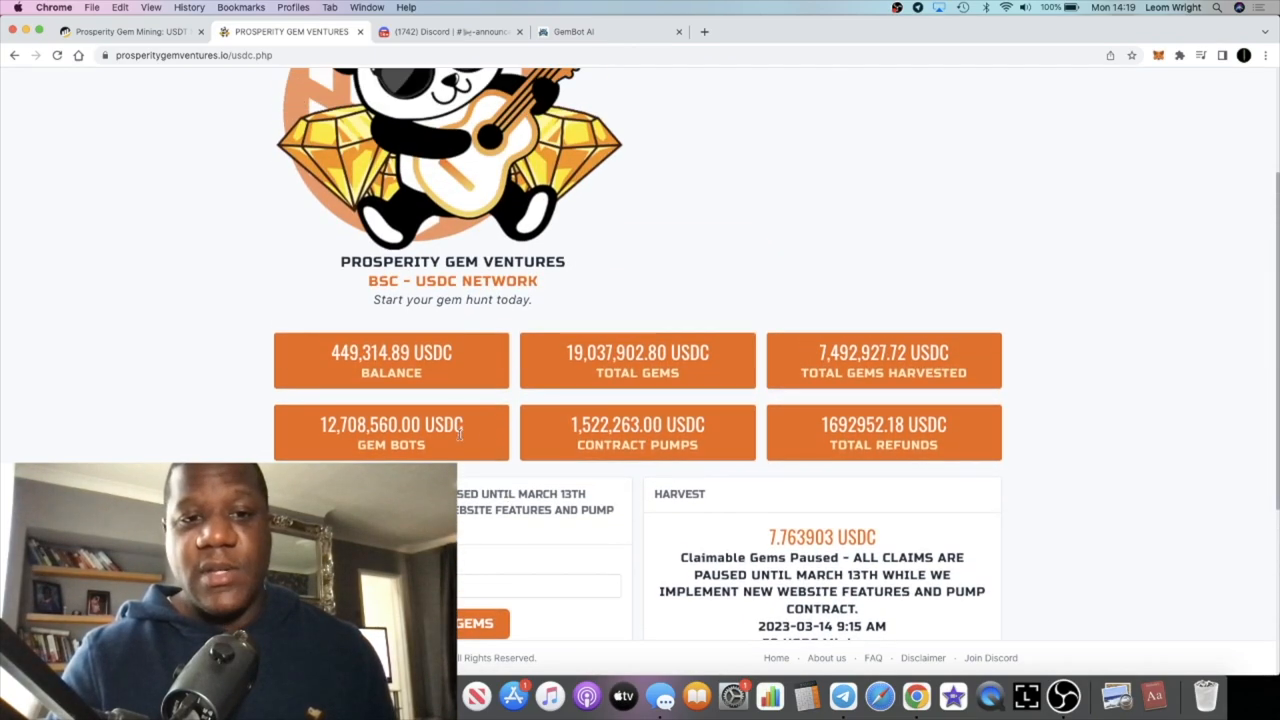
- Scroll back to the top of the dashboard and switch to the GemBot AI site
{"action": "scroll", "scroll_direction": "down", "scroll_amount": 3}
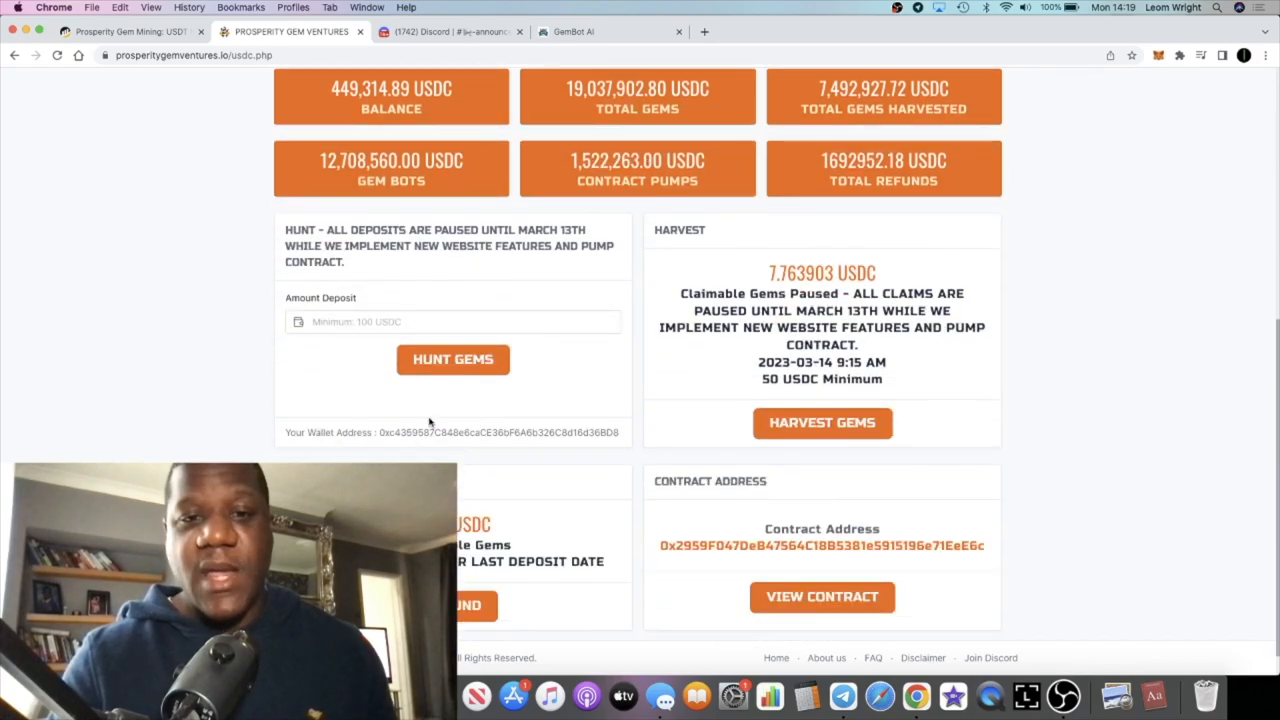
{"action": "scroll", "scroll_direction": "up", "scroll_amount": 3}
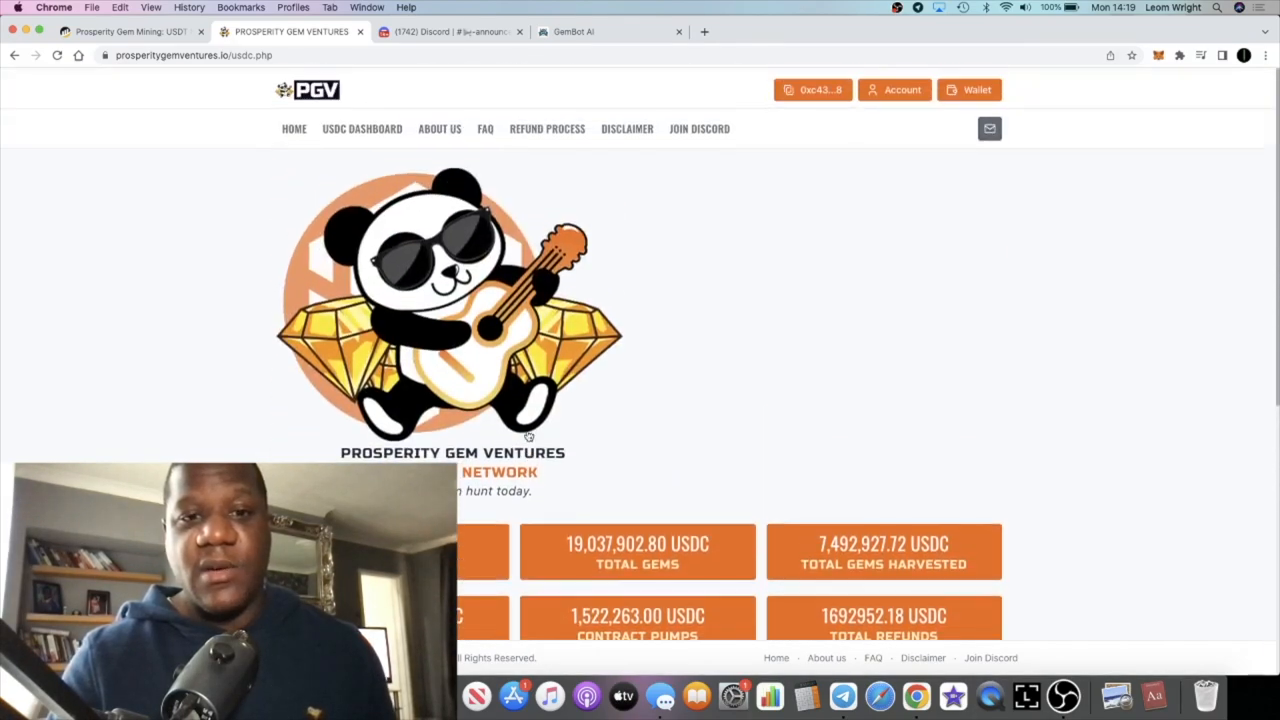
{"action": "scroll", "scroll_direction": "down", "scroll_amount": 3}
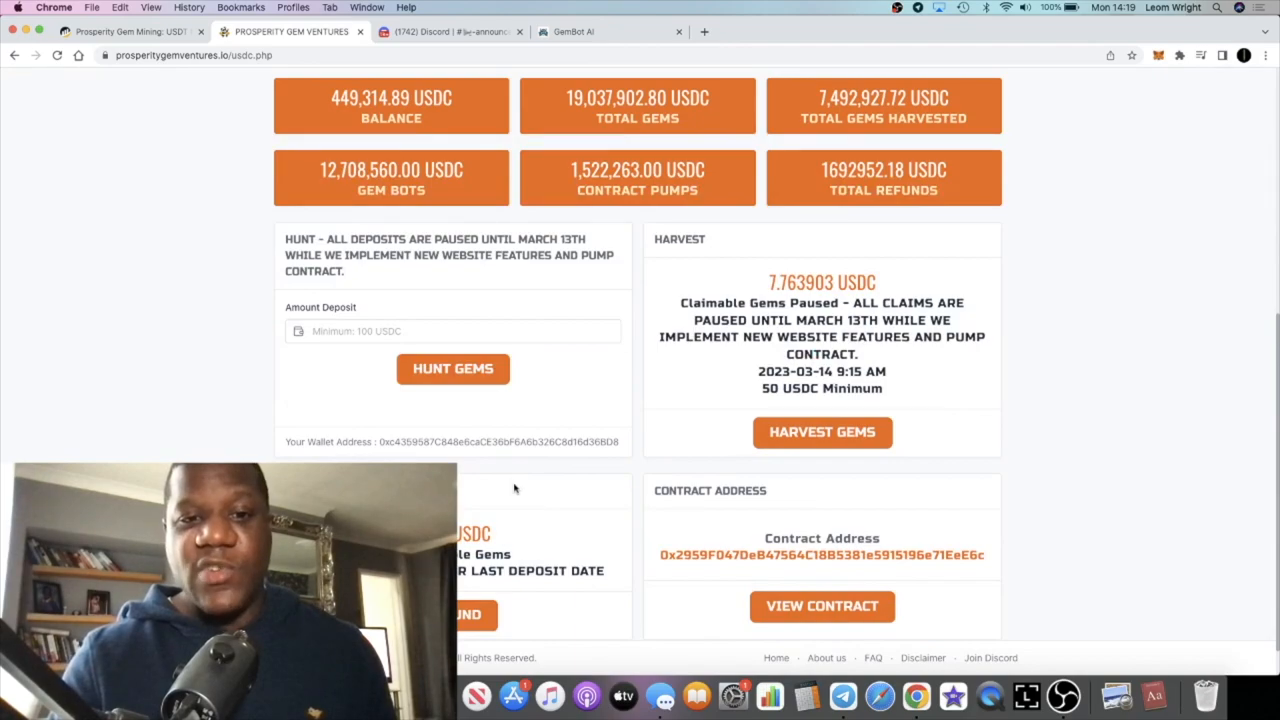
{"action": "mouse_move", "coordinate": [572, 532]}
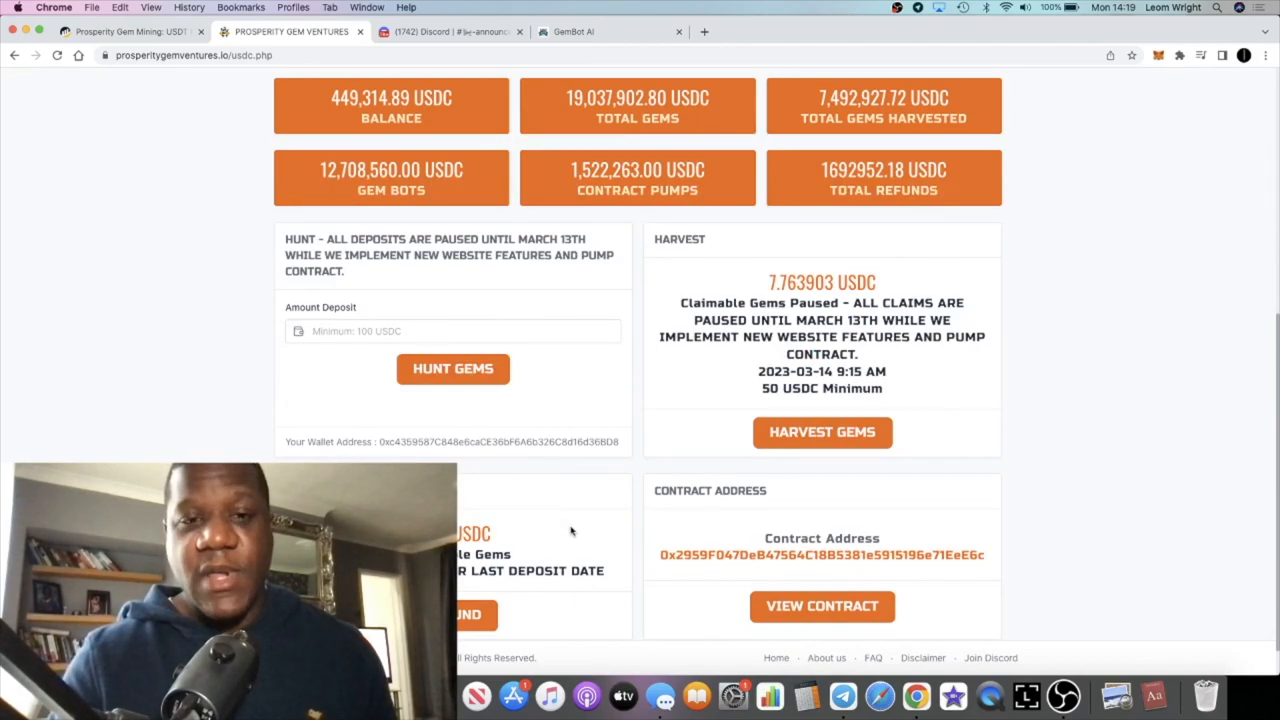
{"action": "scroll", "scroll_direction": "up", "scroll_amount": 3}
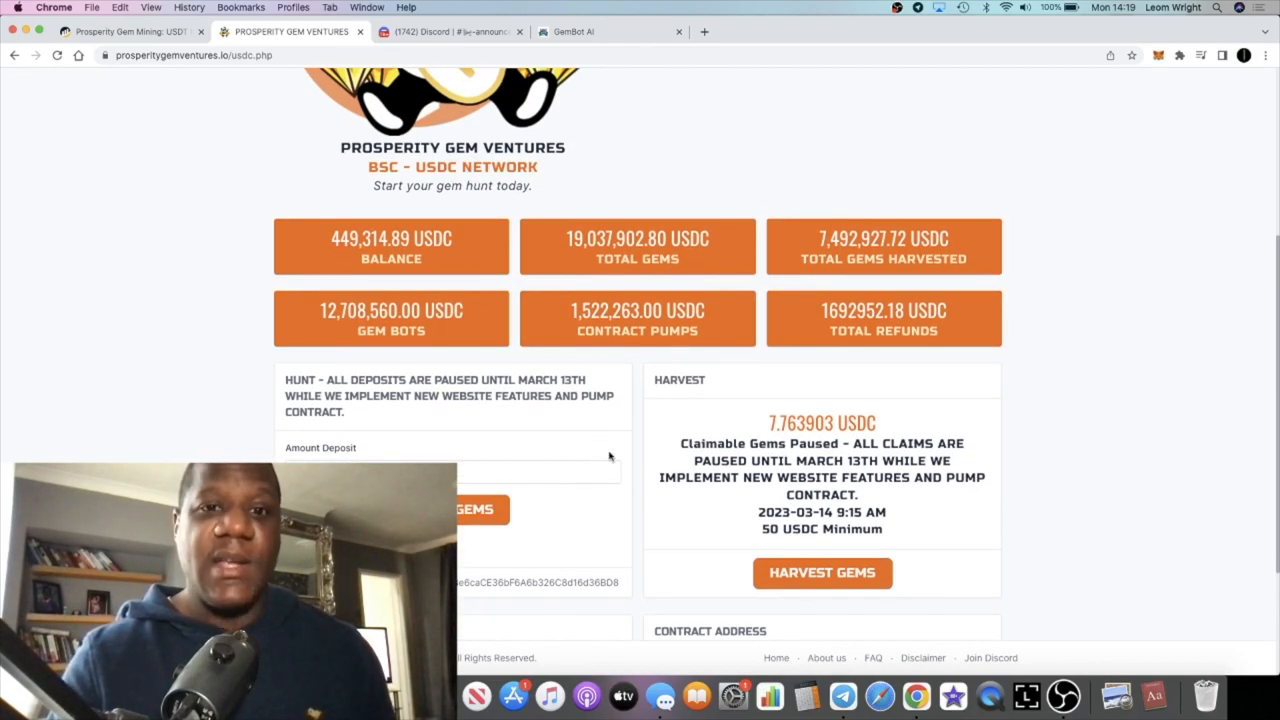
{"action": "scroll", "scroll_direction": "up", "scroll_amount": 3}
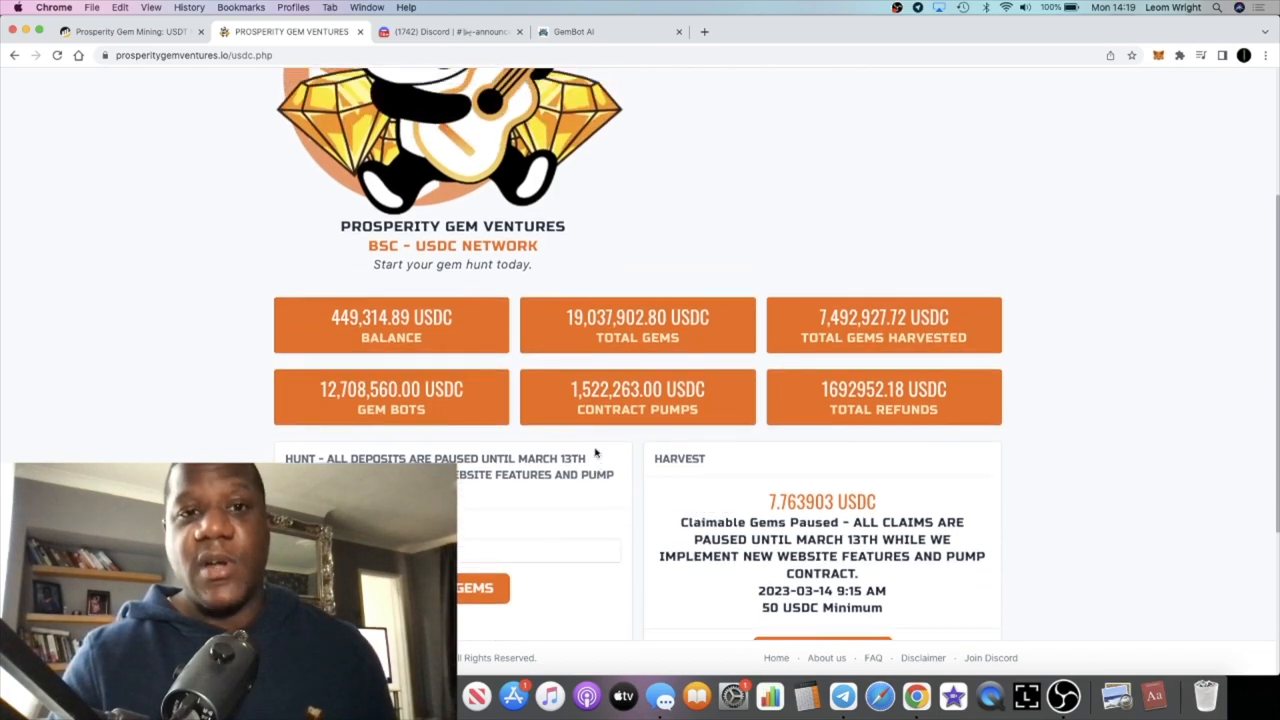
{"action": "scroll", "scroll_direction": "up", "scroll_amount": 3}
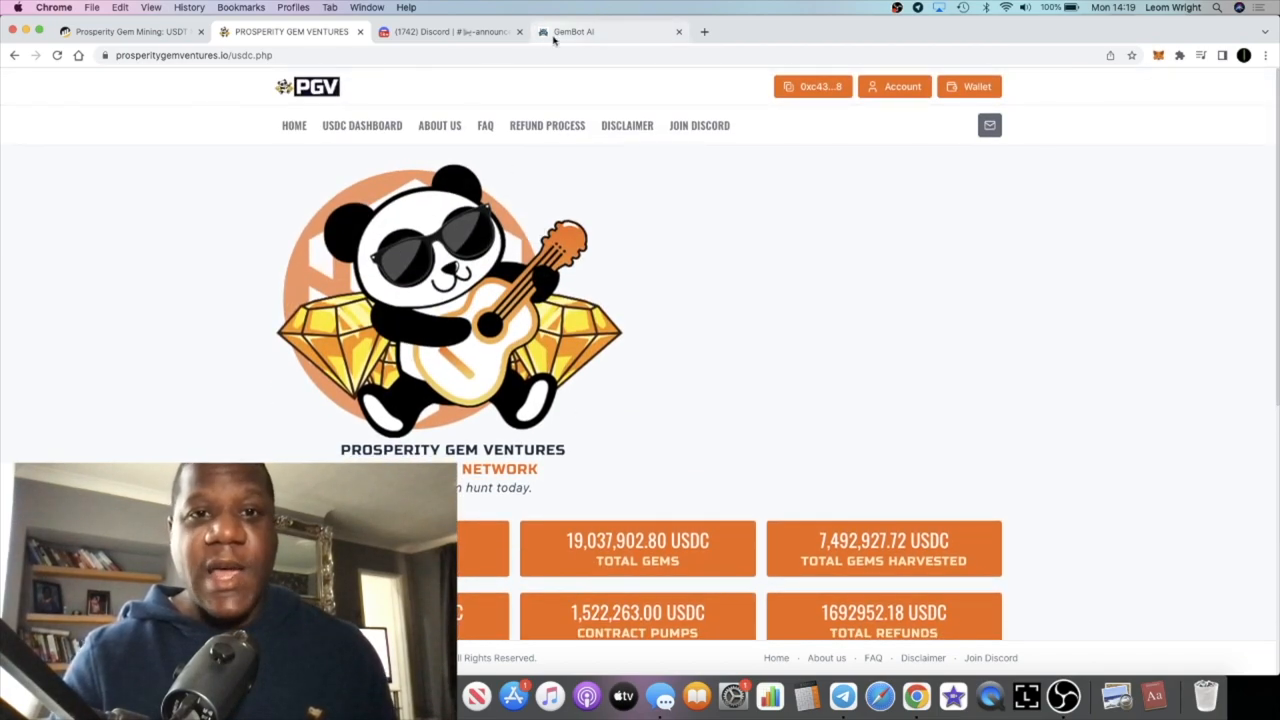
{"action": "left_click", "coordinate": [610, 32]}
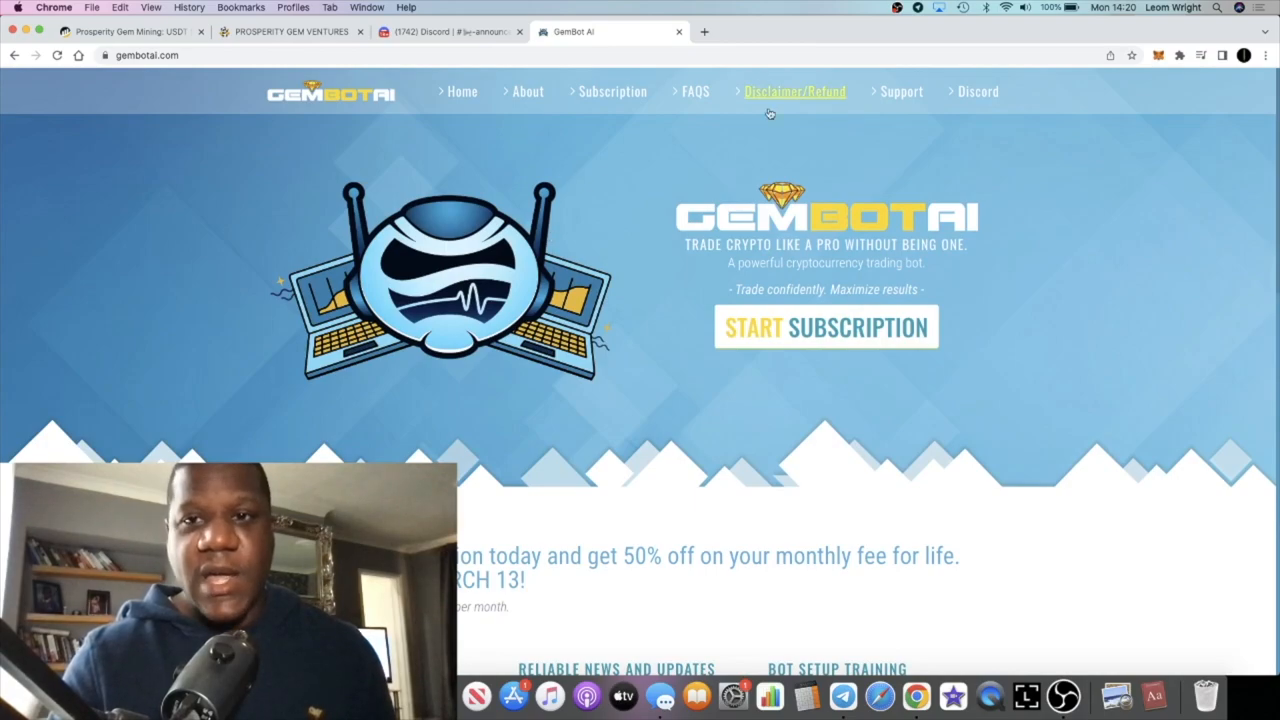
{"action": "mouse_move", "coordinate": [620, 66]}
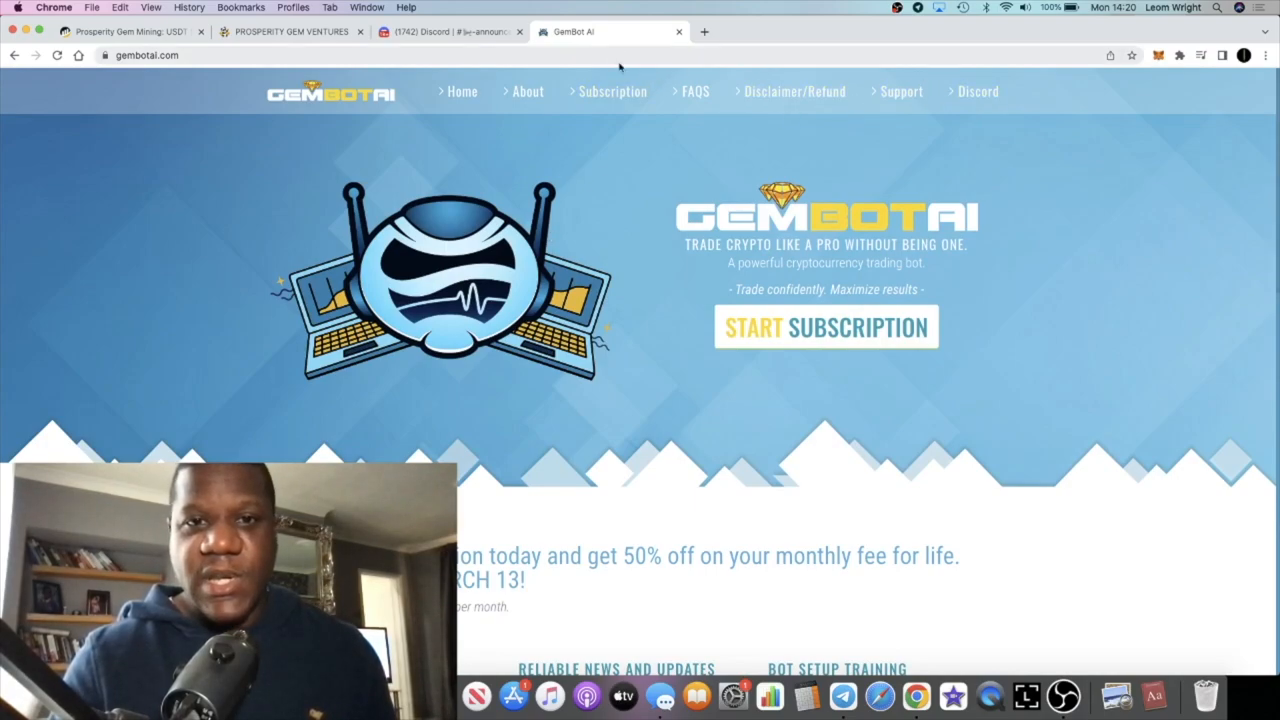
- Open the GemBot AI subscription page from the top navigation
{"action": "left_click", "coordinate": [612, 92]}
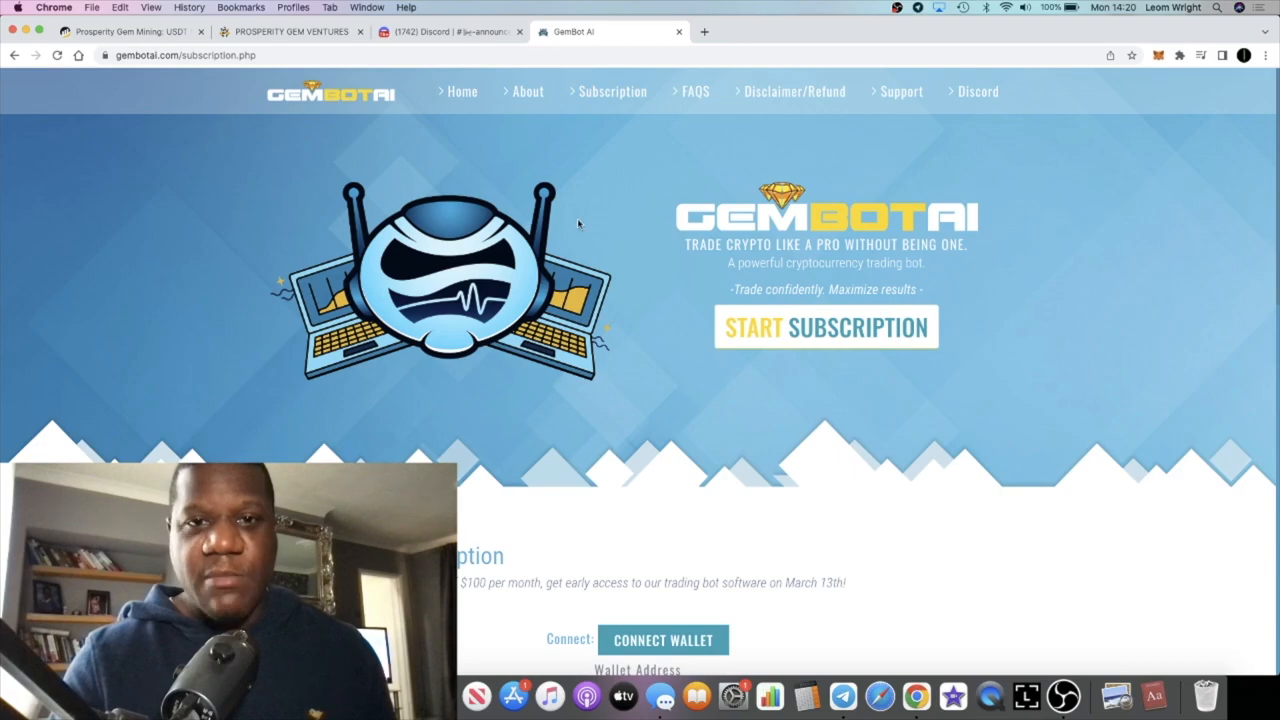
- Connect a crypto wallet to the GemBot AI presale form so its address is shown
{"action": "left_click", "coordinate": [664, 640]}
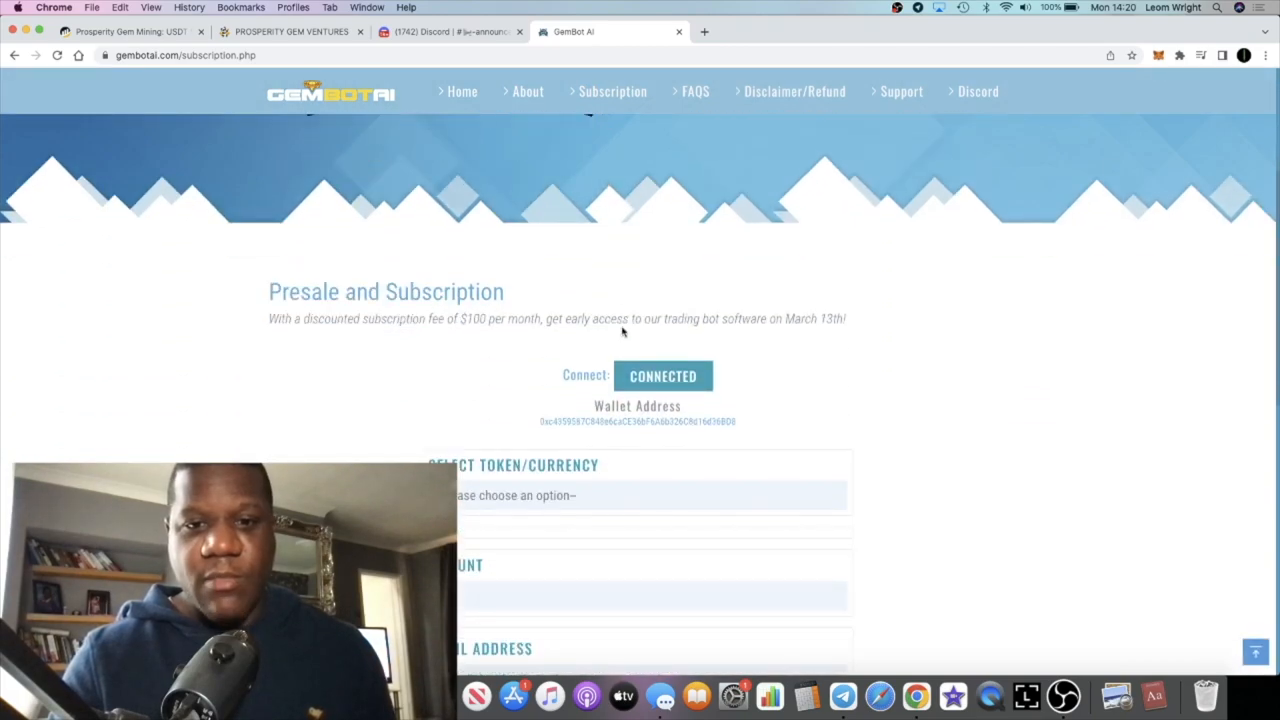
{"action": "scroll", "scroll_direction": "down", "scroll_amount": 3}
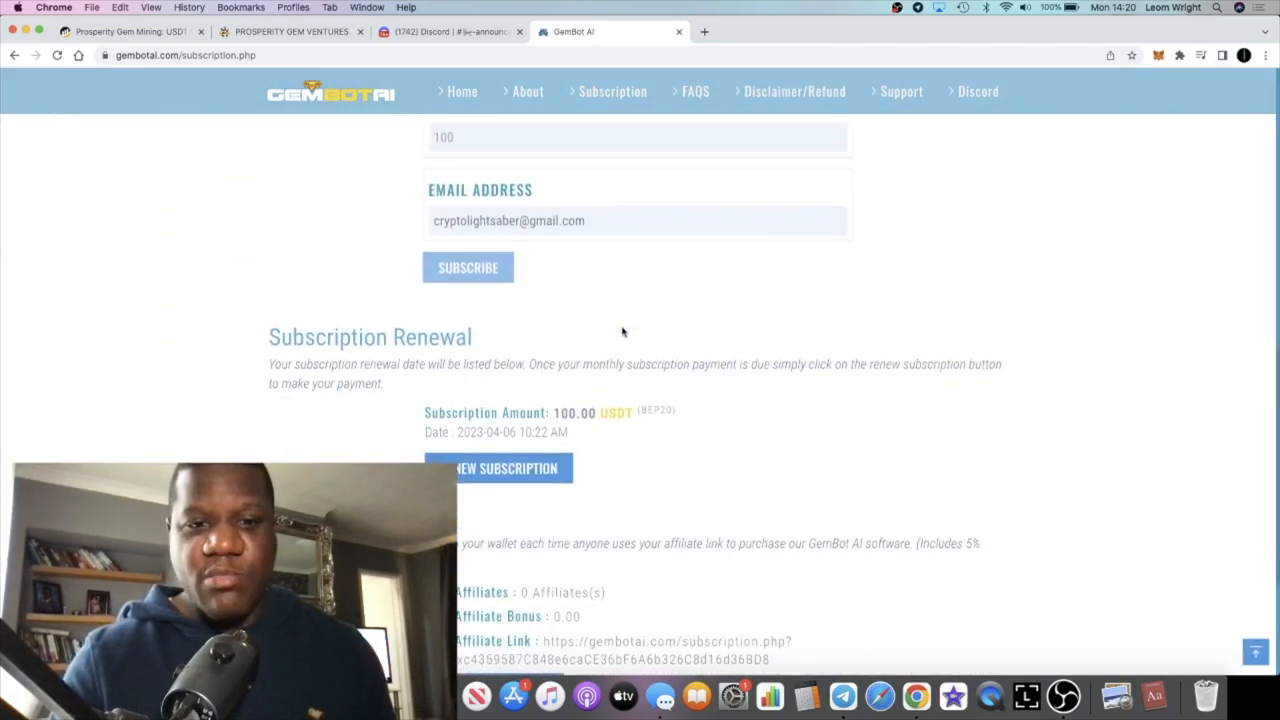
{"action": "scroll", "scroll_direction": "down", "scroll_amount": 3}
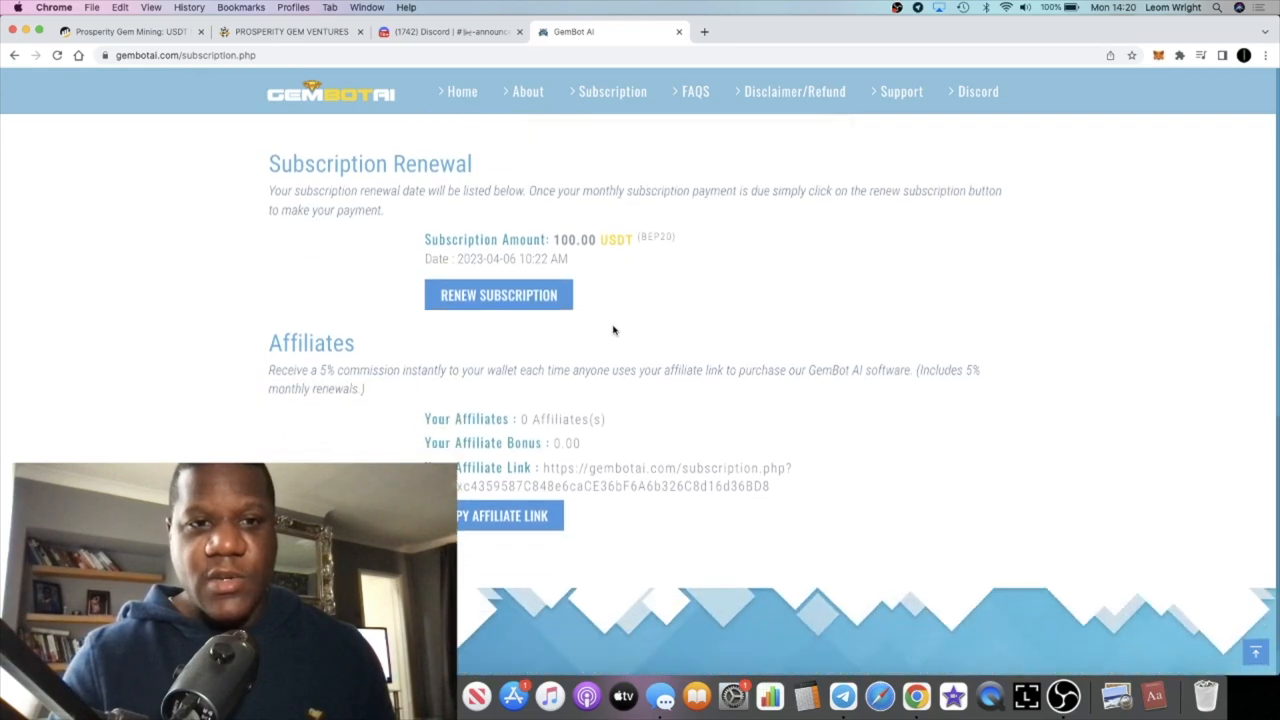
{"action": "scroll", "scroll_direction": "down", "scroll_amount": 3}
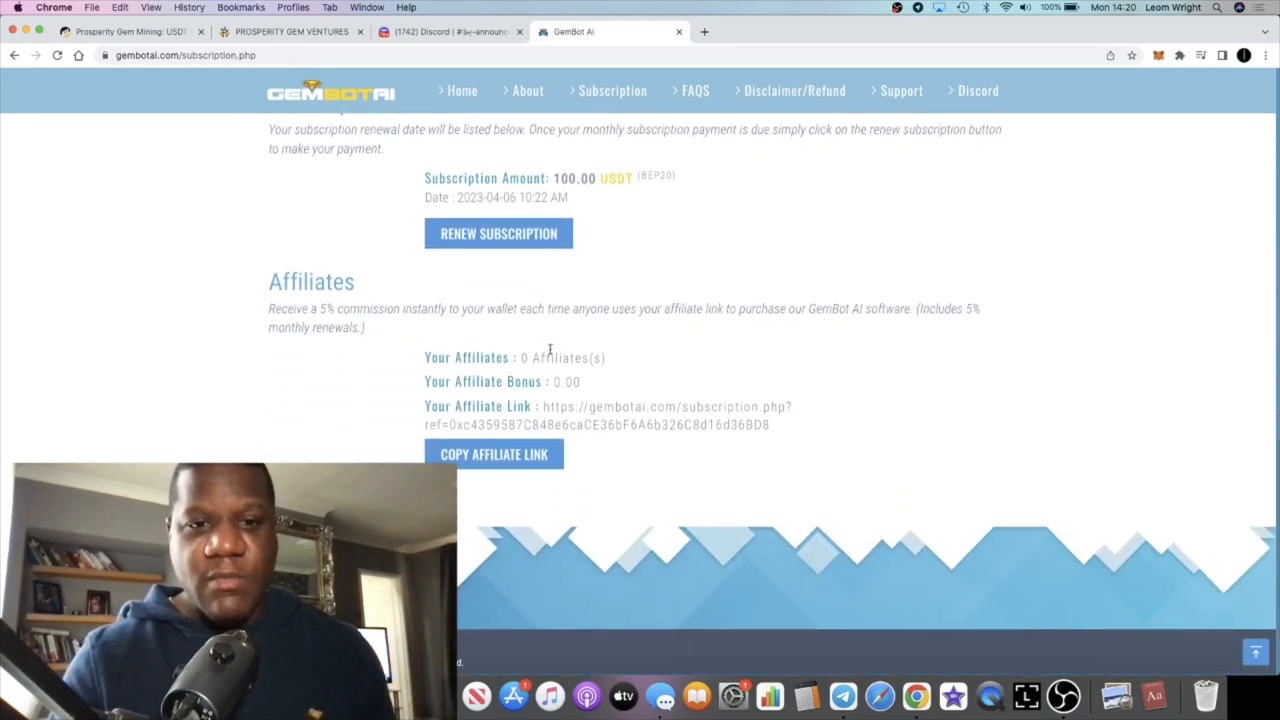
{"action": "scroll", "scroll_direction": "up", "scroll_amount": 3}
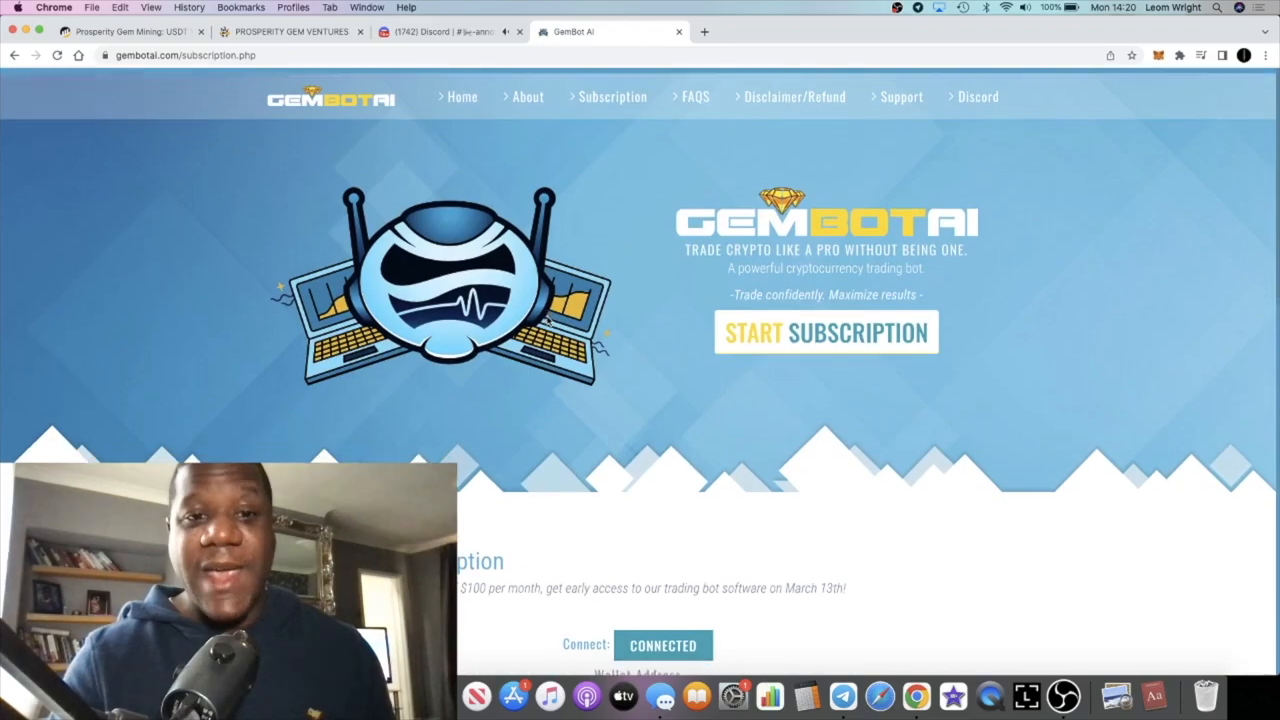
{"action": "scroll", "scroll_direction": "down", "scroll_amount": 3}
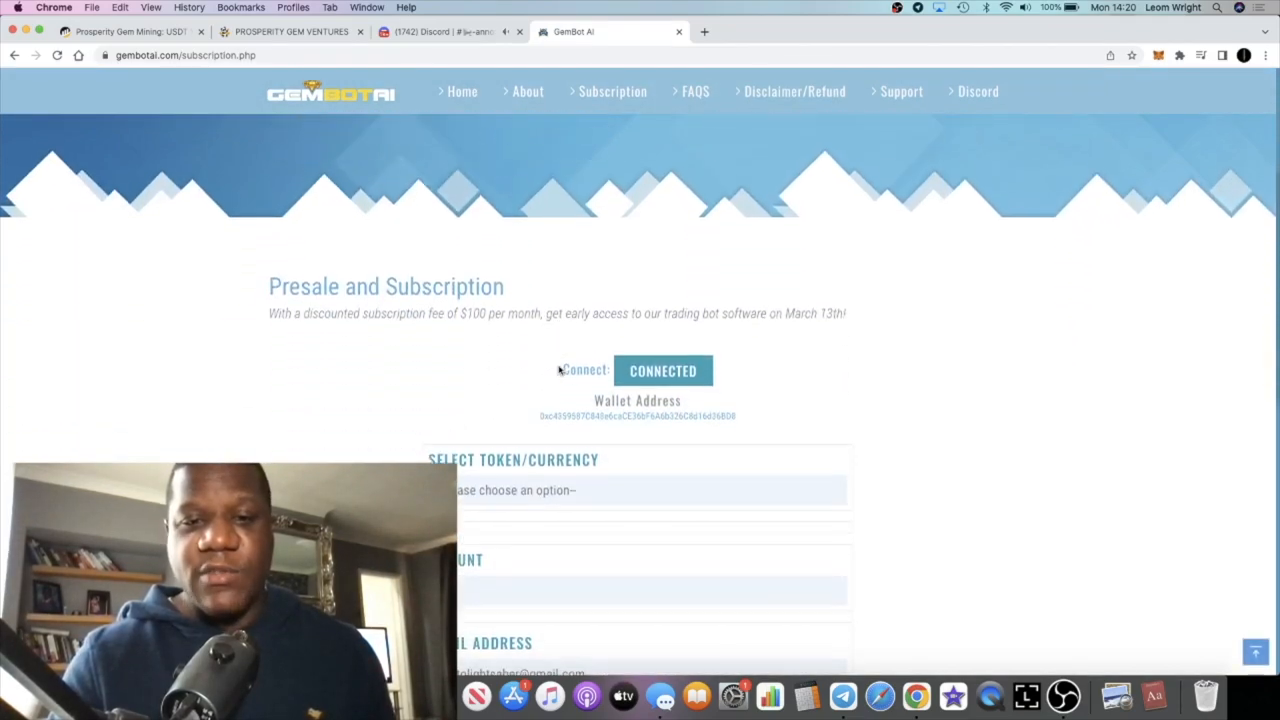
{"action": "scroll", "scroll_direction": "up", "scroll_amount": 3}
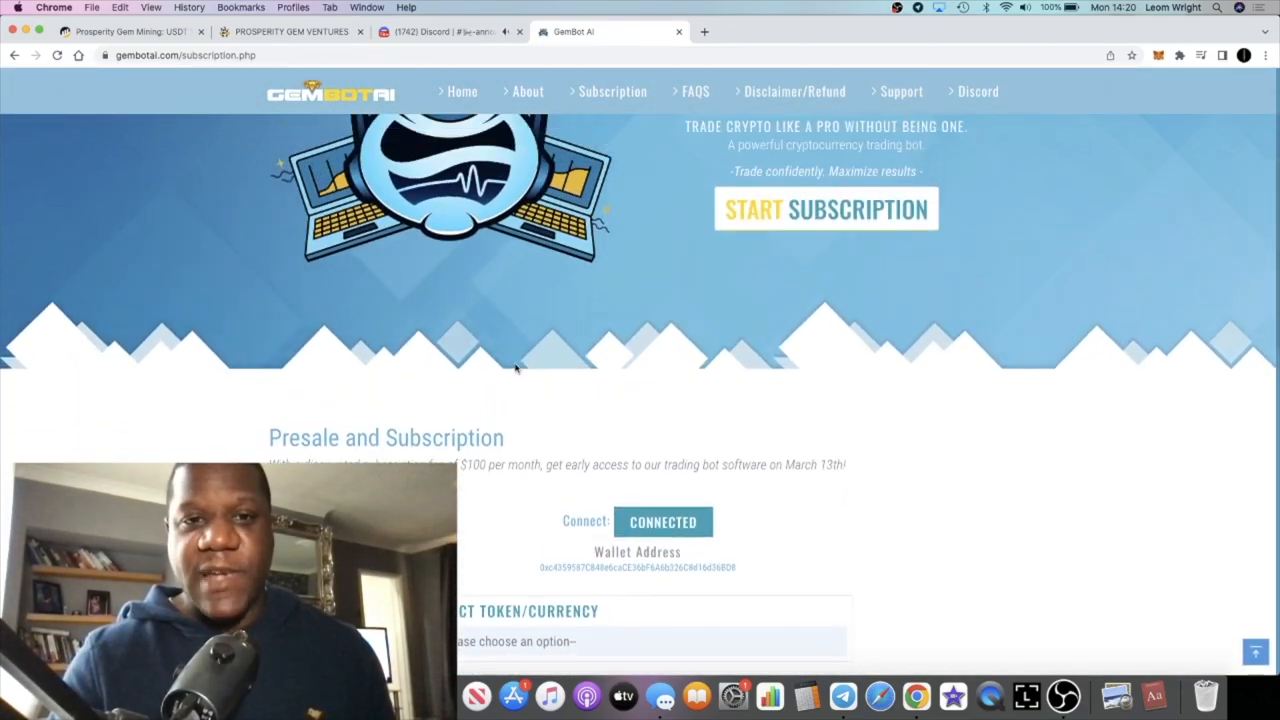
{"action": "scroll", "scroll_direction": "up", "scroll_amount": 3}
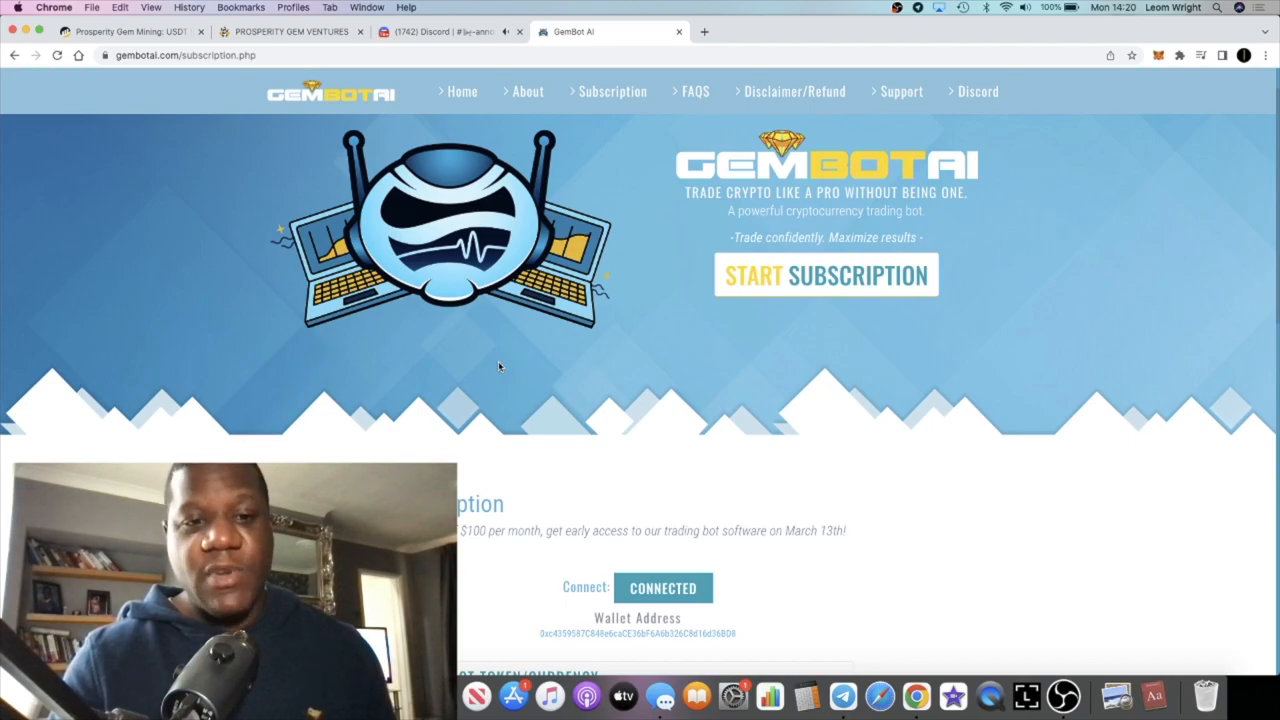
{"action": "scroll", "scroll_direction": "down", "scroll_amount": 3}
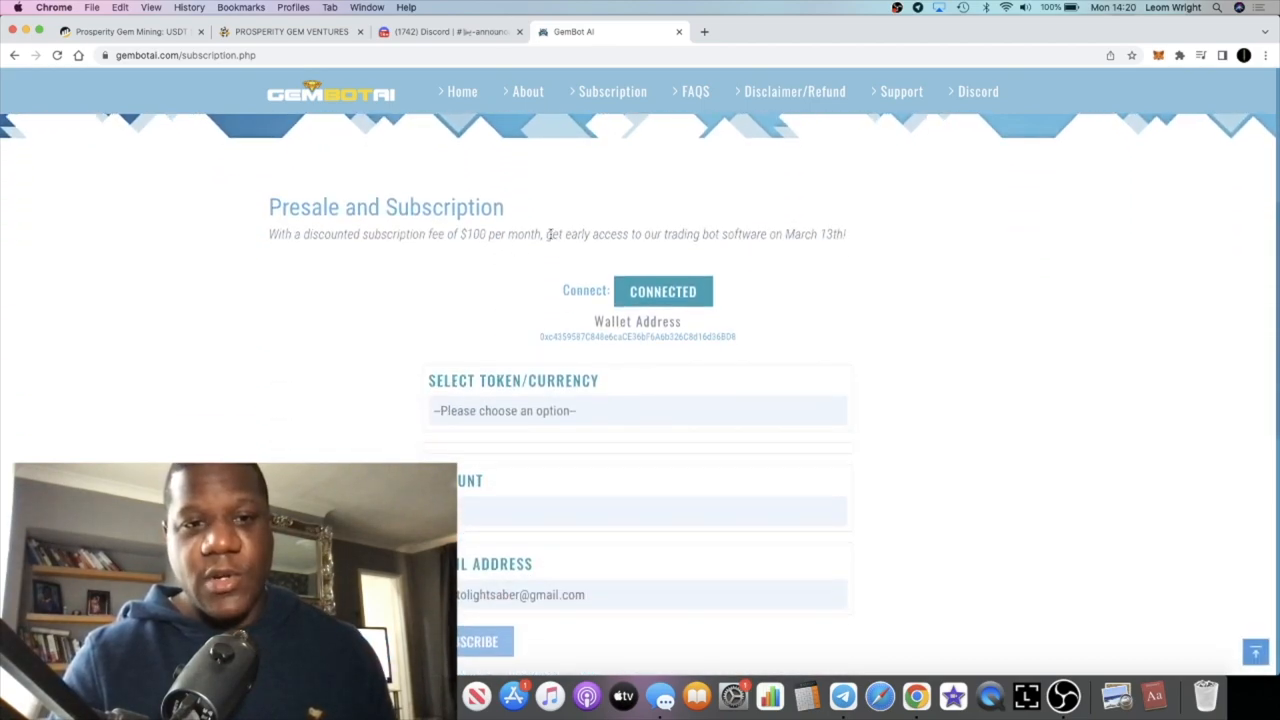
{"action": "mouse_move", "coordinate": [532, 252]}
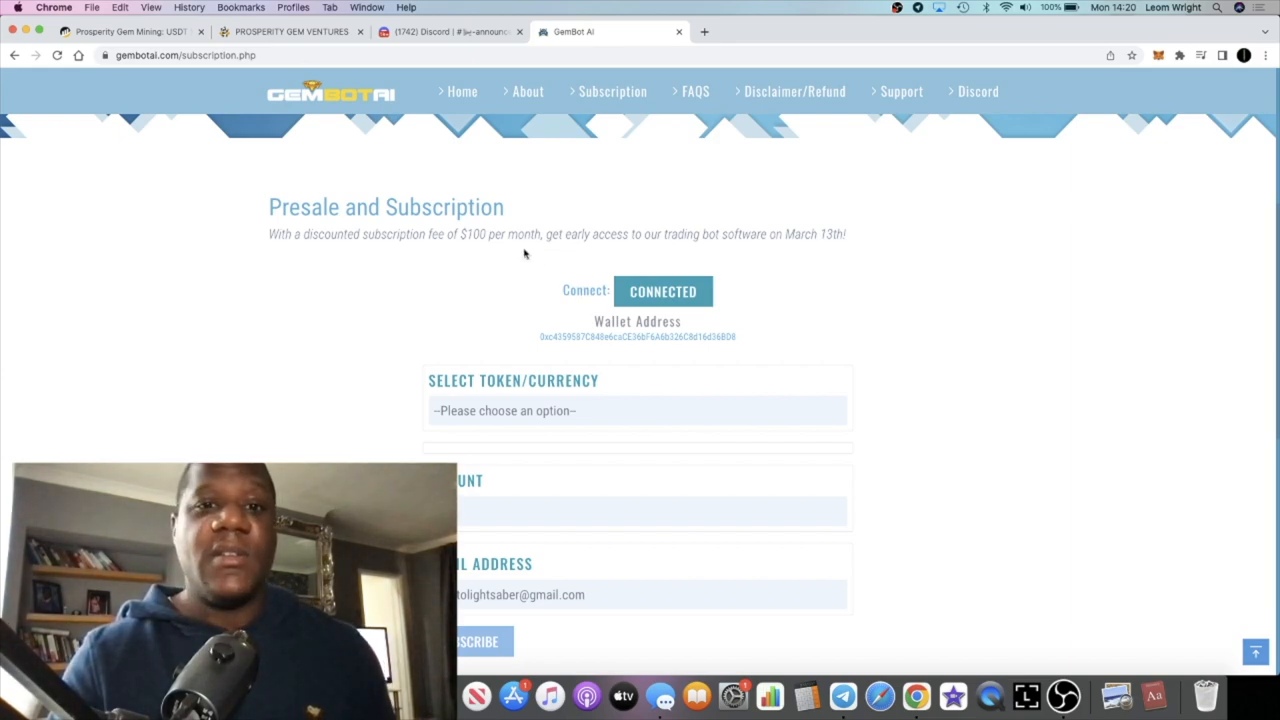
{"action": "mouse_move", "coordinate": [536, 248]}
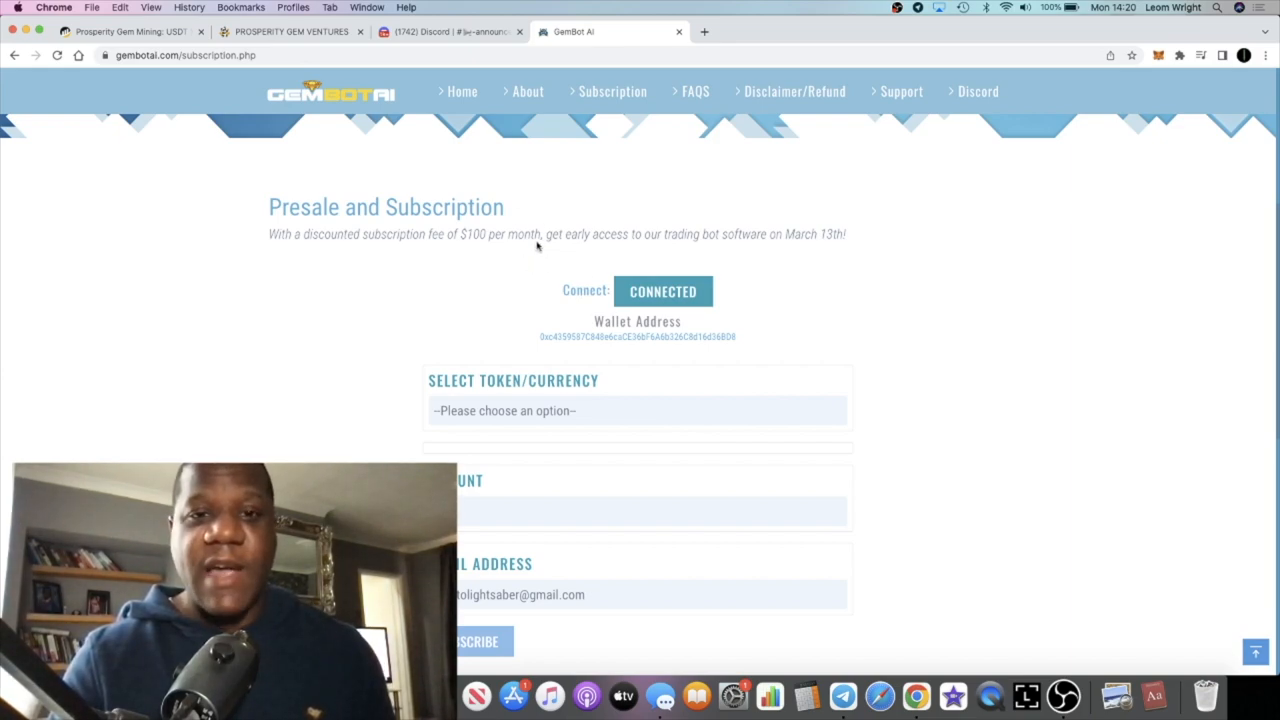
- Review the 100 USDT renewal and affiliate sections, then return to the Discord announcements
{"action": "scroll", "scroll_direction": "down", "scroll_amount": 3}
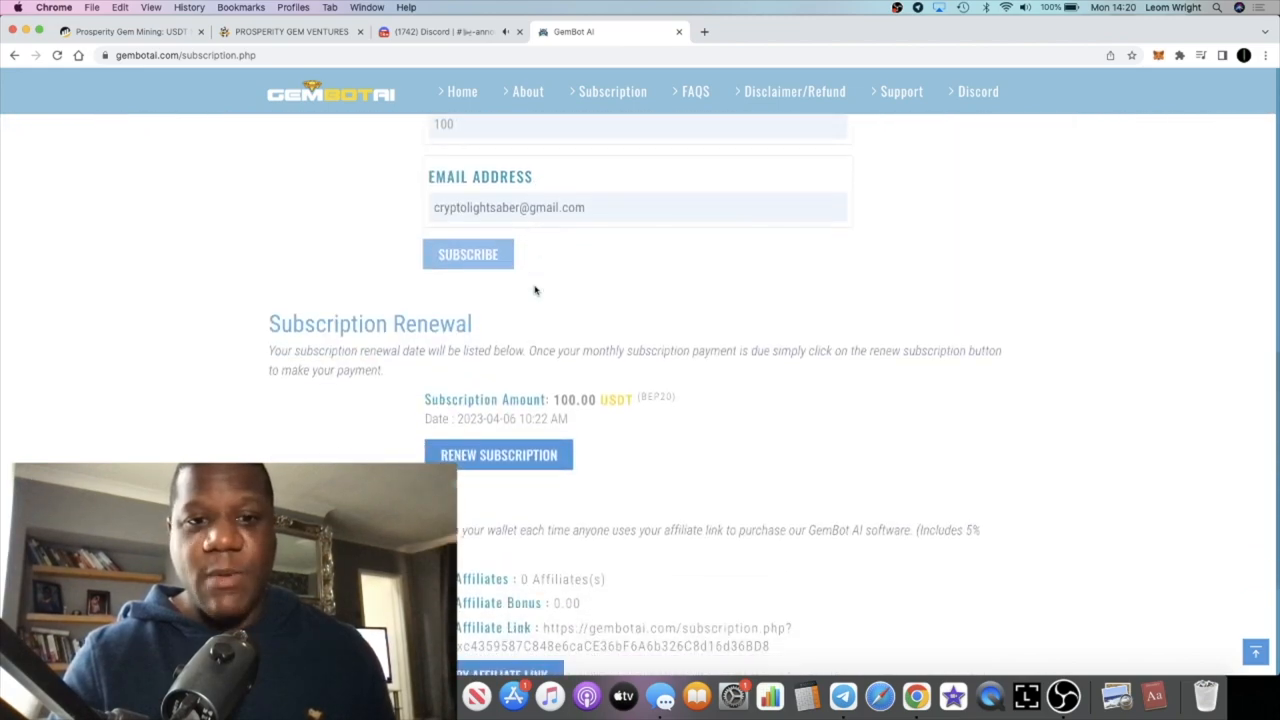
{"action": "scroll", "scroll_direction": "down", "scroll_amount": 3}
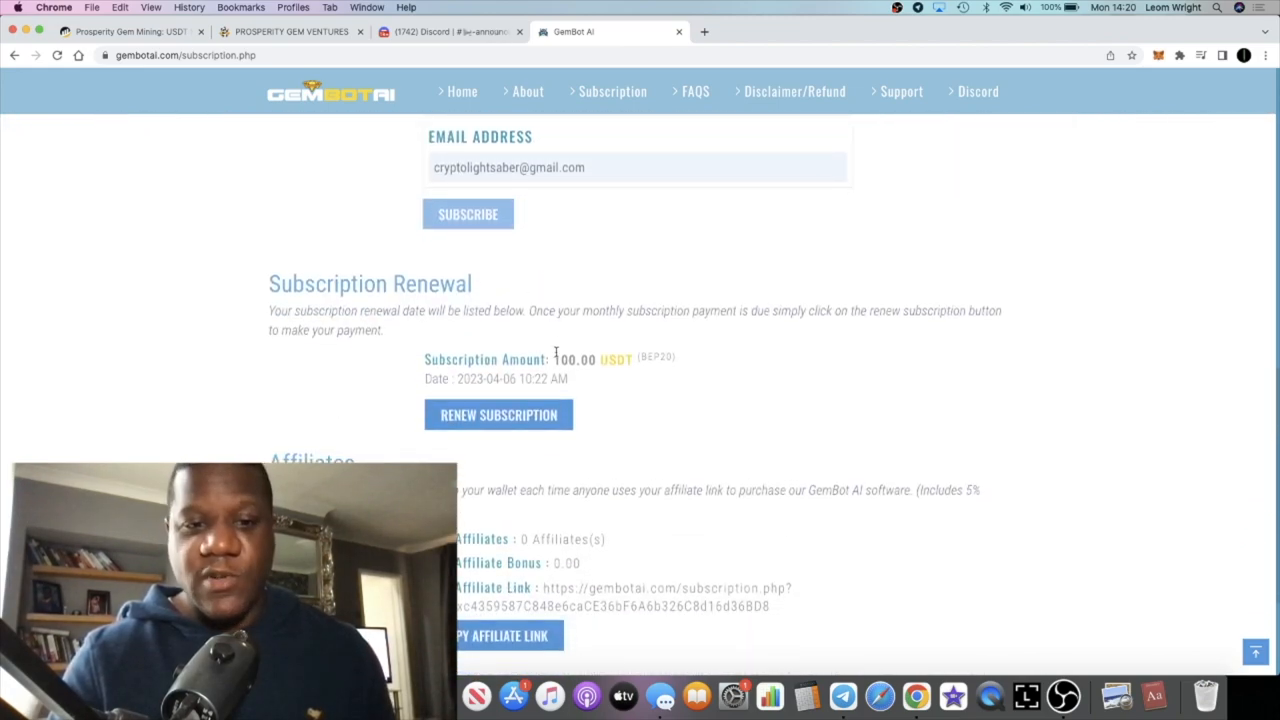
{"action": "scroll", "scroll_direction": "up", "scroll_amount": 3}
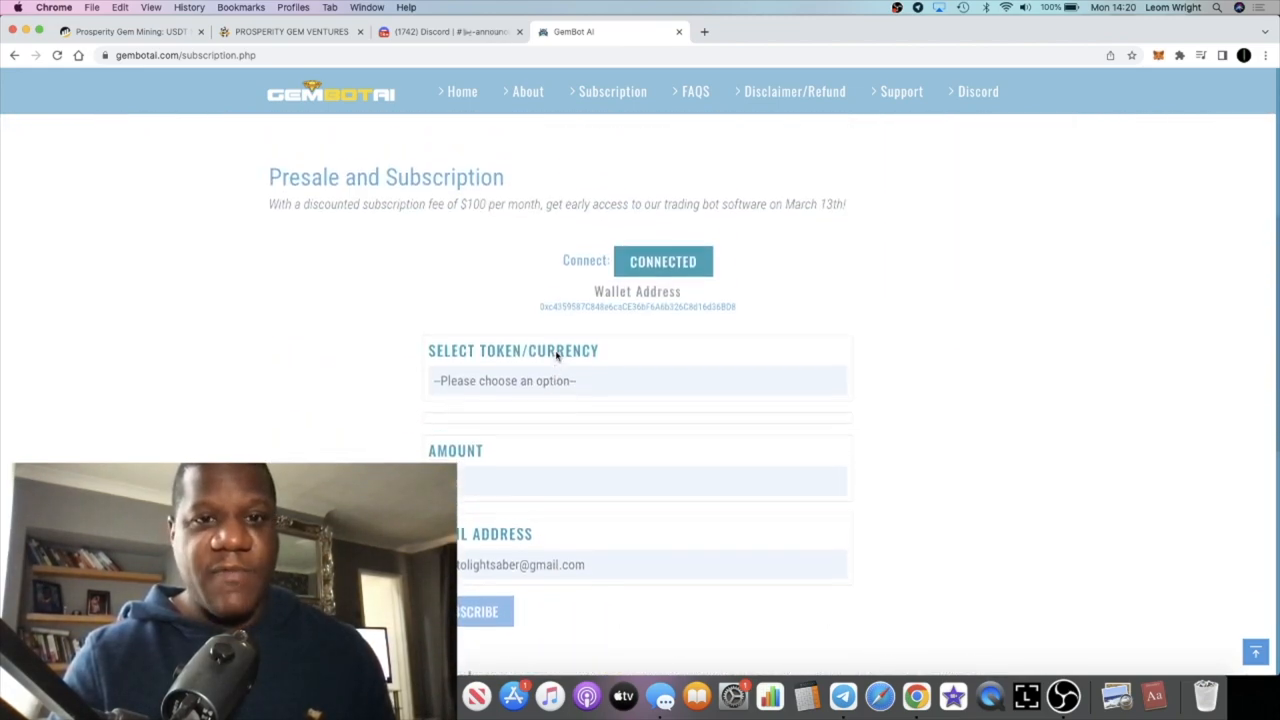
{"action": "scroll", "scroll_direction": "up", "scroll_amount": 3}
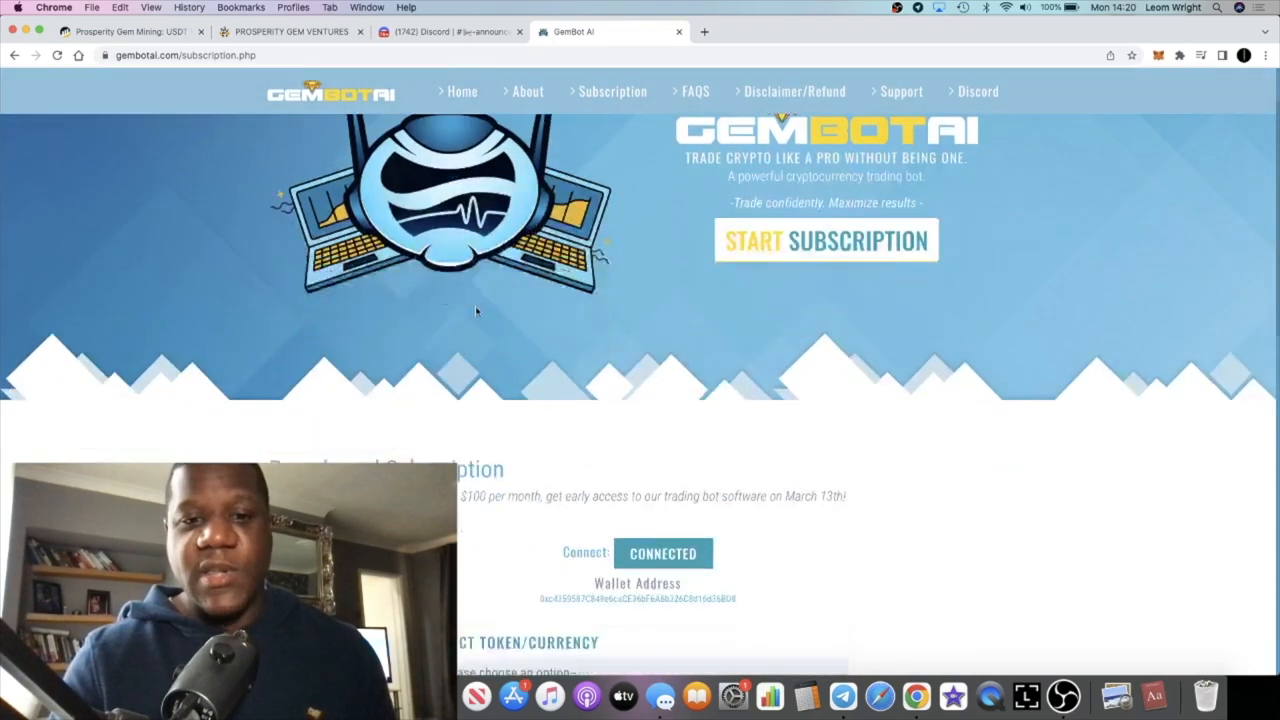
{"action": "scroll", "scroll_direction": "down", "scroll_amount": 3}
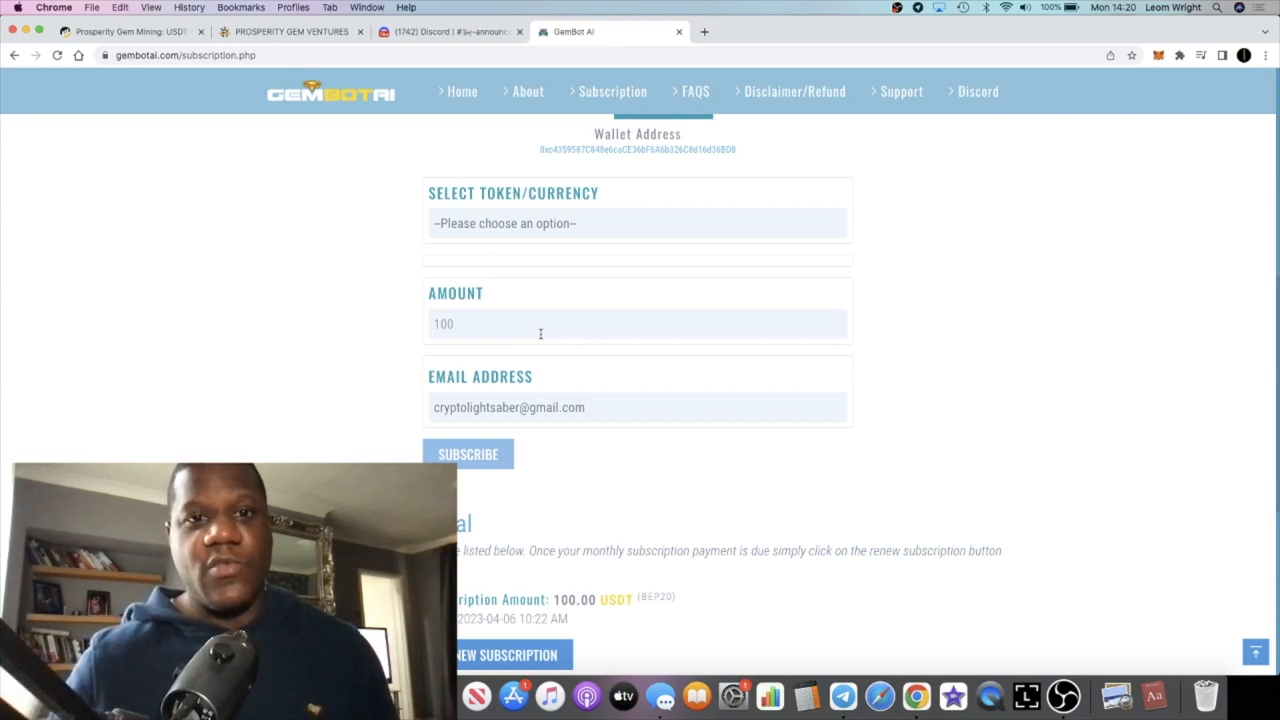
{"action": "scroll", "scroll_direction": "down", "scroll_amount": 3}
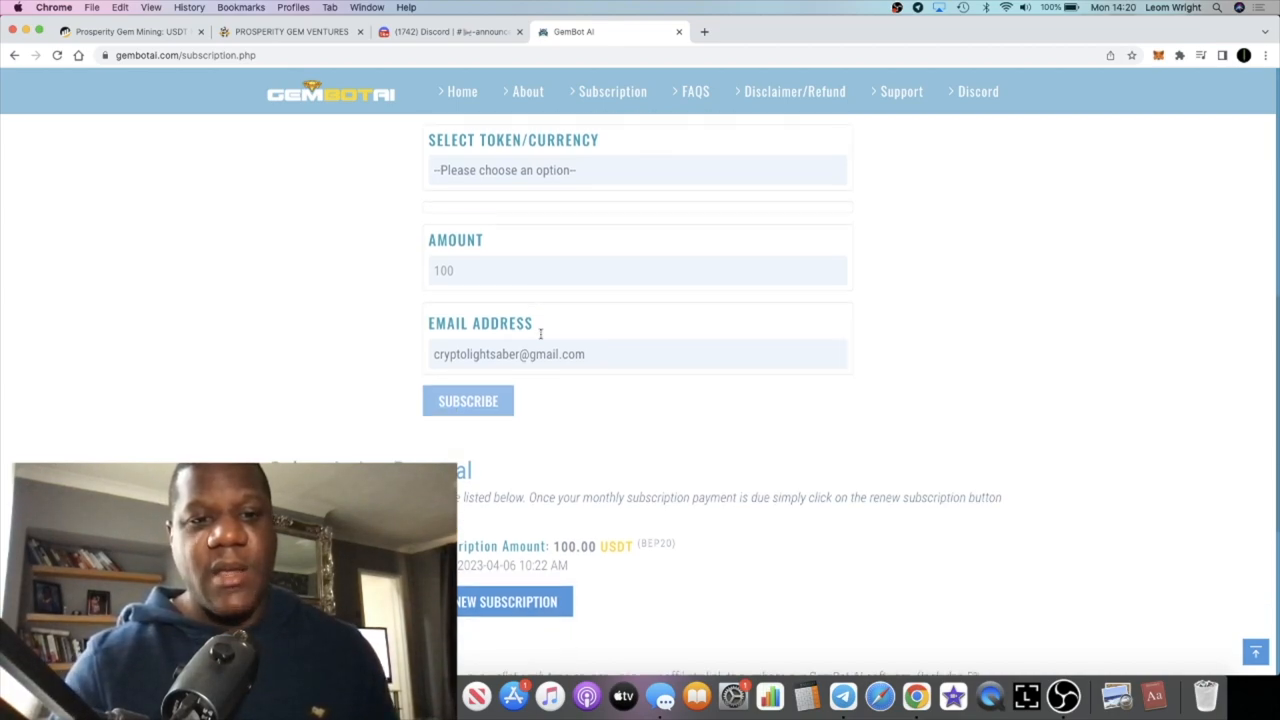
{"action": "scroll", "scroll_direction": "down", "scroll_amount": 3}
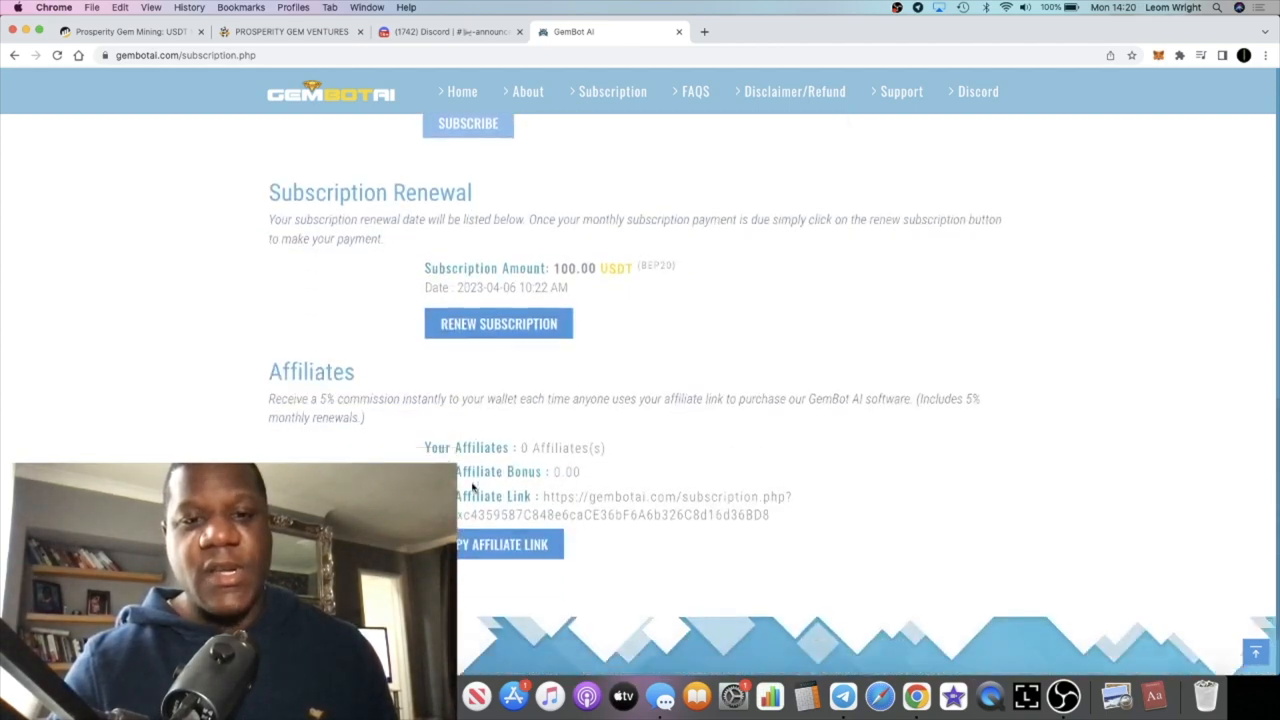
{"action": "scroll", "scroll_direction": "up", "scroll_amount": 3}
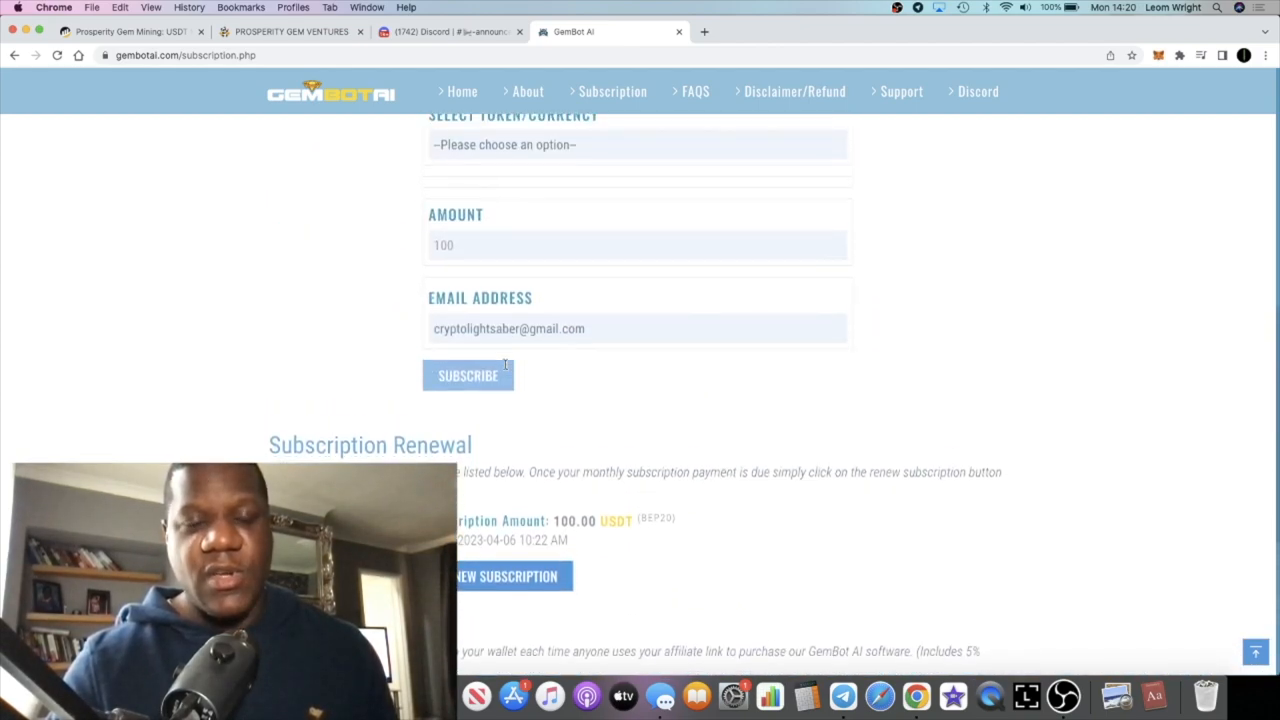
{"action": "scroll", "scroll_direction": "up", "scroll_amount": 3}
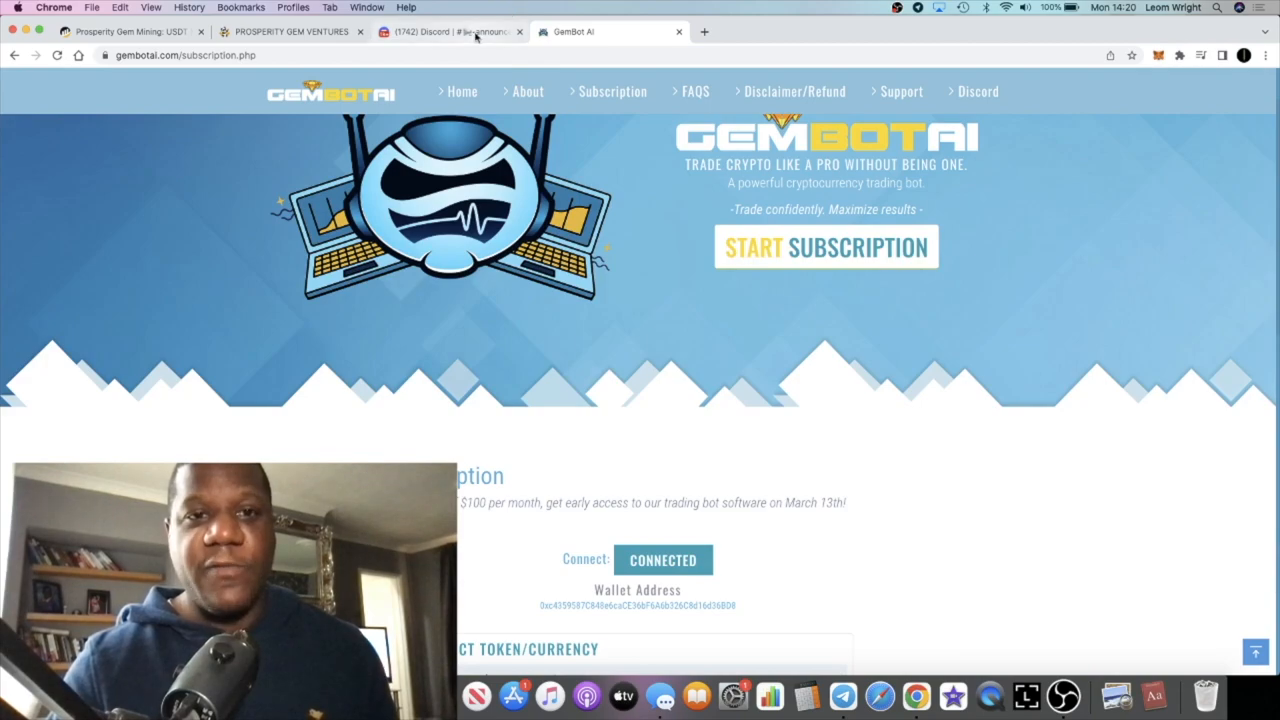
{"action": "left_click", "coordinate": [450, 32]}
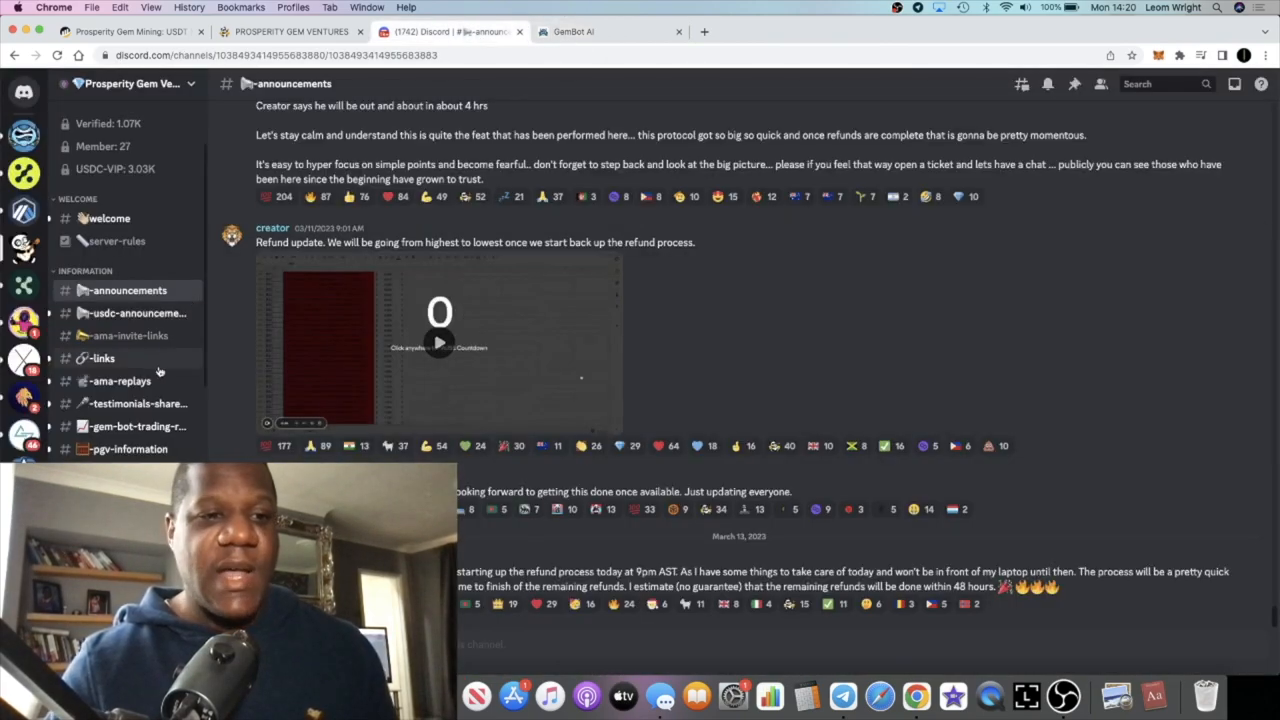
{"action": "mouse_move", "coordinate": [282, 374]}
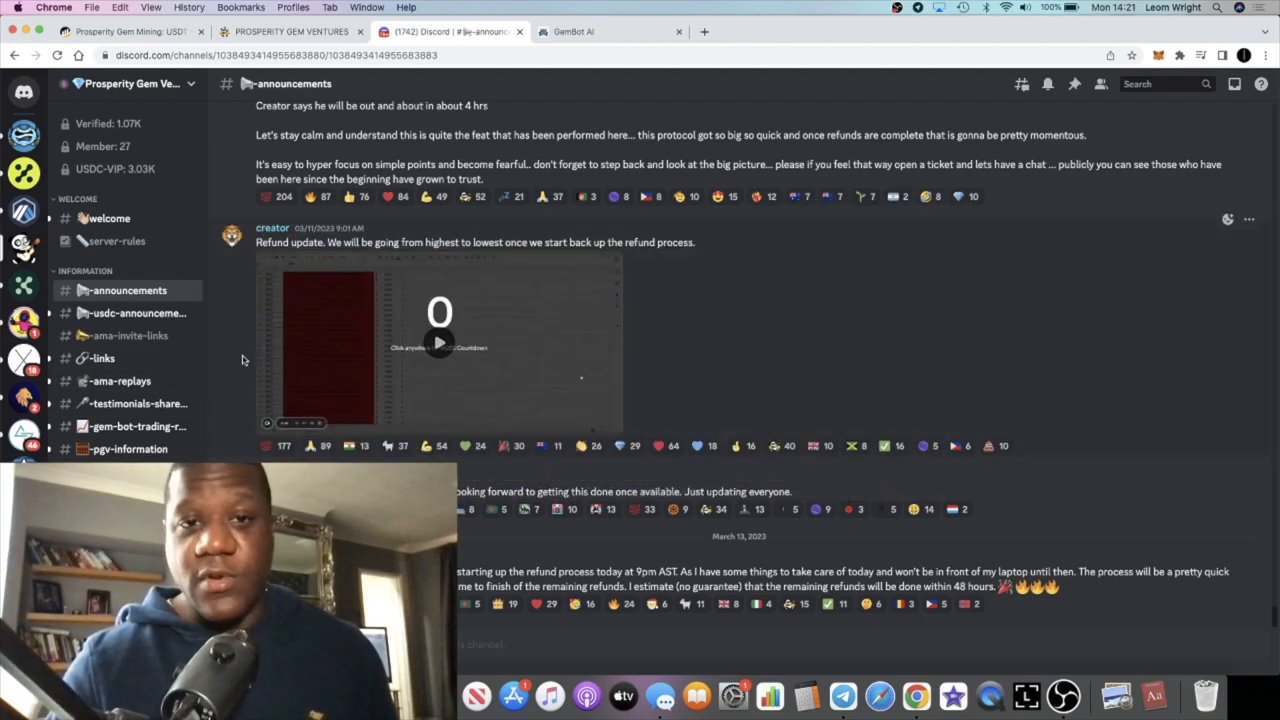
{"action": "mouse_move", "coordinate": [462, 380]}
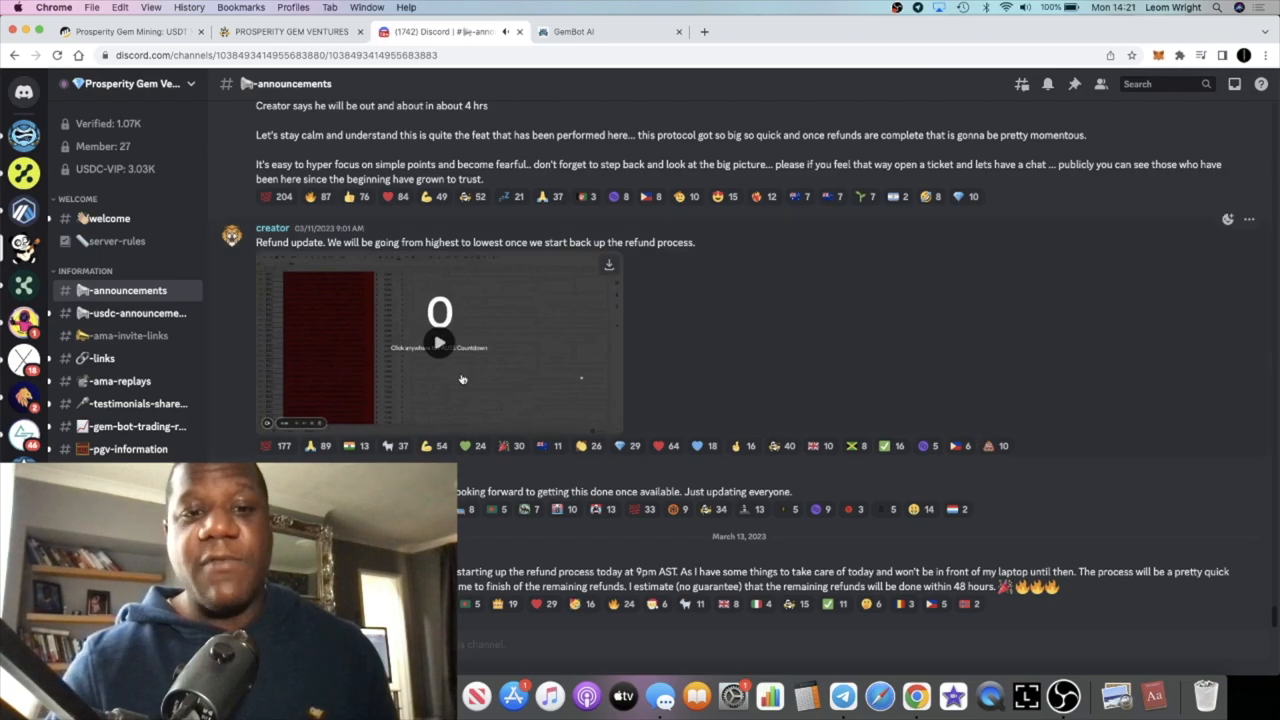